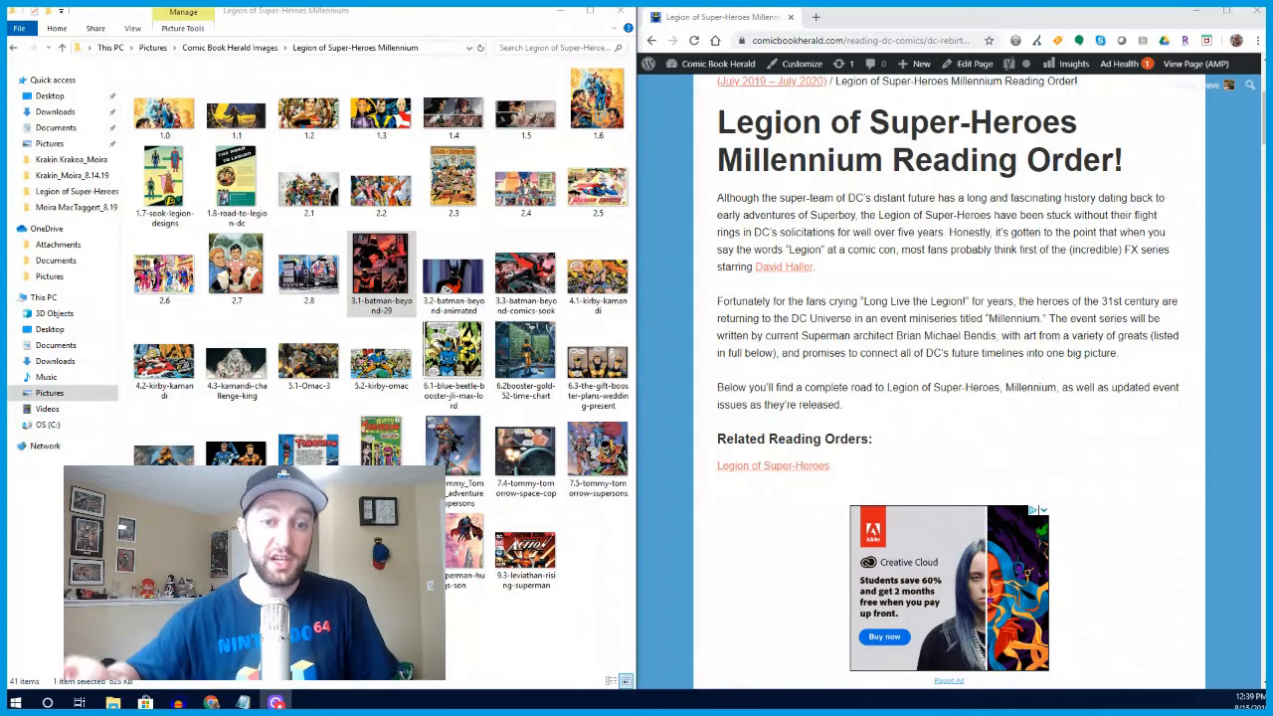
{"action": "mouse_move", "coordinate": [978, 386]}
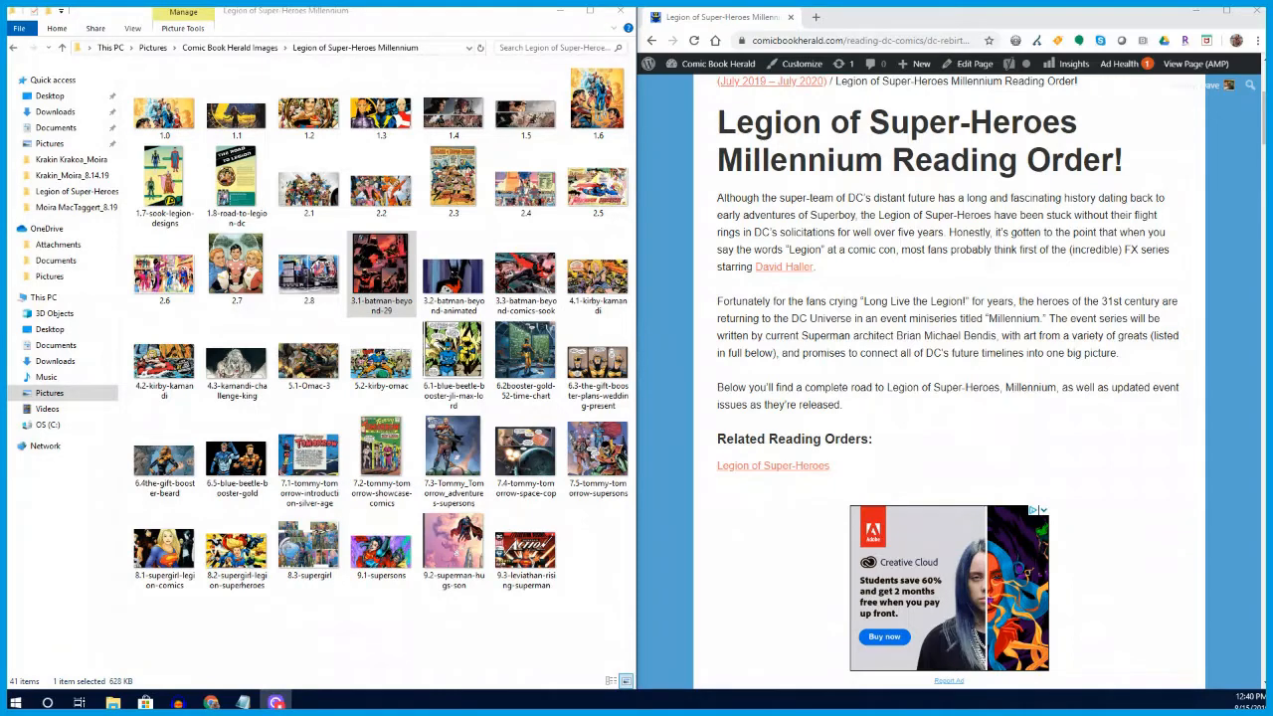
- Open the 1.0 cover image from the Millennium folder in Photos
{"action": "left_click", "coordinate": [163, 109]}
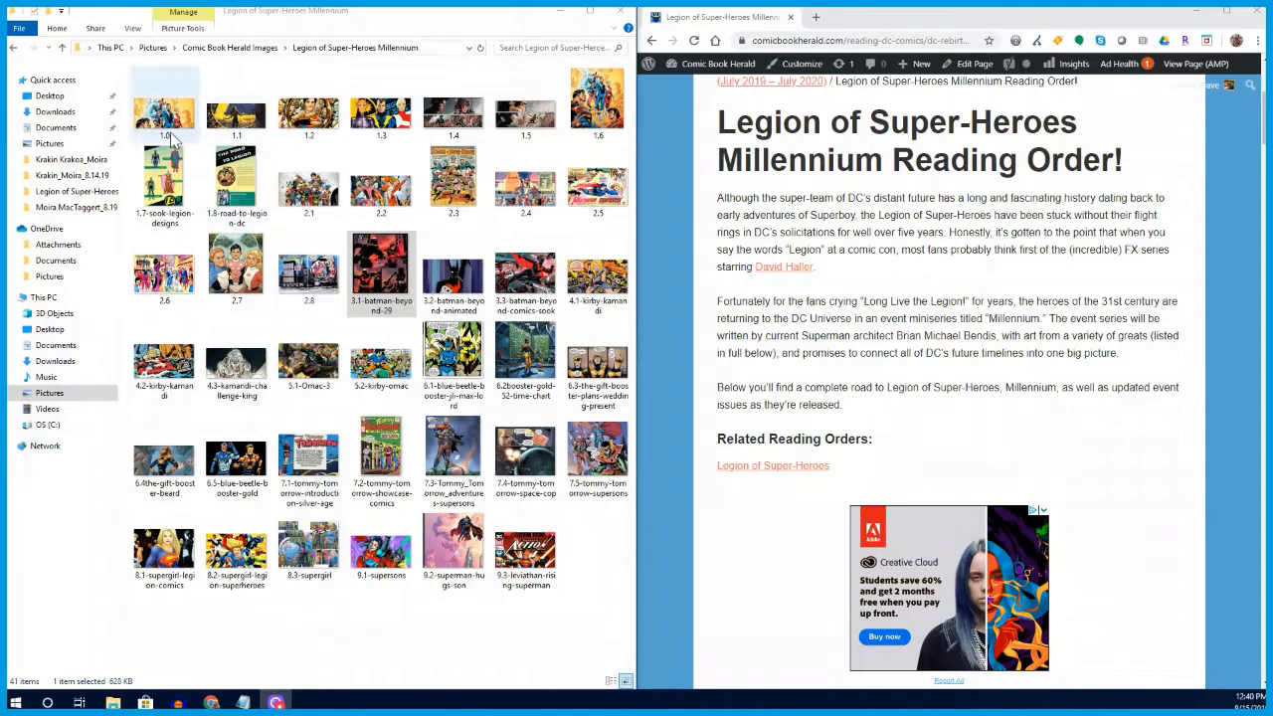
{"action": "double_click", "coordinate": [163, 103]}
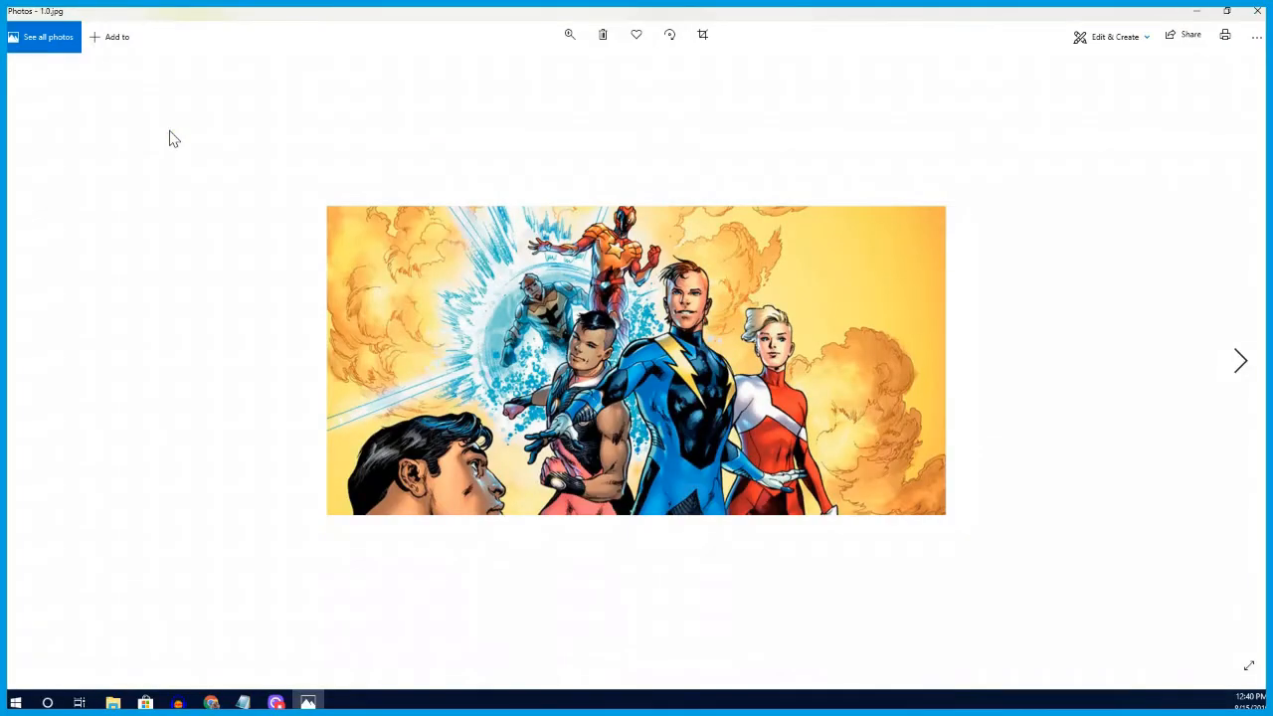
- Page through the Millennium covers 1.0 to 1.3 in Photos, then leave the folder and article showing
{"action": "left_click", "coordinate": [569, 36]}
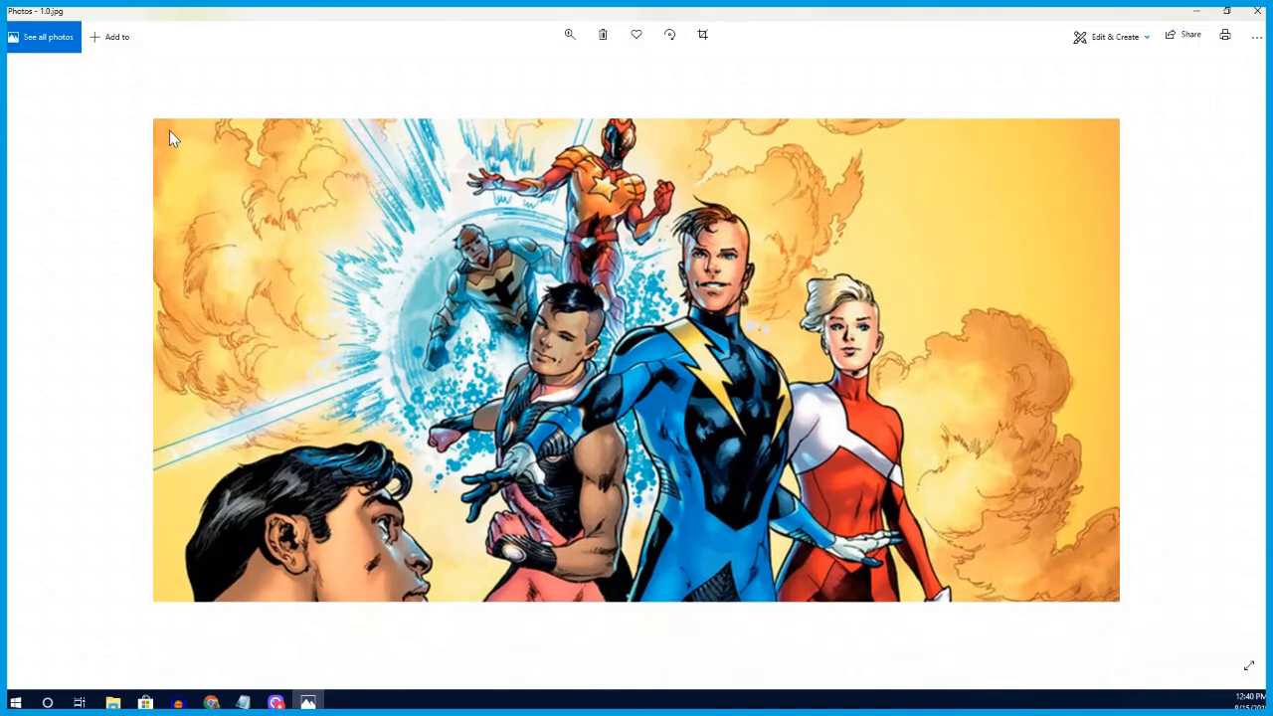
{"action": "left_click", "coordinate": [569, 36]}
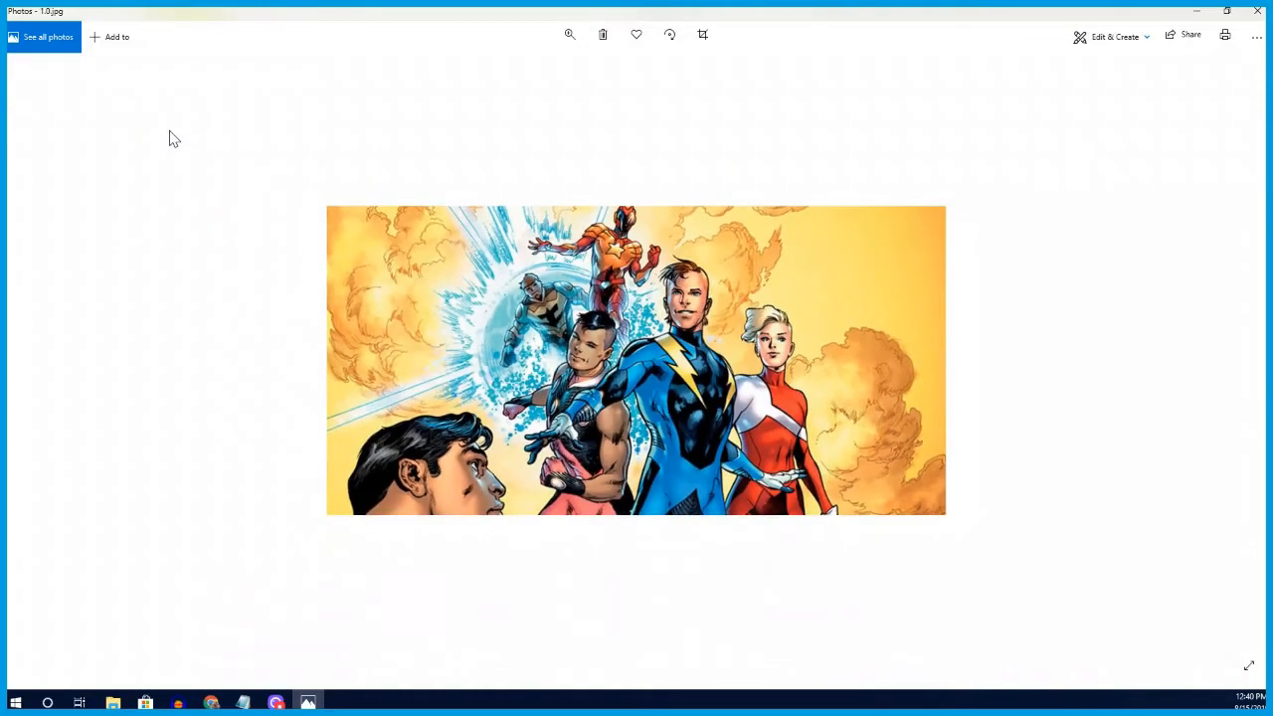
{"action": "key", "text": "right"}
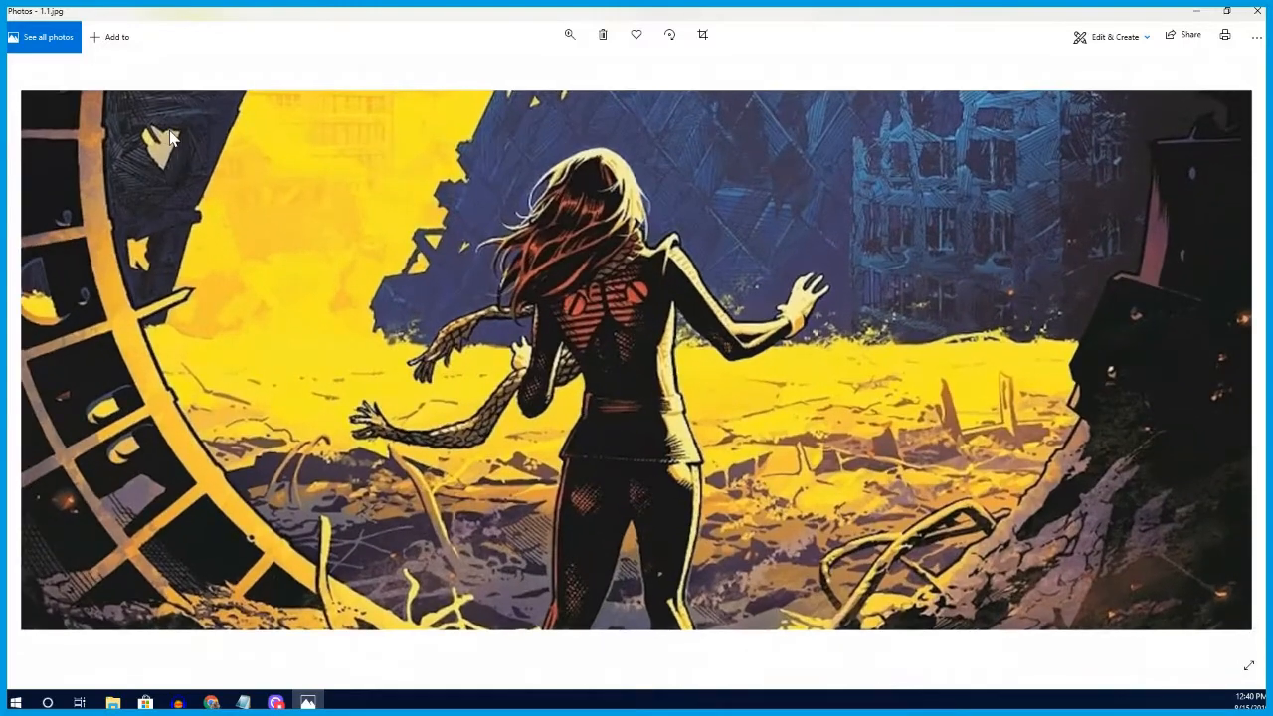
{"action": "left_click", "coordinate": [569, 36]}
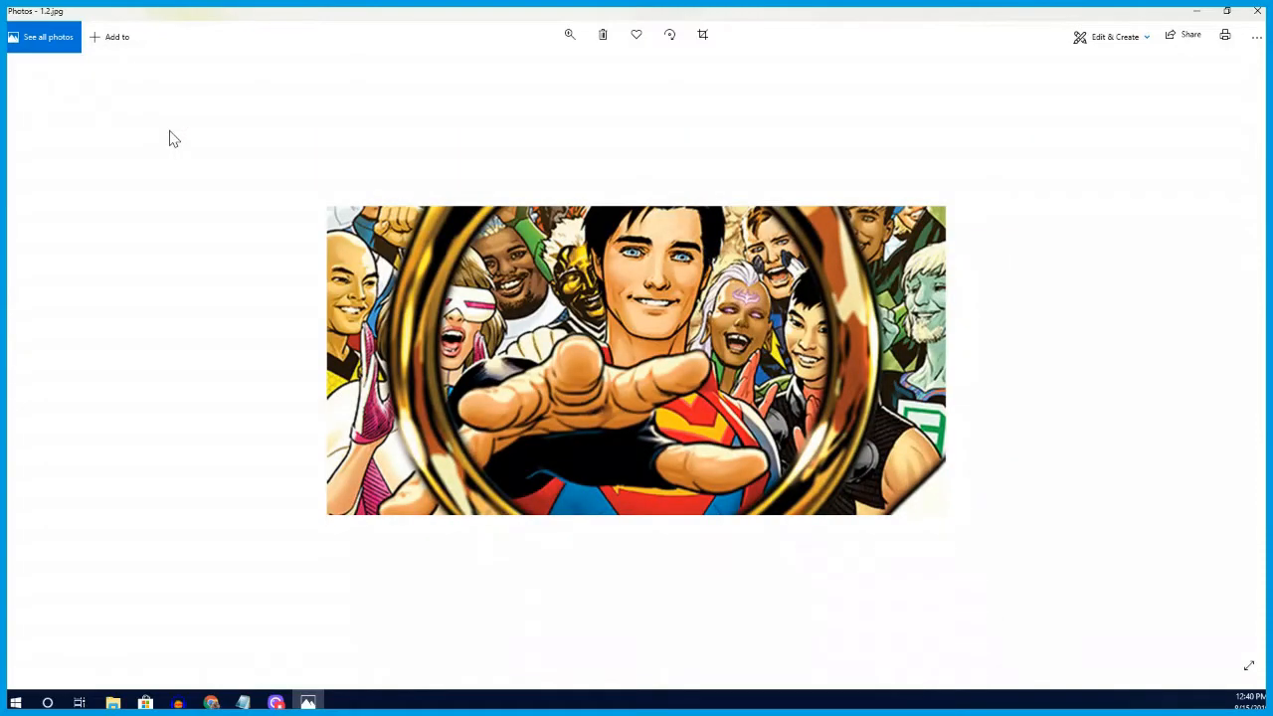
{"action": "left_click", "coordinate": [569, 35]}
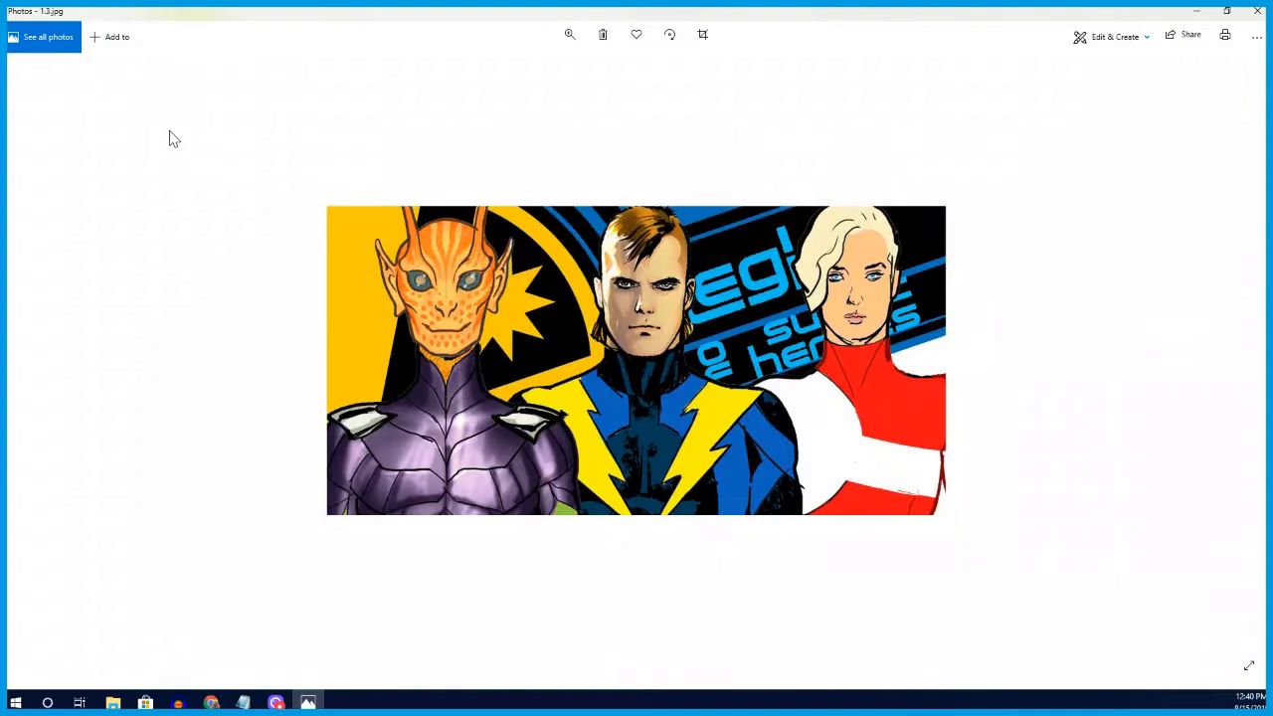
{"action": "left_click", "coordinate": [569, 35]}
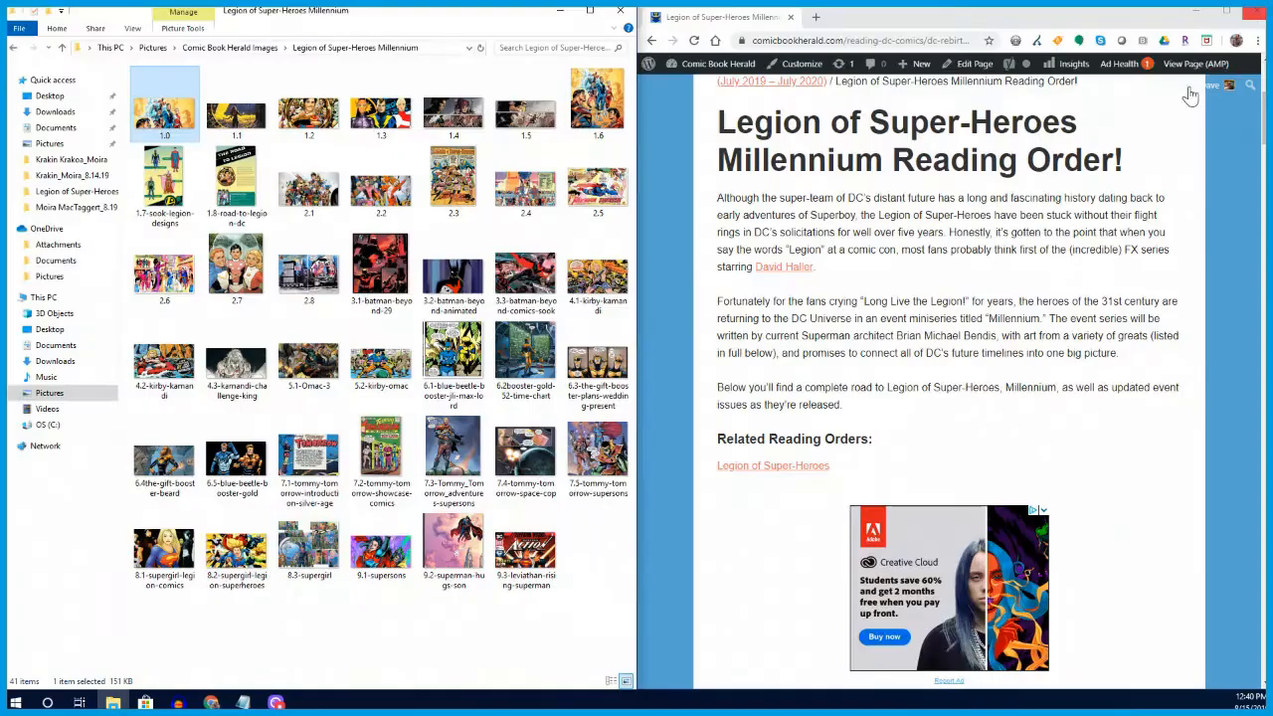
{"action": "mouse_move", "coordinate": [1051, 287]}
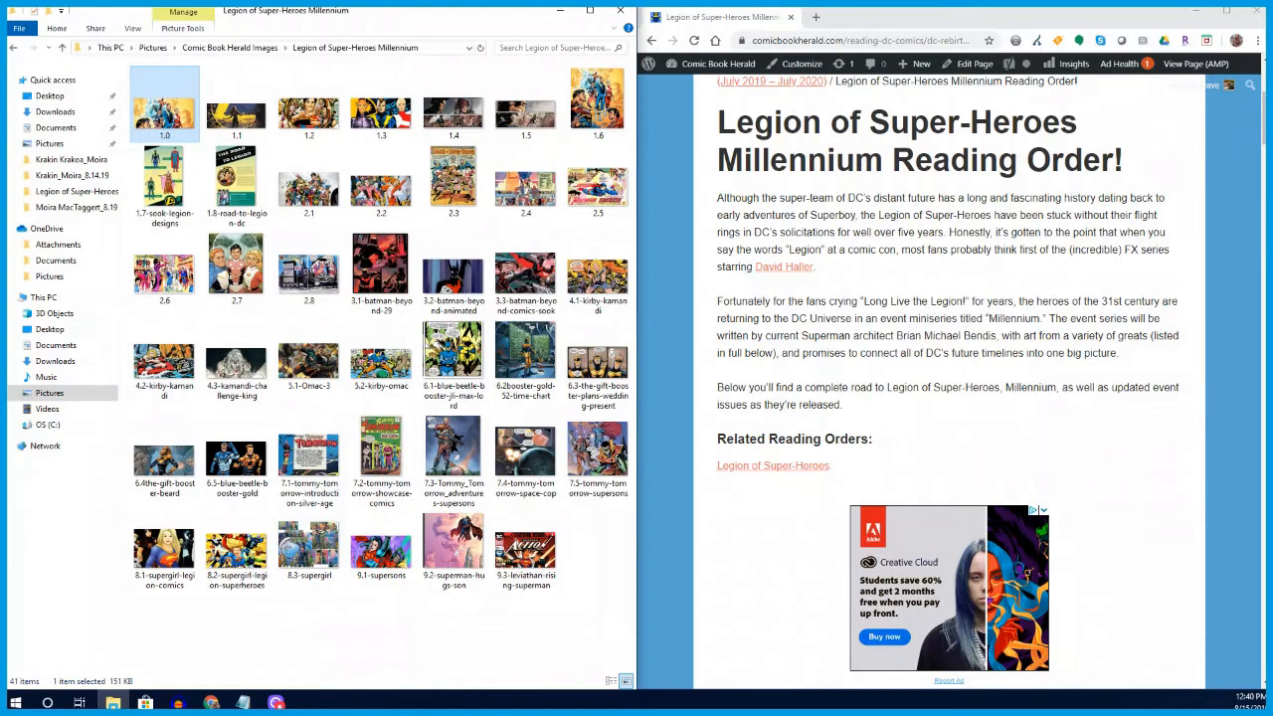
- Scroll the article past Related Reading Orders to The Road to Millennium, then pick the Superboy ring cover file
{"action": "scroll", "scroll_direction": "down", "scroll_amount": 3}
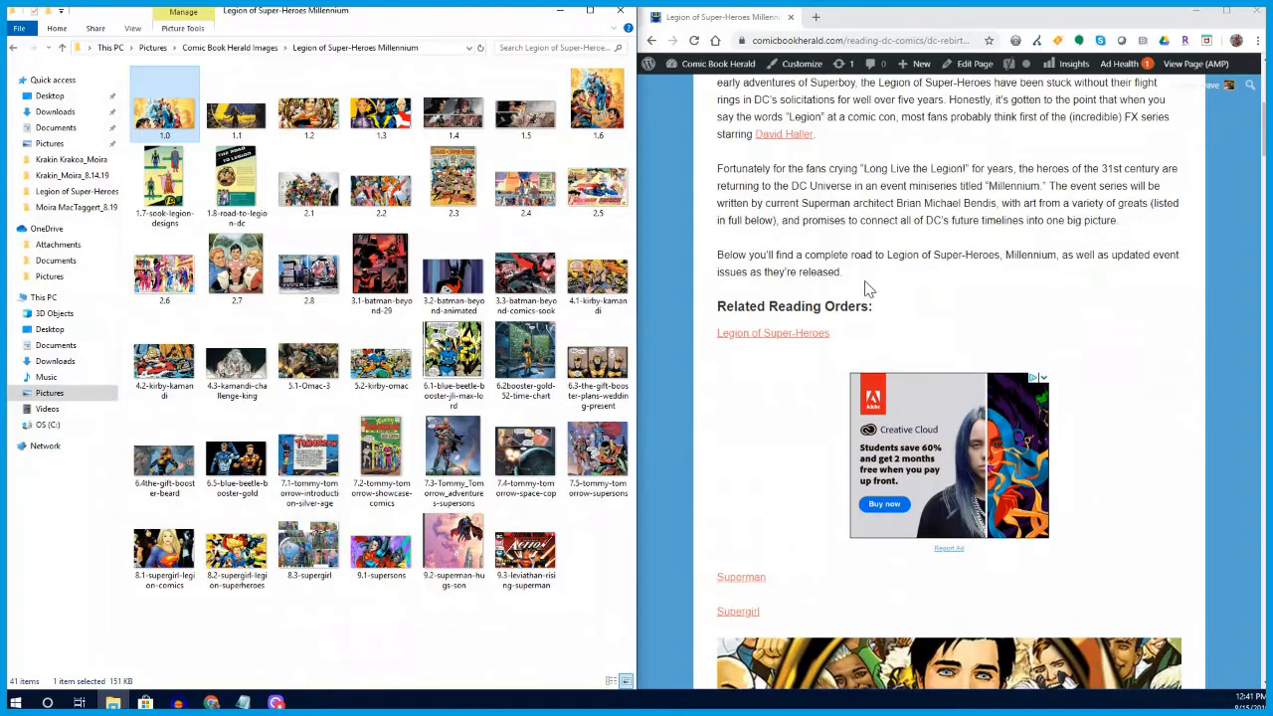
{"action": "scroll", "scroll_direction": "down", "scroll_amount": 3}
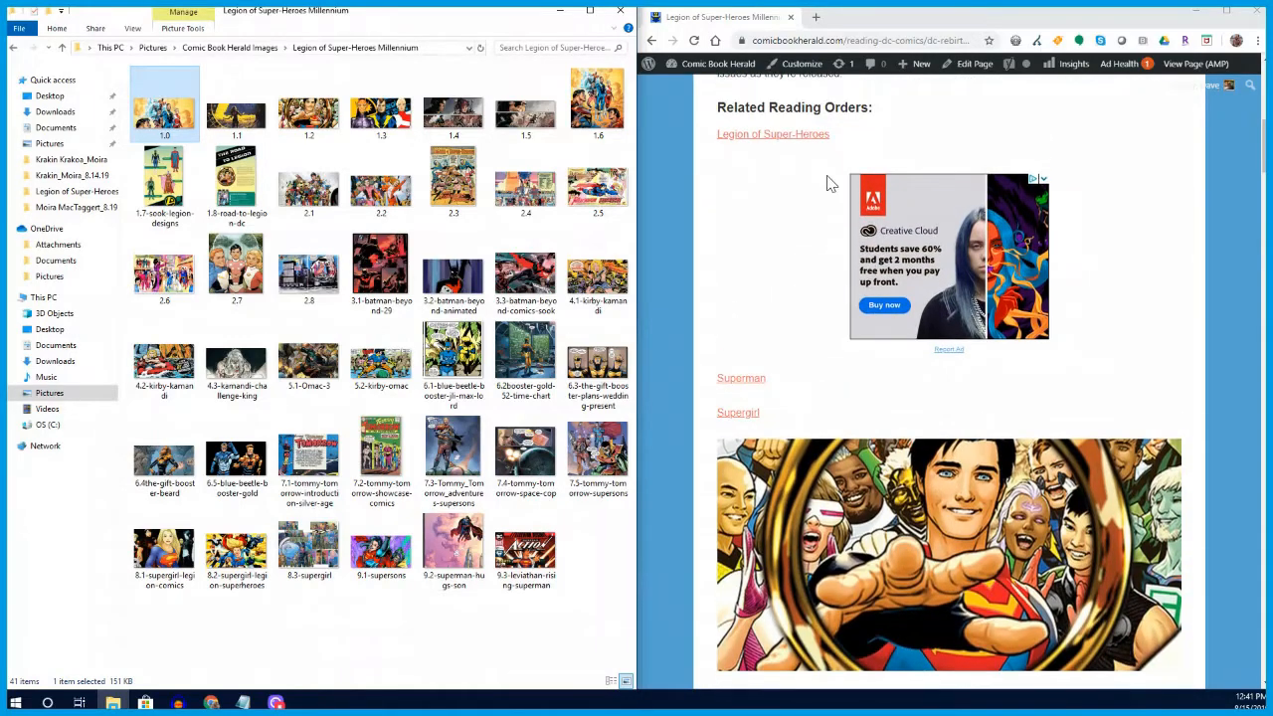
{"action": "mouse_move", "coordinate": [771, 134]}
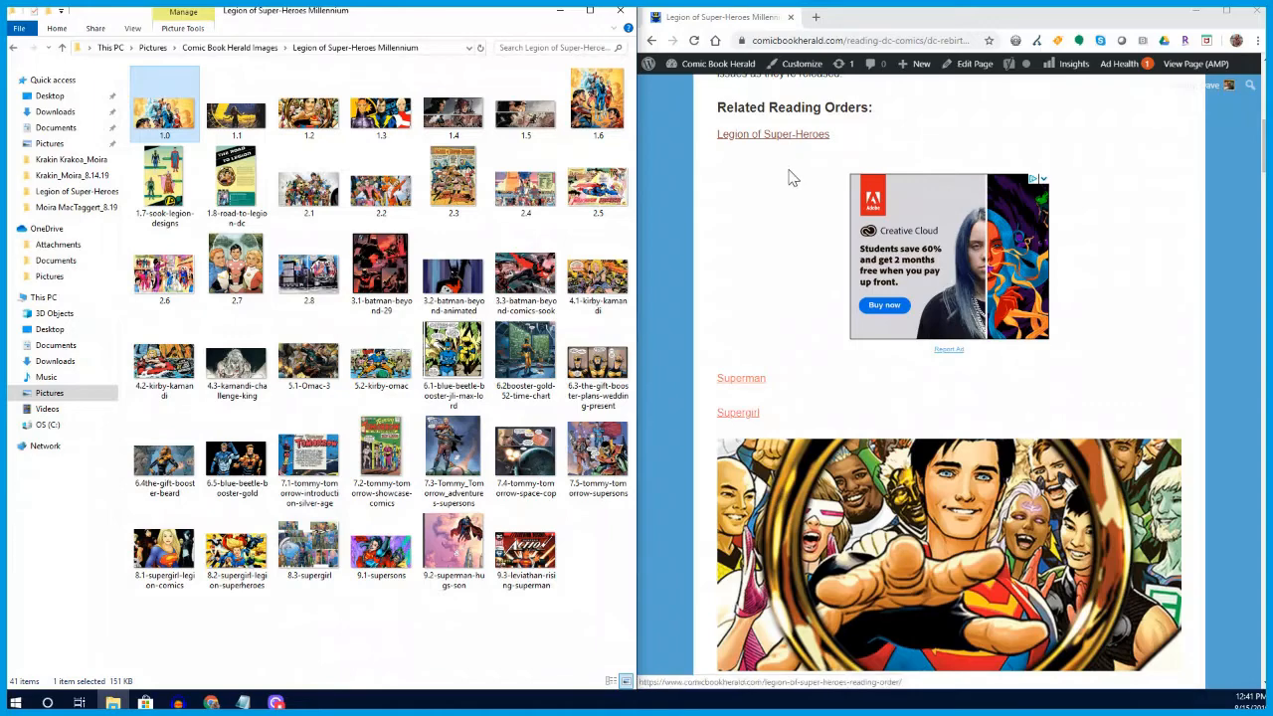
{"action": "scroll", "scroll_direction": "down", "scroll_amount": 3}
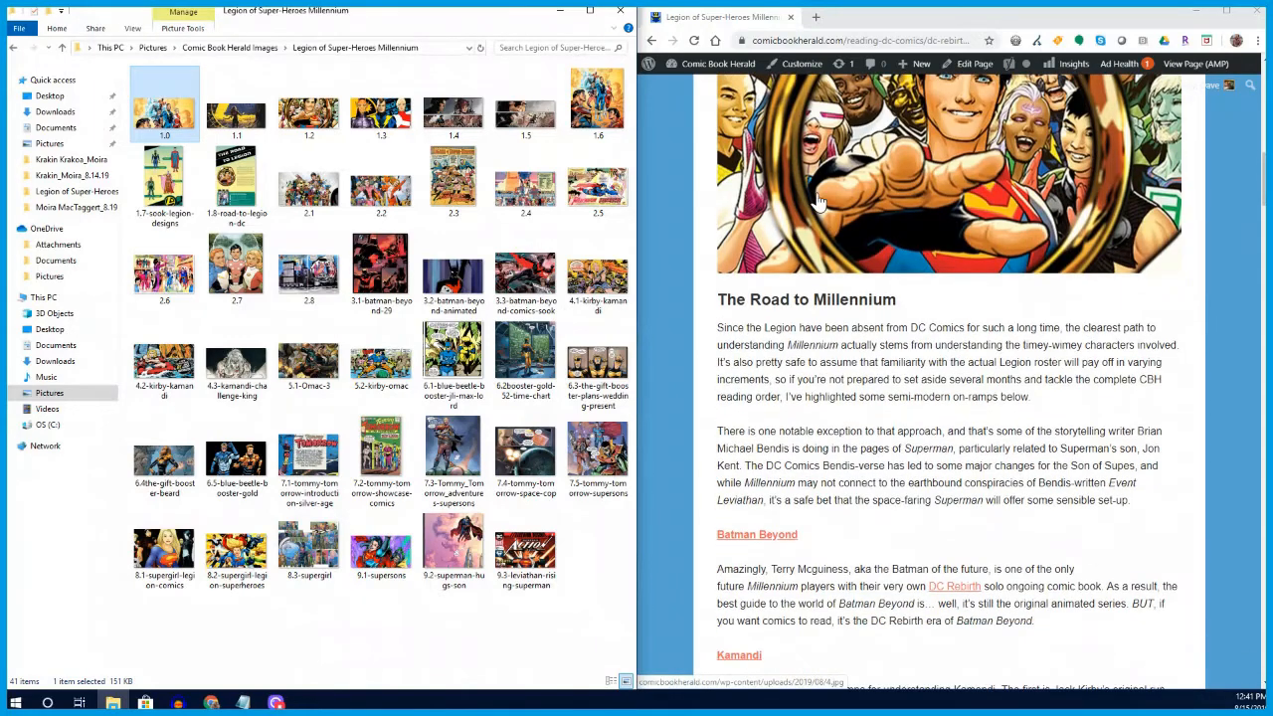
{"action": "scroll", "scroll_direction": "up", "scroll_amount": 3}
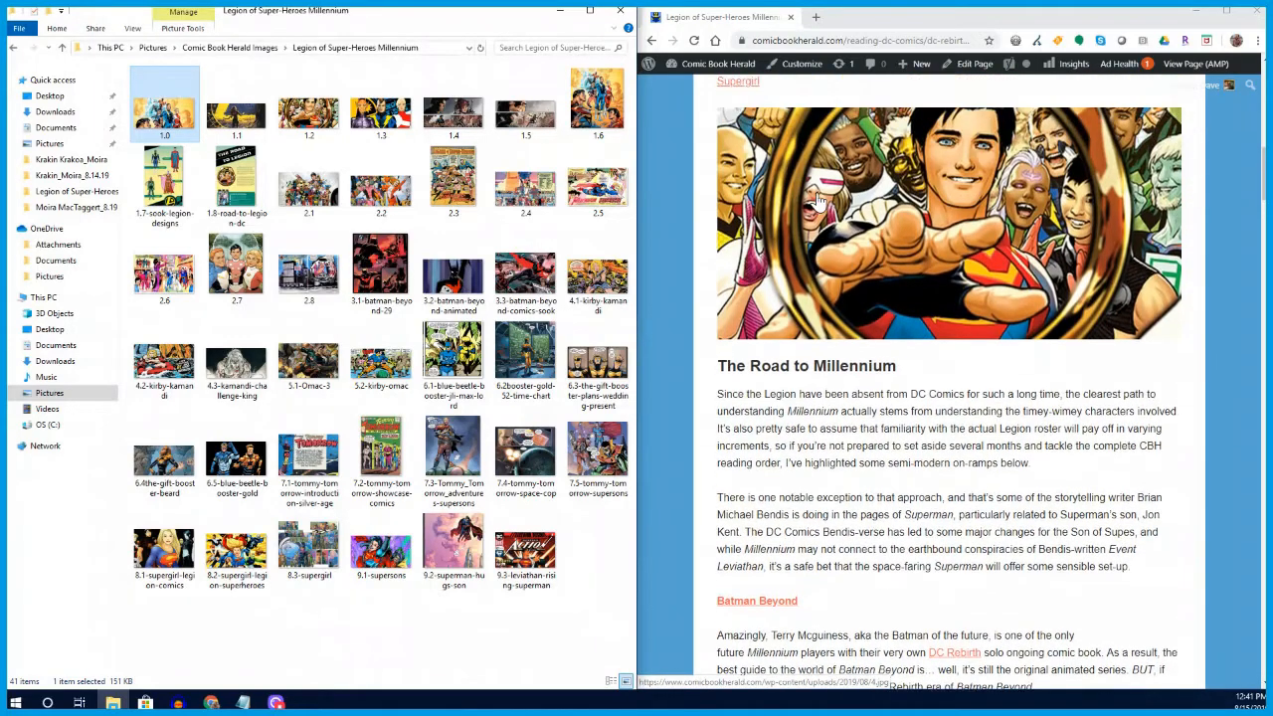
{"action": "mouse_move", "coordinate": [911, 198]}
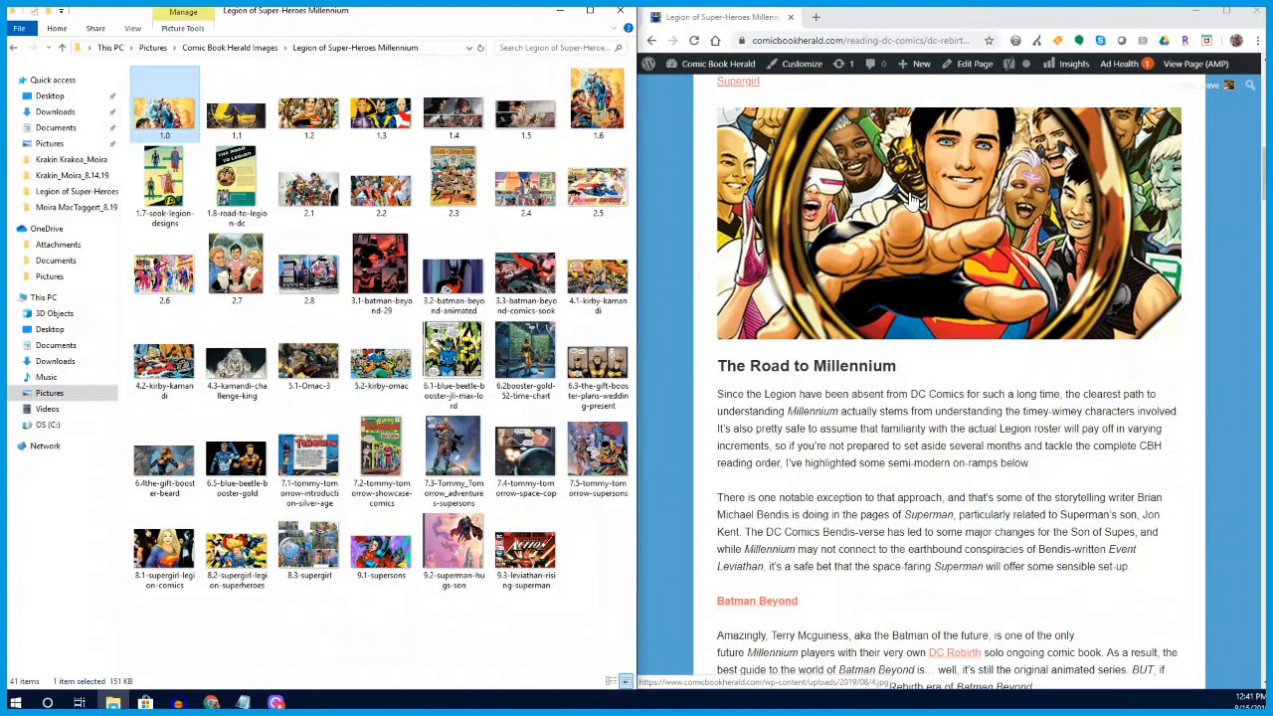
{"action": "left_click", "coordinate": [525, 103]}
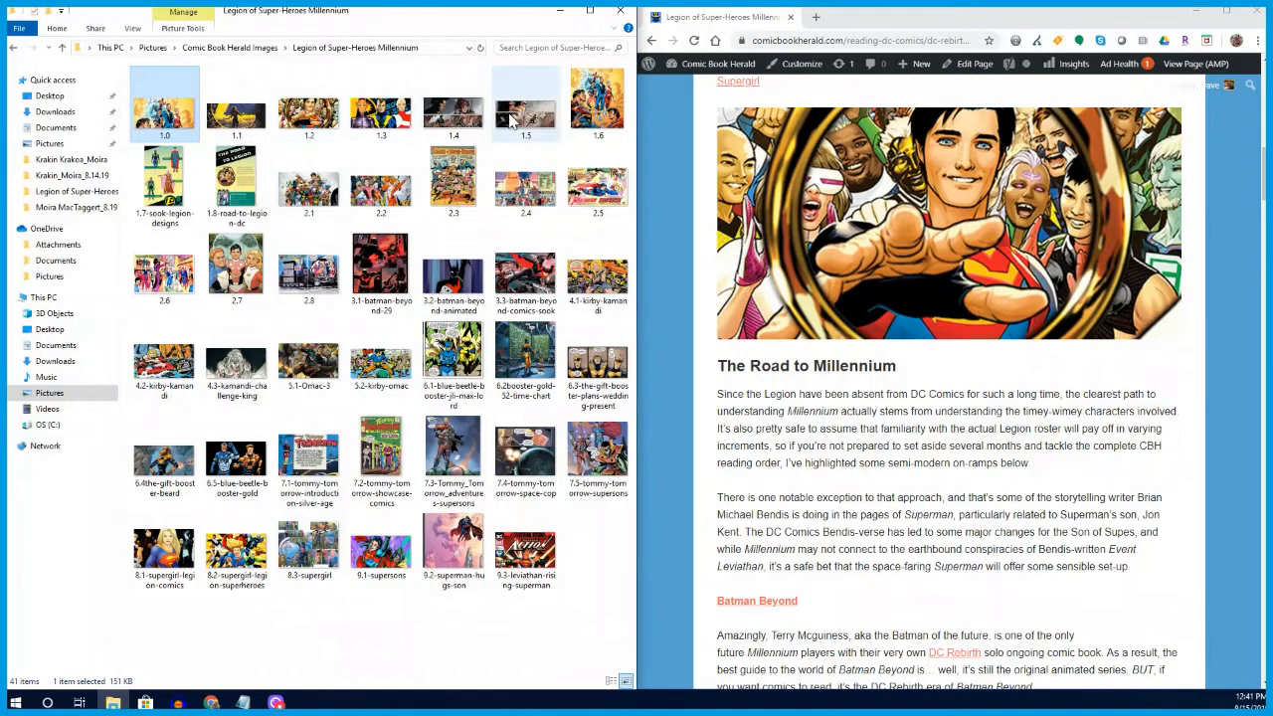
{"action": "mouse_move", "coordinate": [454, 179]}
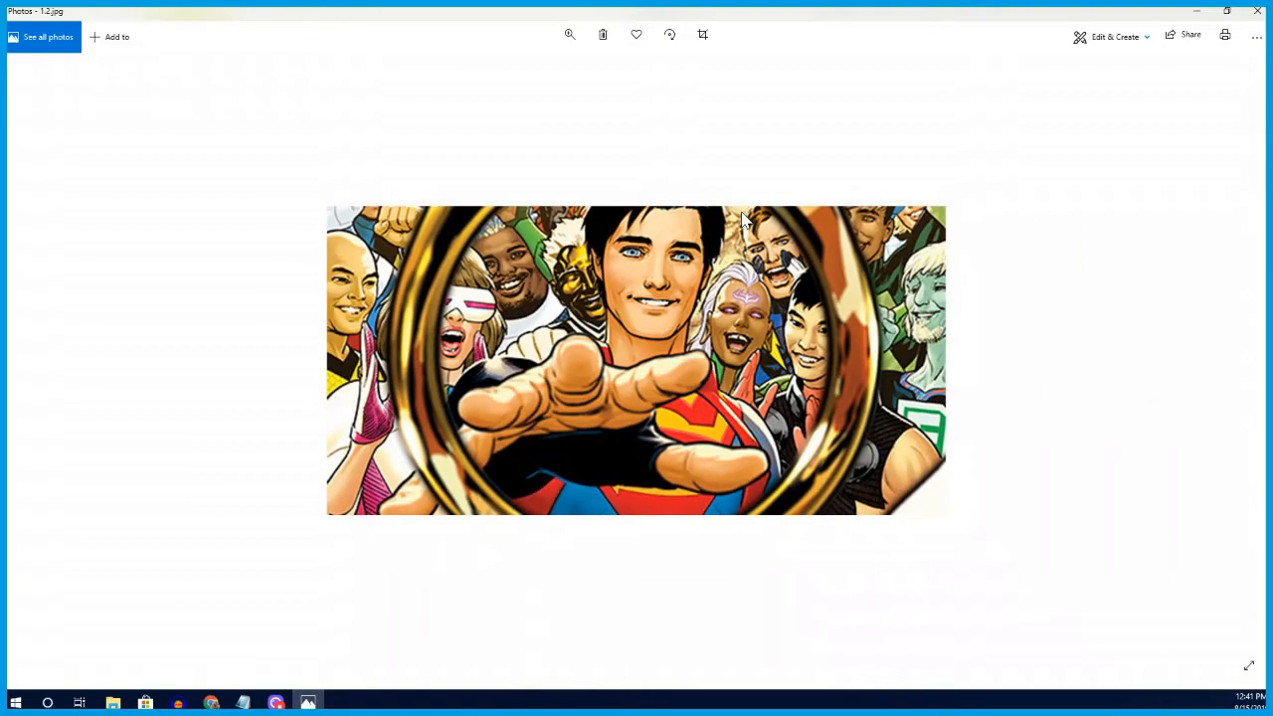
{"action": "mouse_move", "coordinate": [1252, 32]}
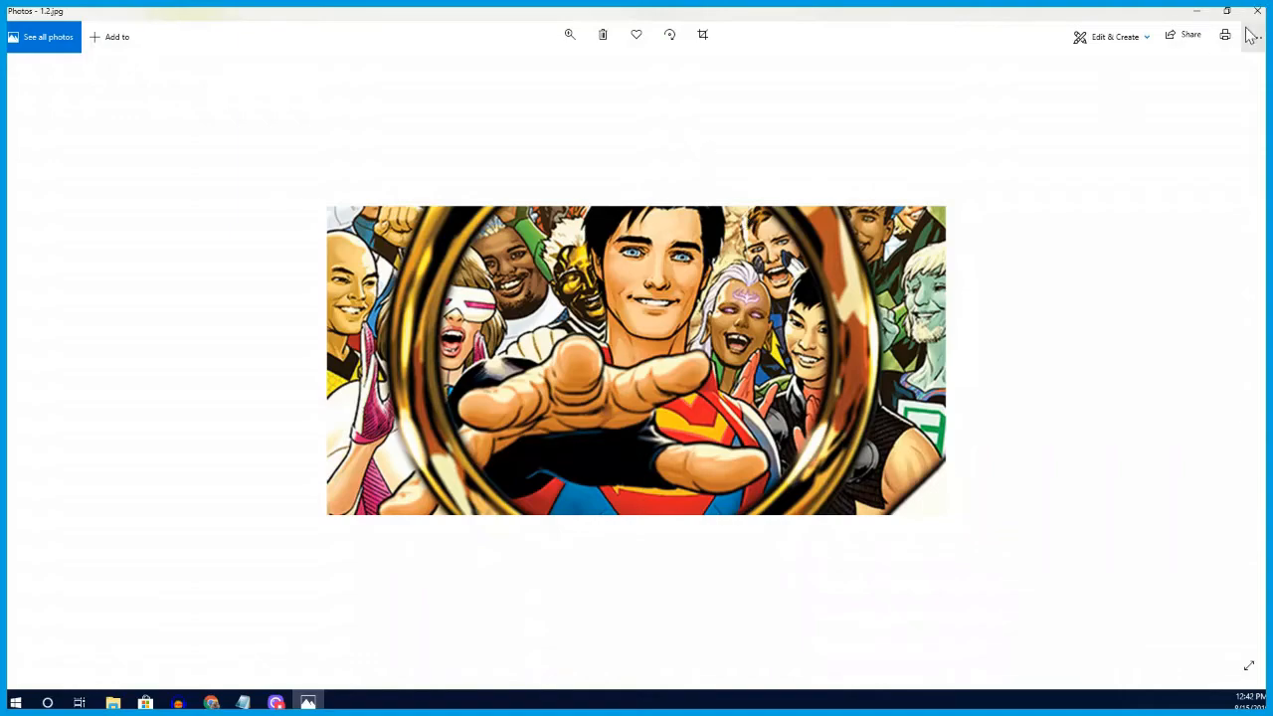
- Close Photos, scroll the article through Batman Beyond, Kamandi, OMAC and Booster Gold, and open the first Batman Beyond image
{"action": "left_click", "coordinate": [1258, 12]}
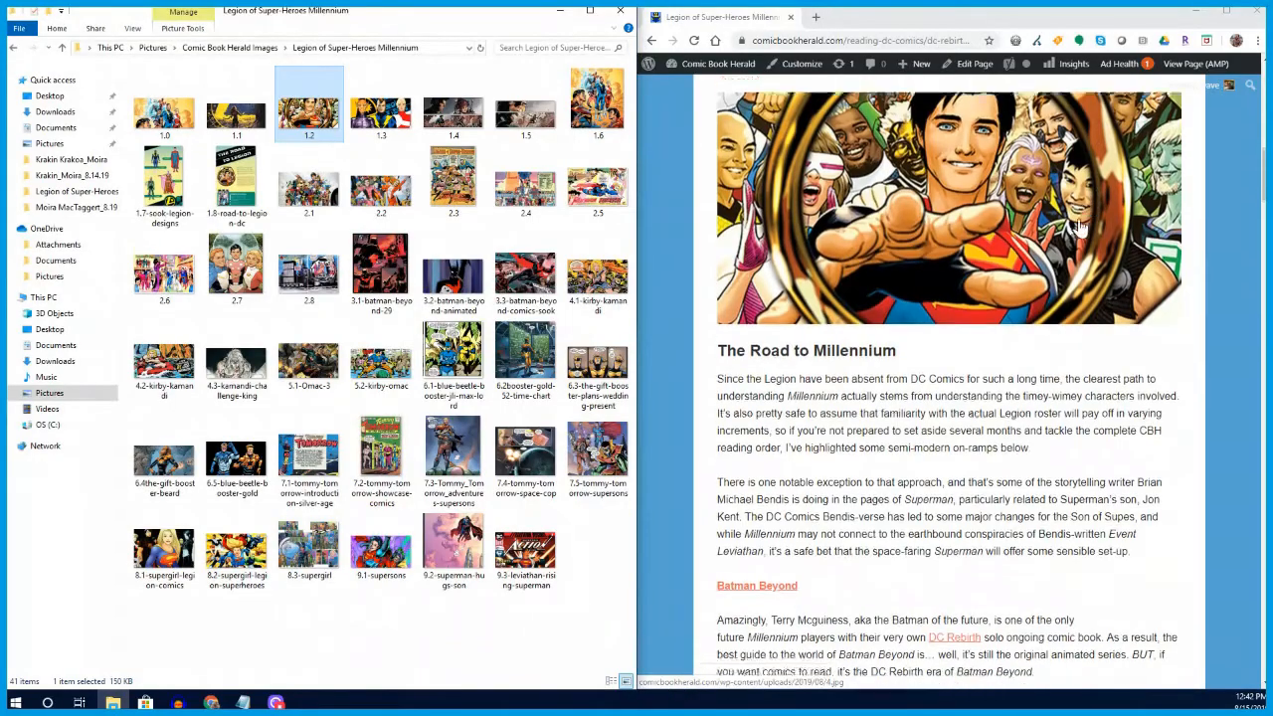
{"action": "scroll", "scroll_direction": "down", "scroll_amount": 3}
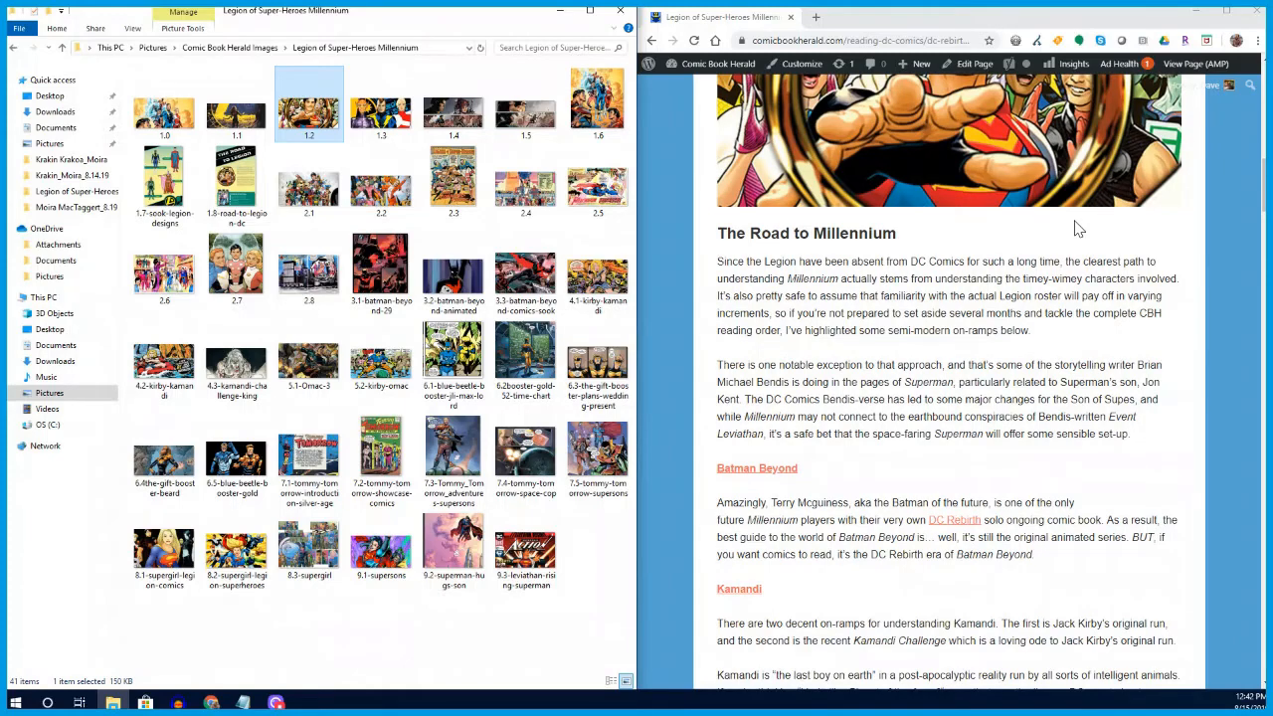
{"action": "scroll", "scroll_direction": "down", "scroll_amount": 3}
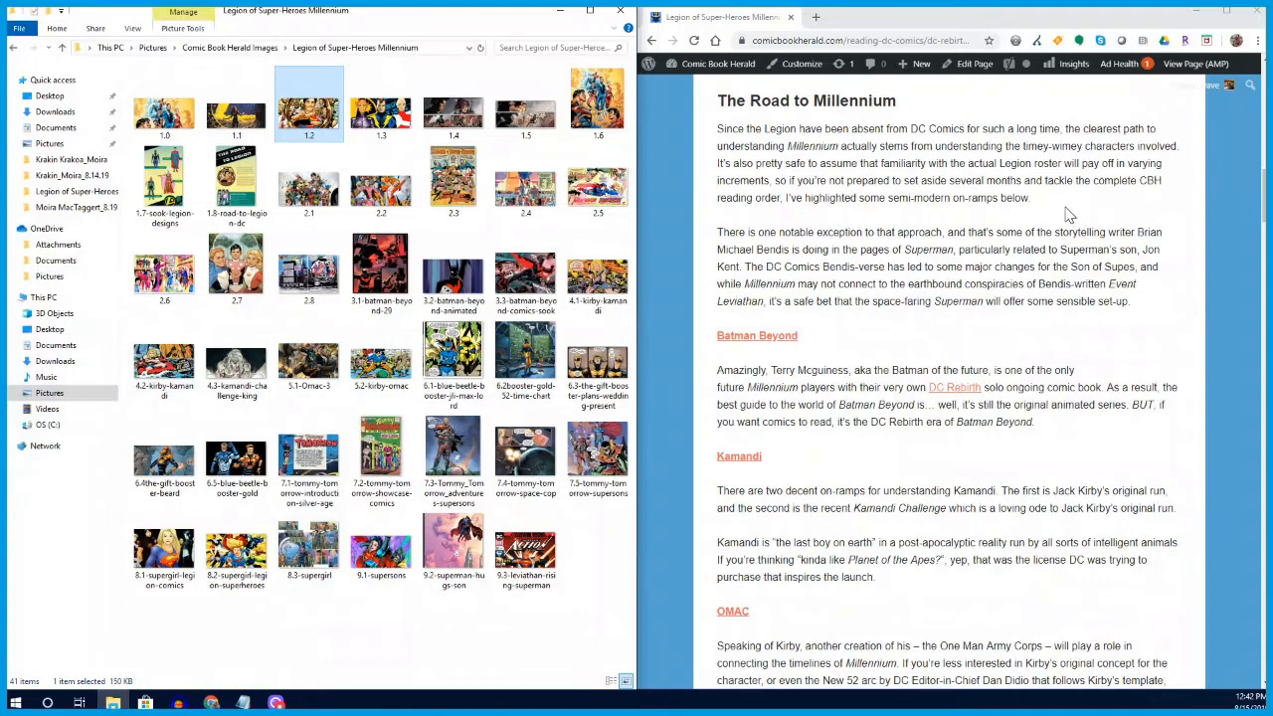
{"action": "scroll", "scroll_direction": "down", "scroll_amount": 3}
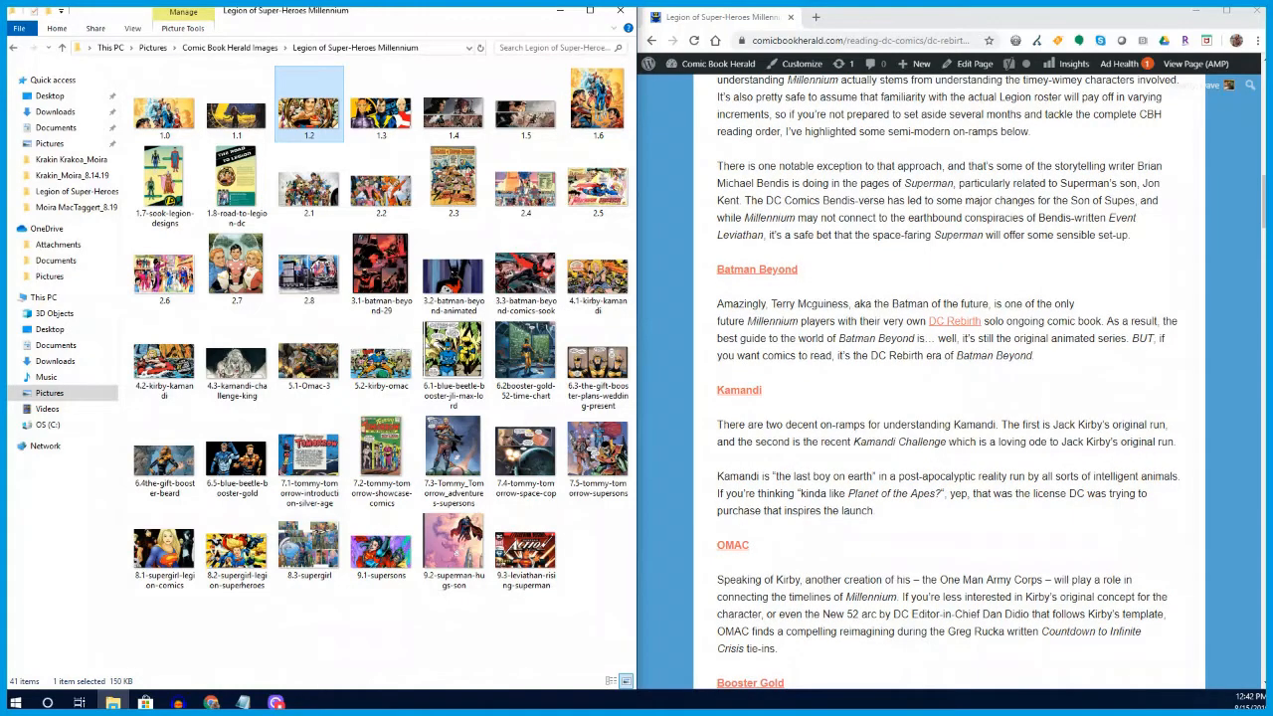
{"action": "scroll", "scroll_direction": "down", "scroll_amount": 3}
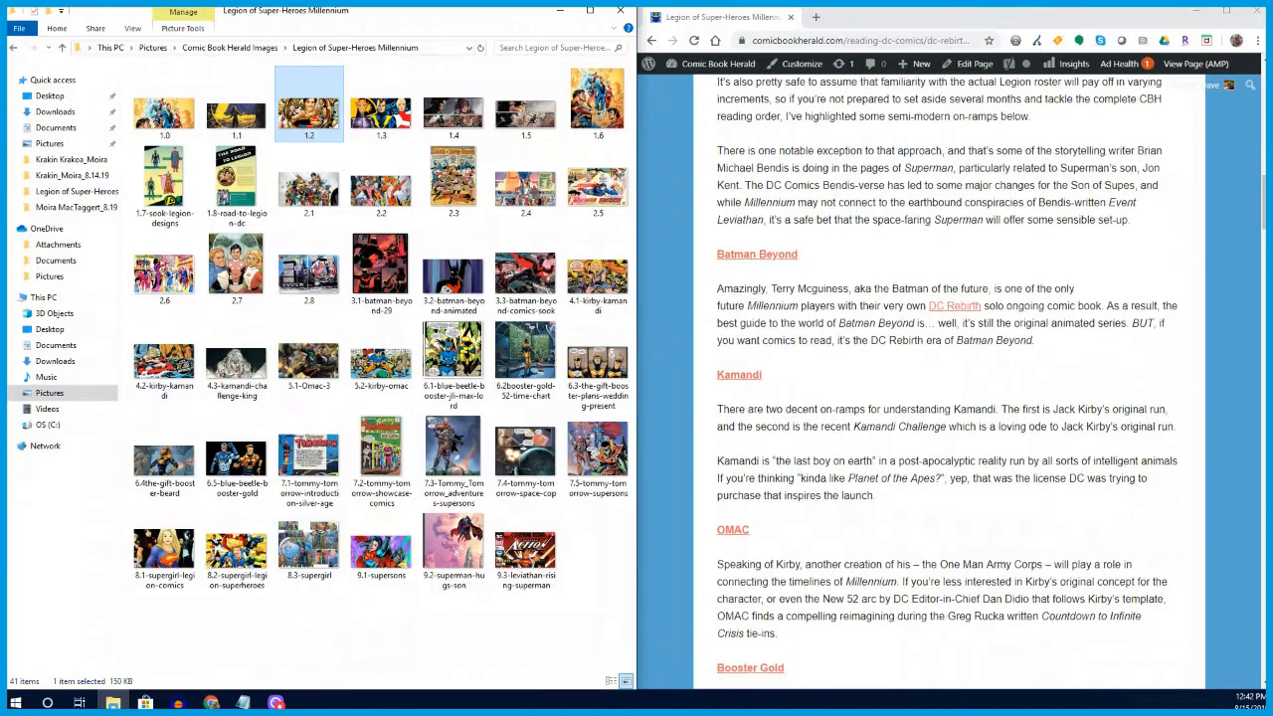
{"action": "scroll", "scroll_direction": "down", "scroll_amount": 3}
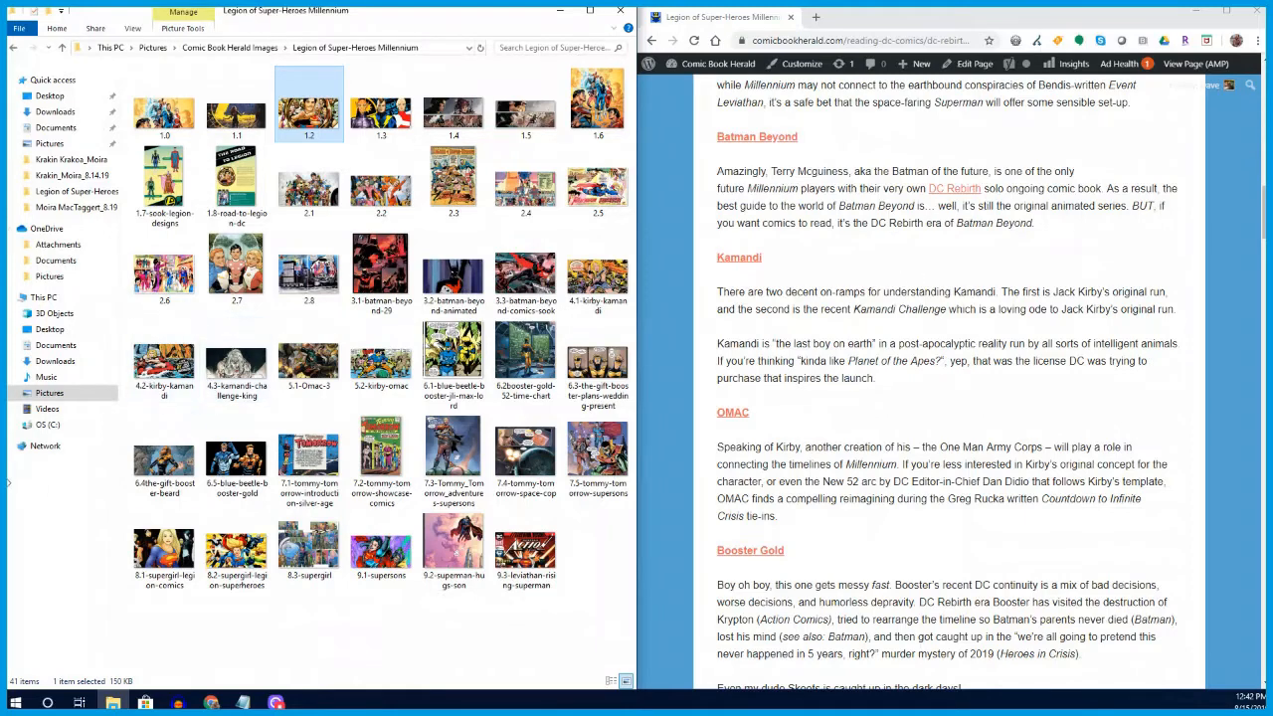
{"action": "double_click", "coordinate": [380, 269]}
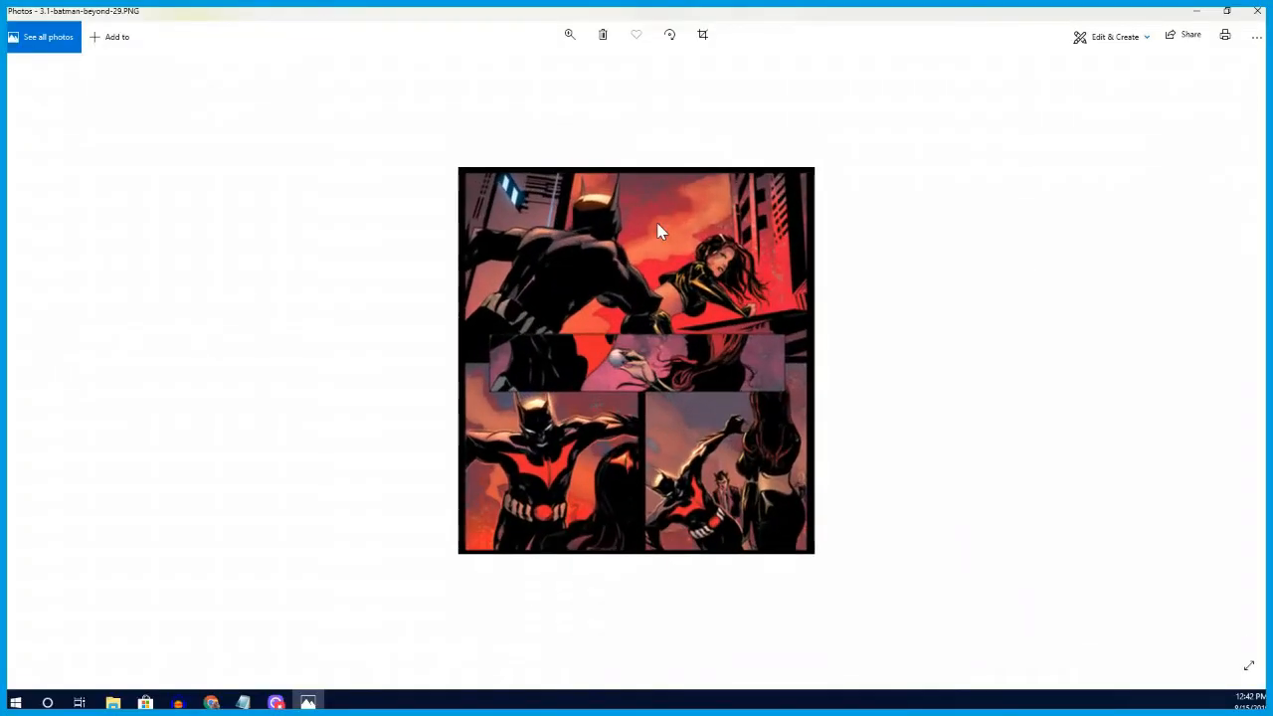
- Advance past the animated Batman Beyond still to the Jokerz comic spread
{"action": "left_click", "coordinate": [569, 34]}
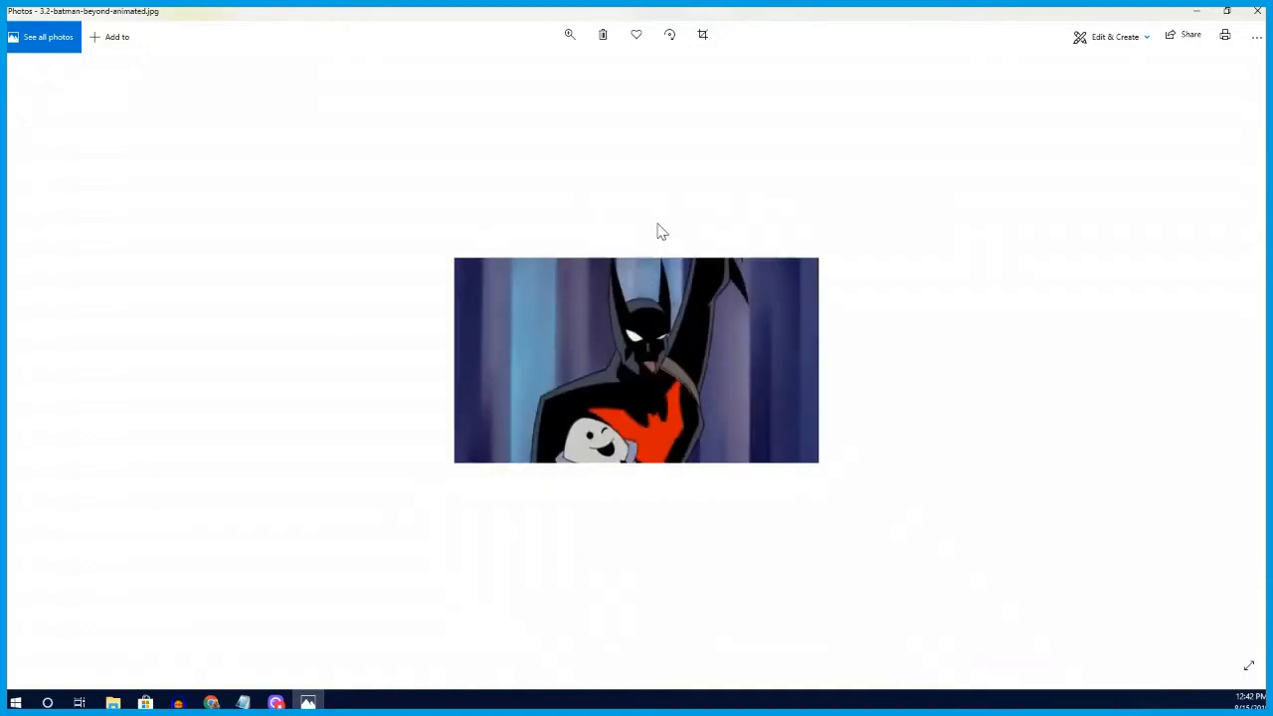
{"action": "left_click", "coordinate": [569, 36]}
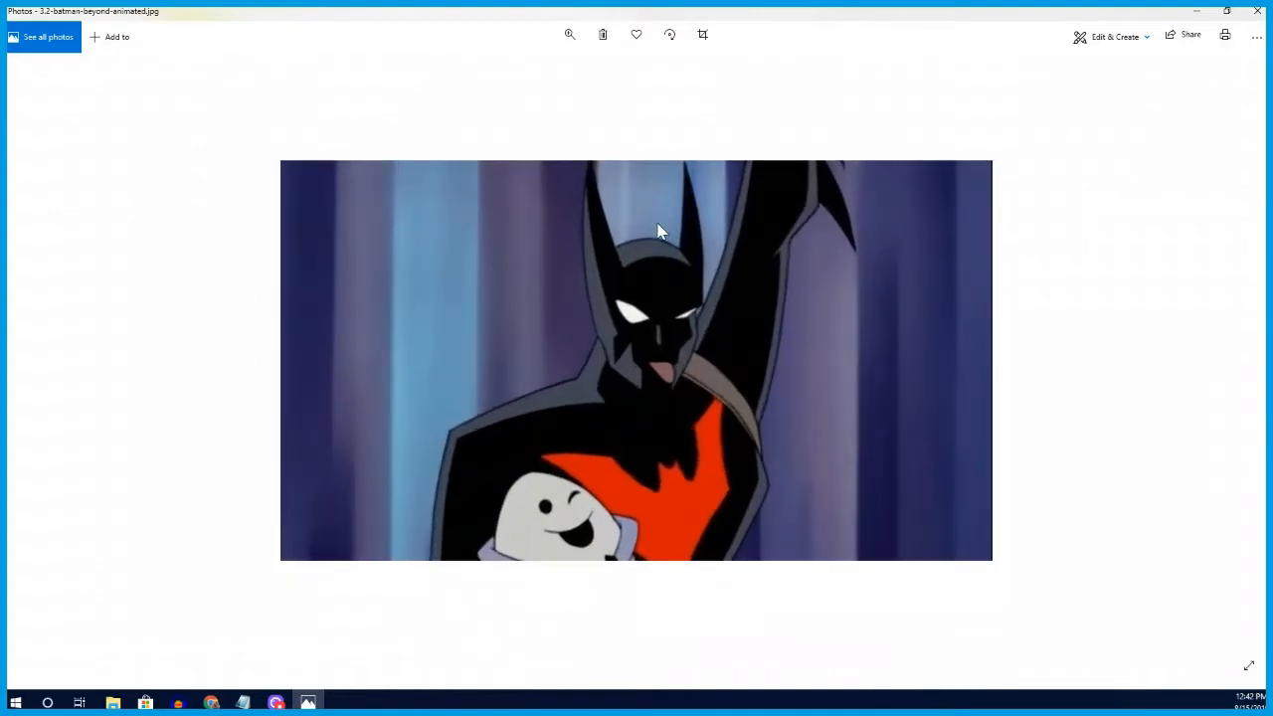
{"action": "left_click", "coordinate": [569, 36]}
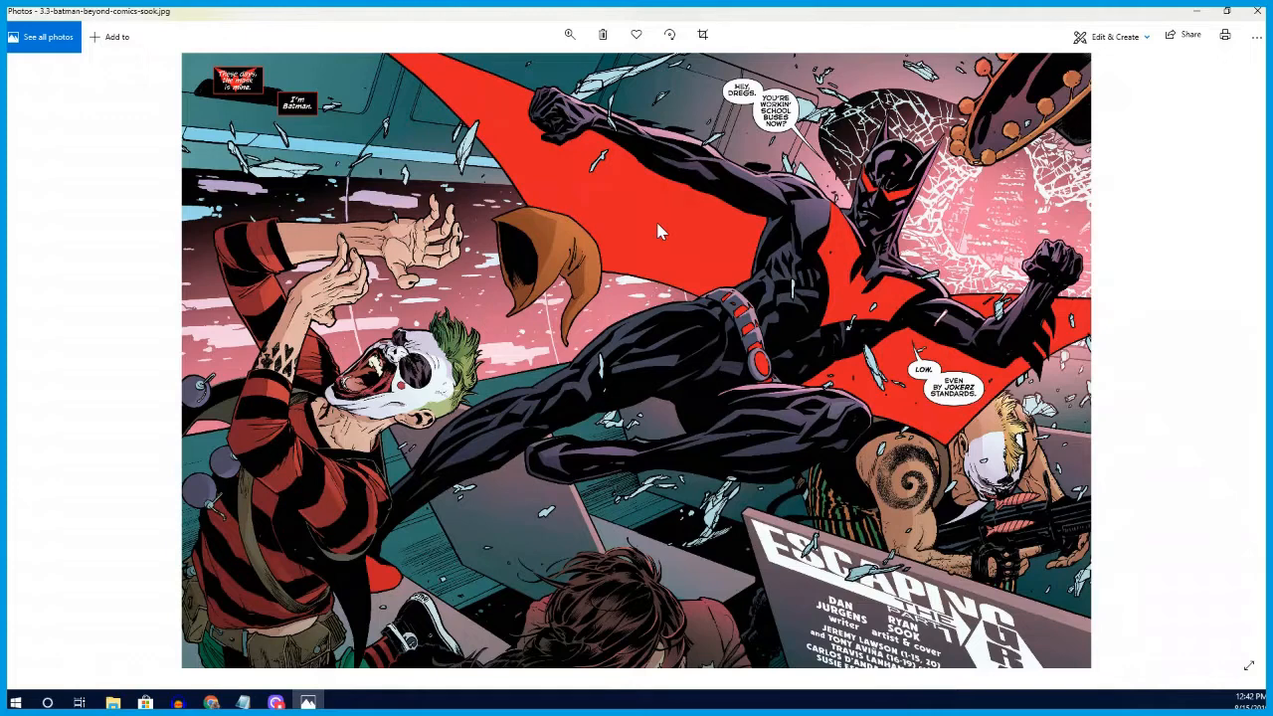
{"action": "mouse_move", "coordinate": [647, 223]}
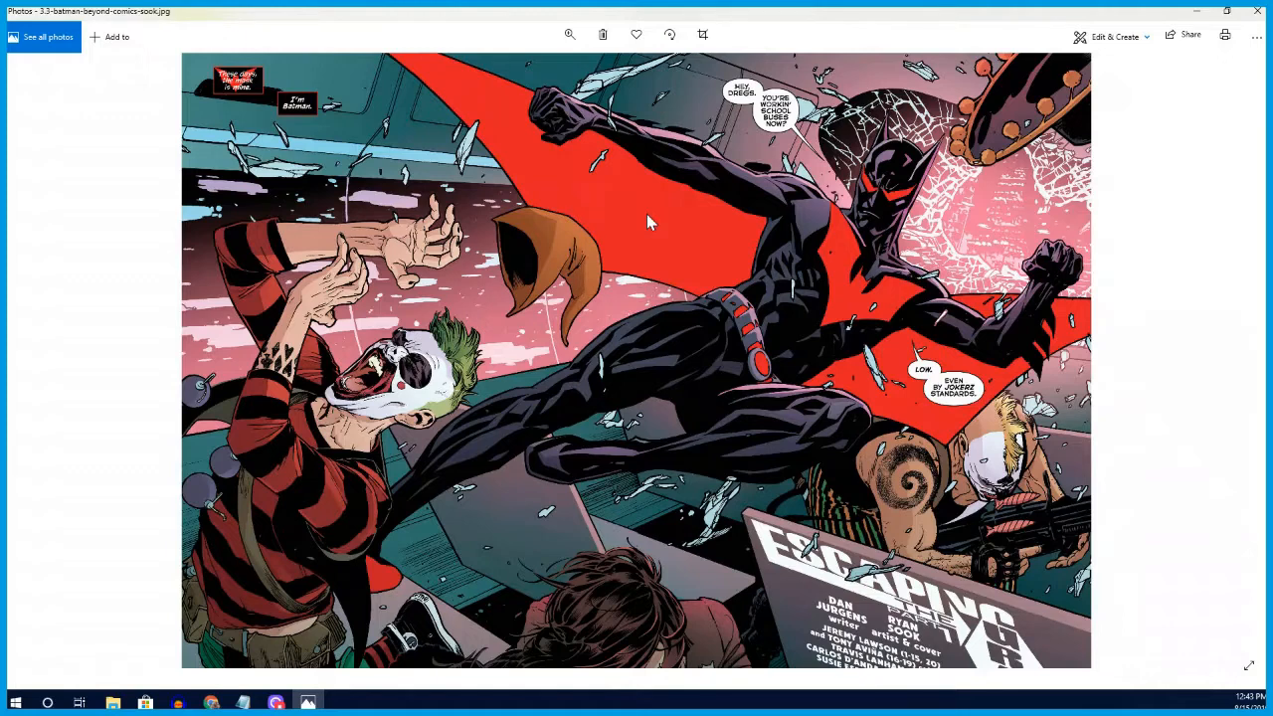
{"action": "mouse_move", "coordinate": [888, 242]}
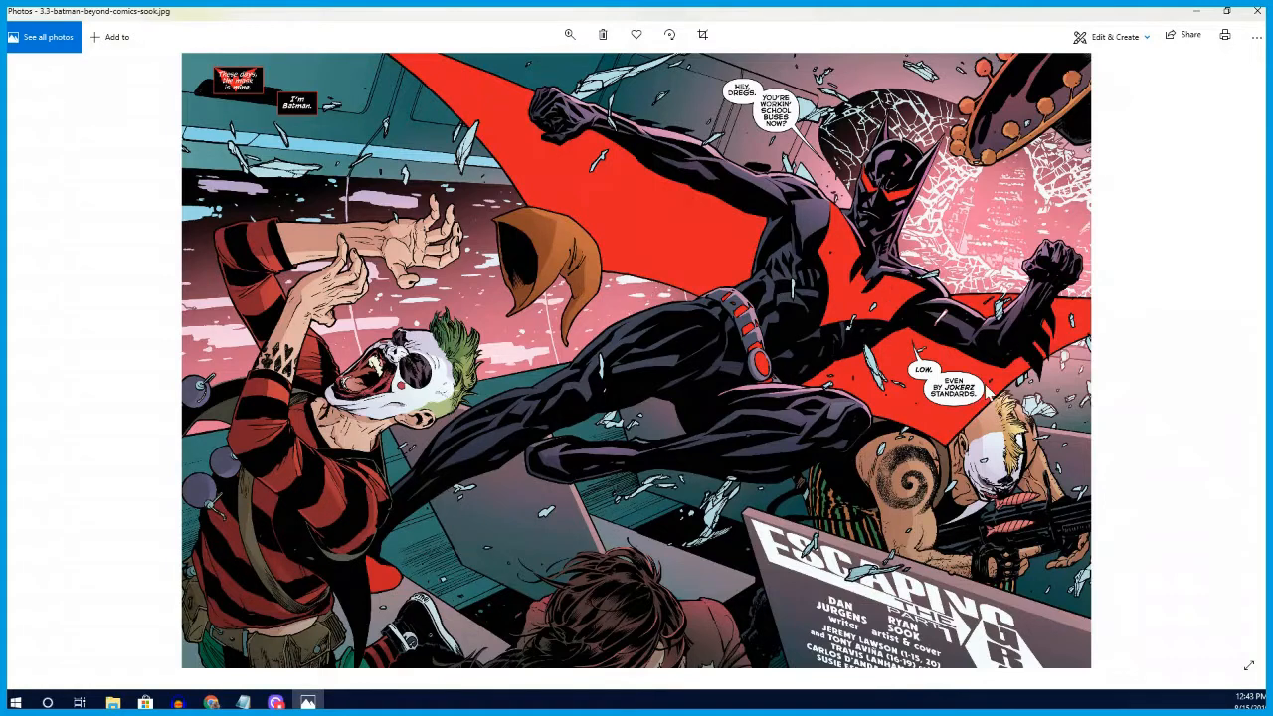
{"action": "mouse_move", "coordinate": [865, 394]}
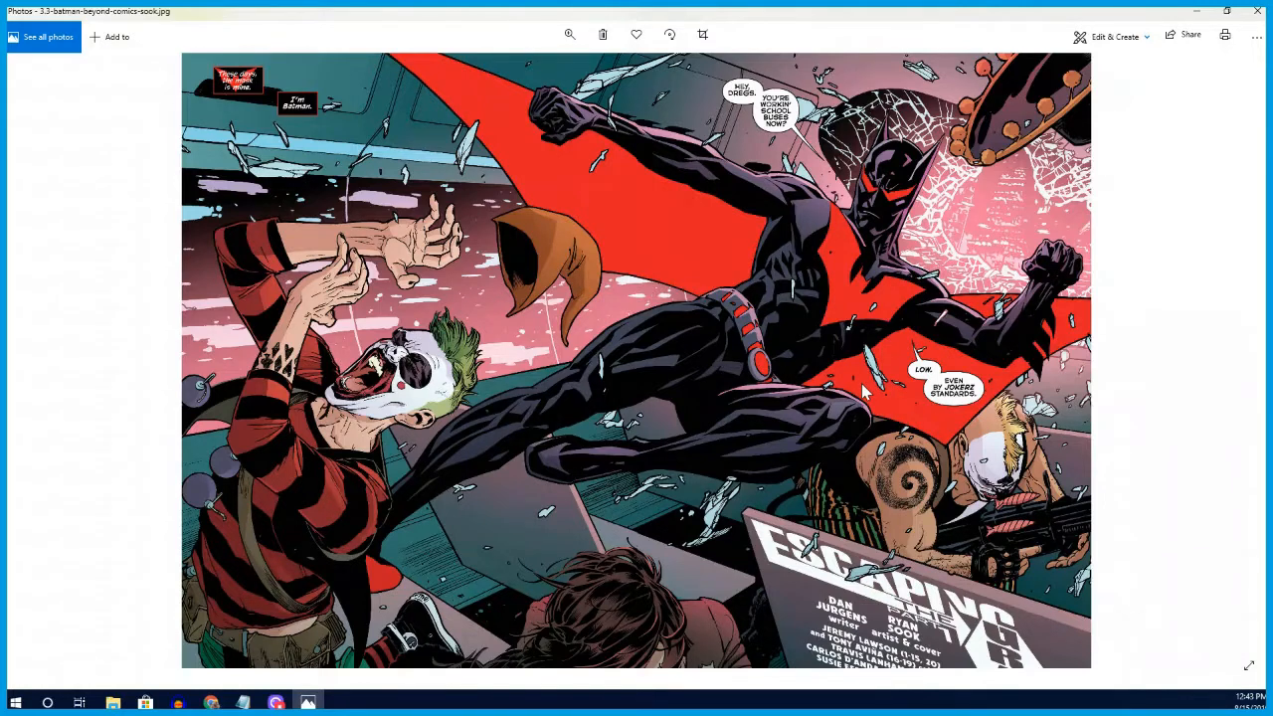
{"action": "mouse_move", "coordinate": [820, 396]}
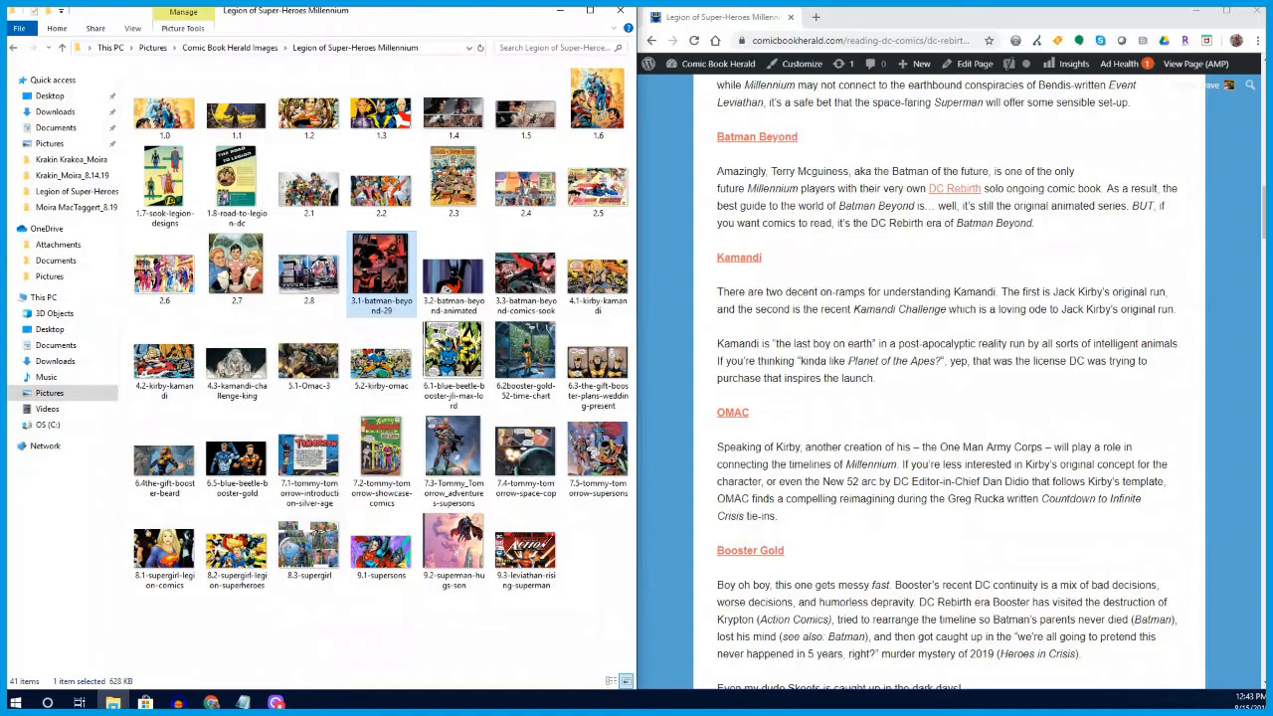
- Open 4.1-kirby-kamandi in Photos and maximize the viewer
{"action": "left_click", "coordinate": [454, 179]}
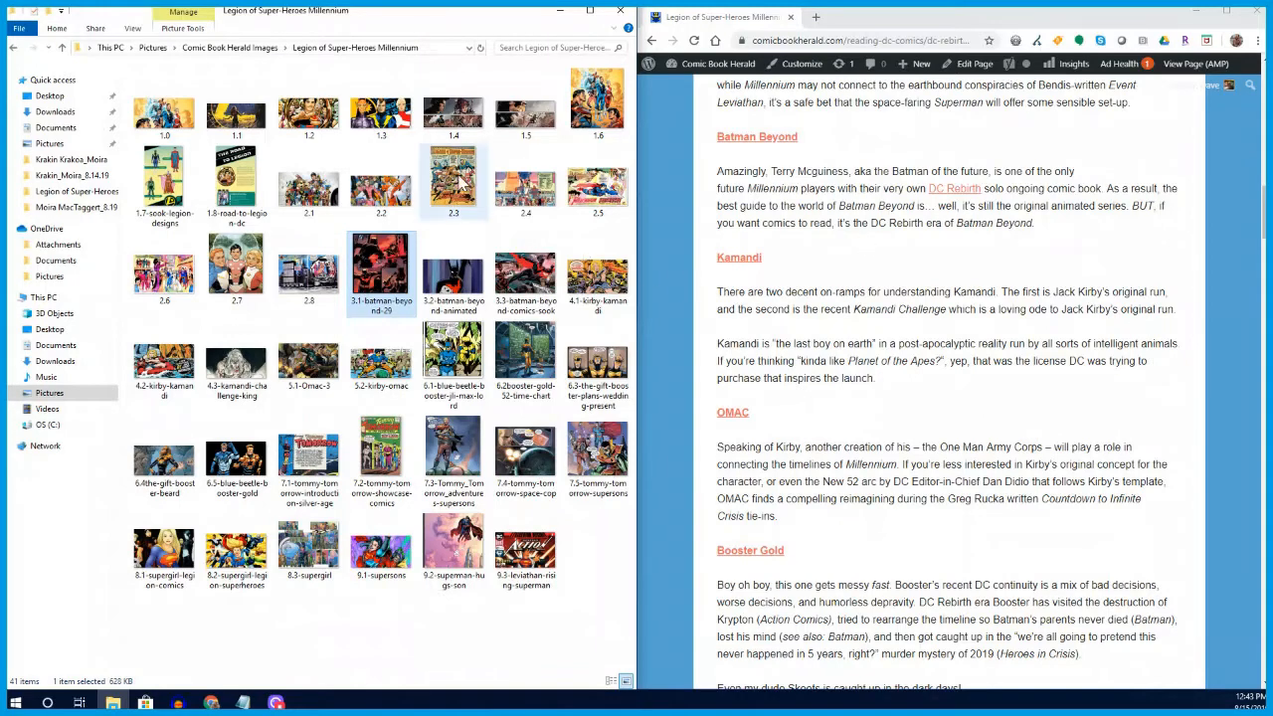
{"action": "left_click", "coordinate": [597, 269]}
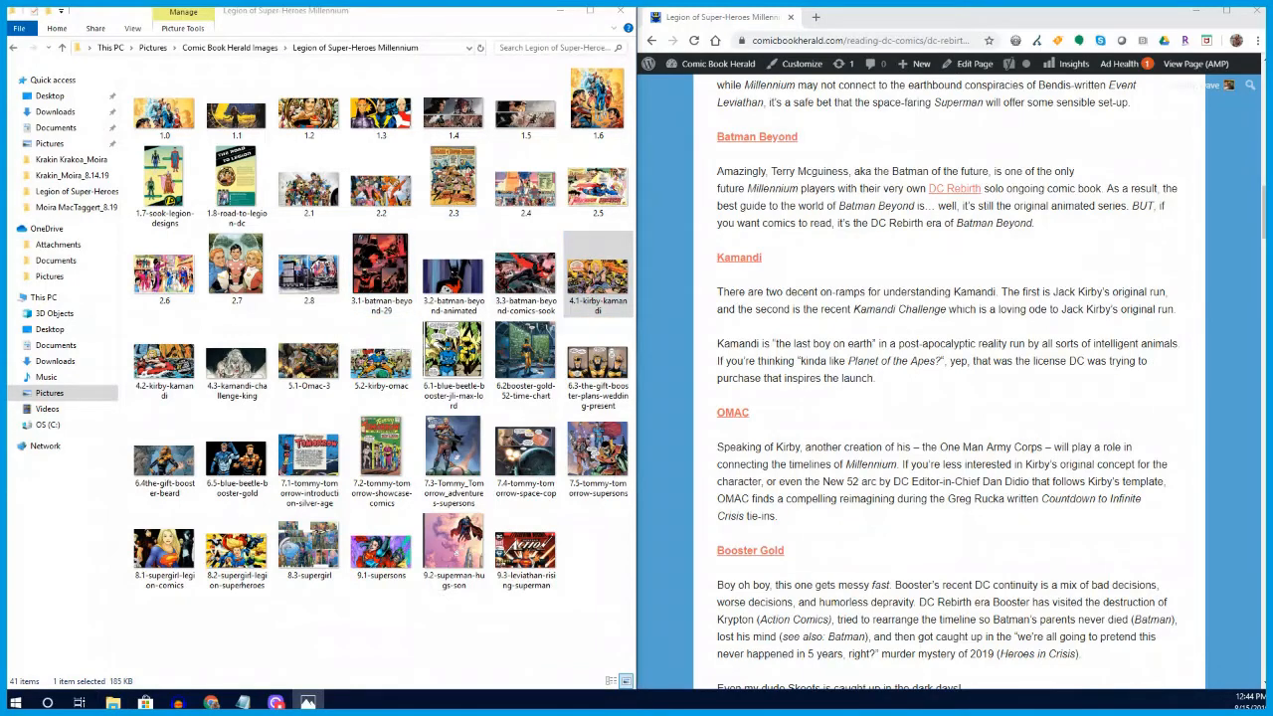
{"action": "double_click", "coordinate": [597, 275]}
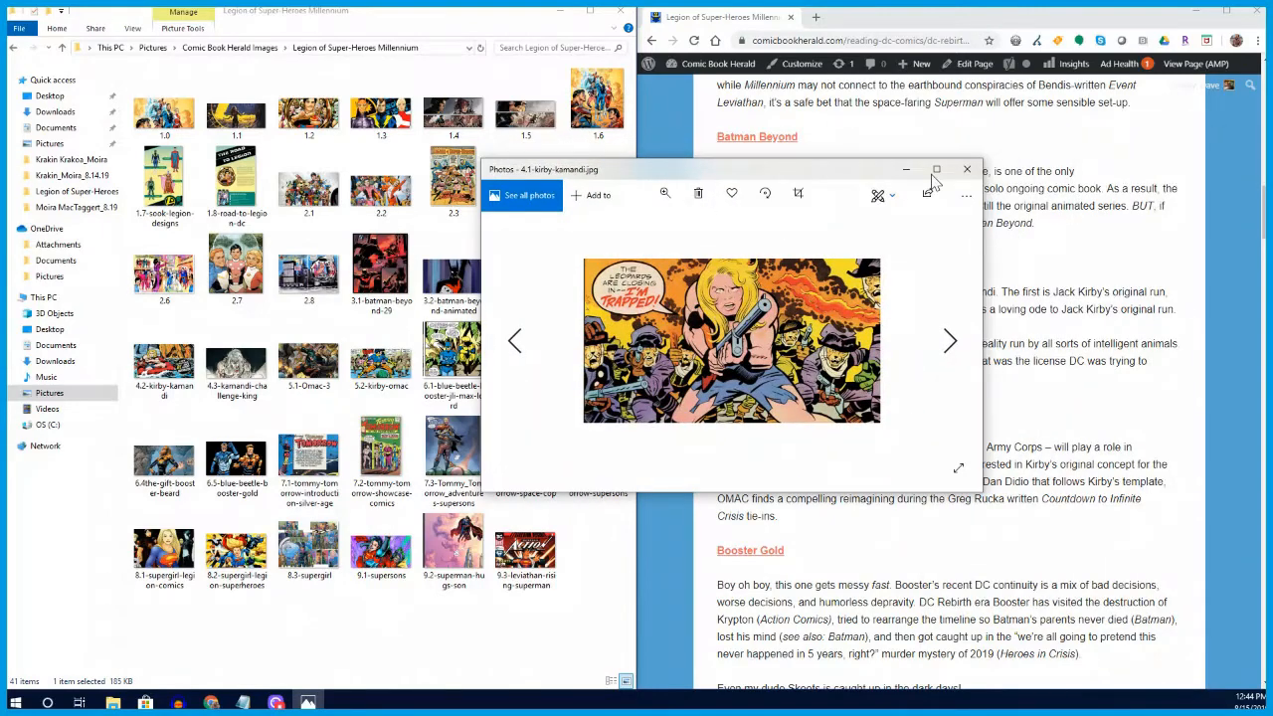
{"action": "left_click", "coordinate": [936, 169]}
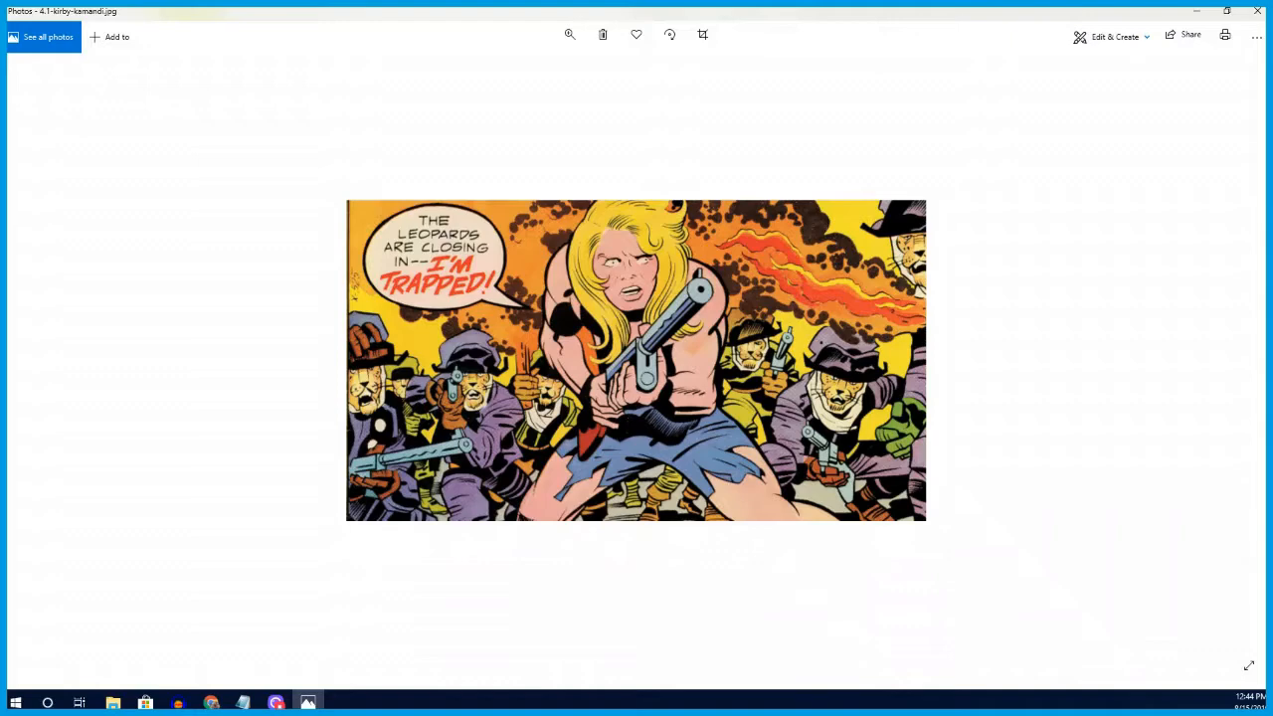
- Advance past the Kamandi raft cover to the bloodied Kamandi Challenge artwork
{"action": "left_click", "coordinate": [569, 36]}
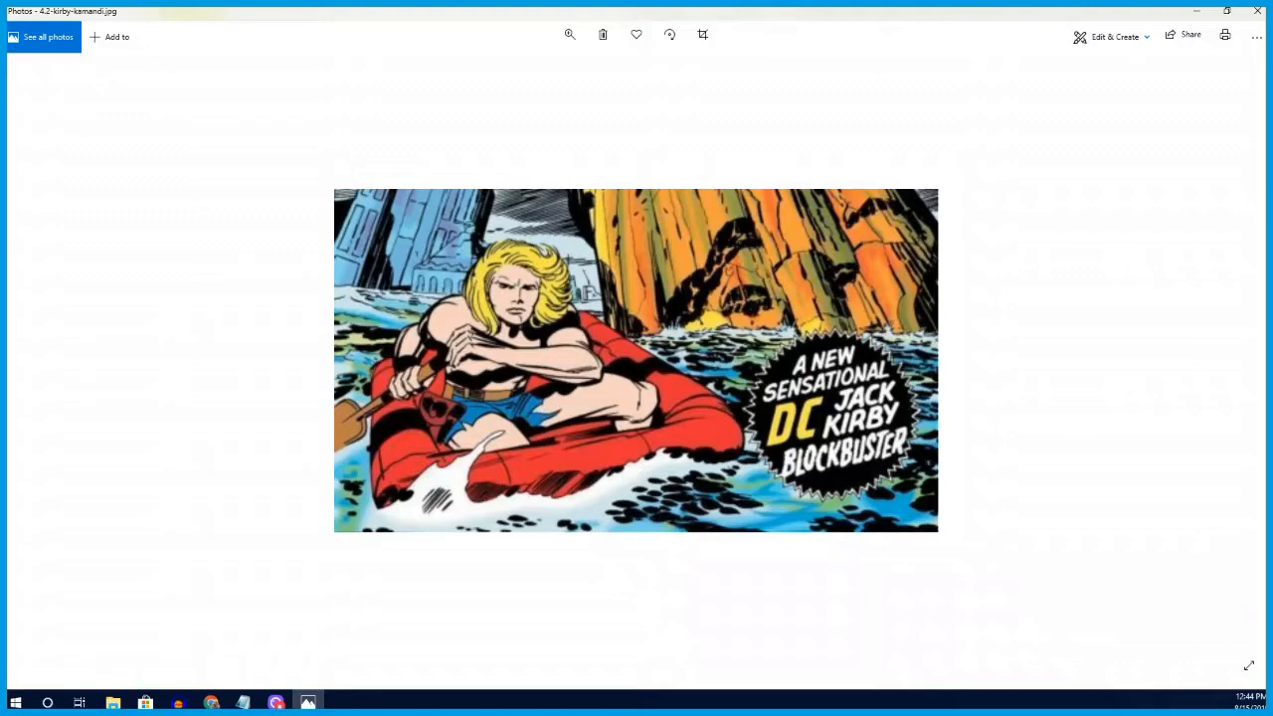
{"action": "left_click", "coordinate": [569, 36]}
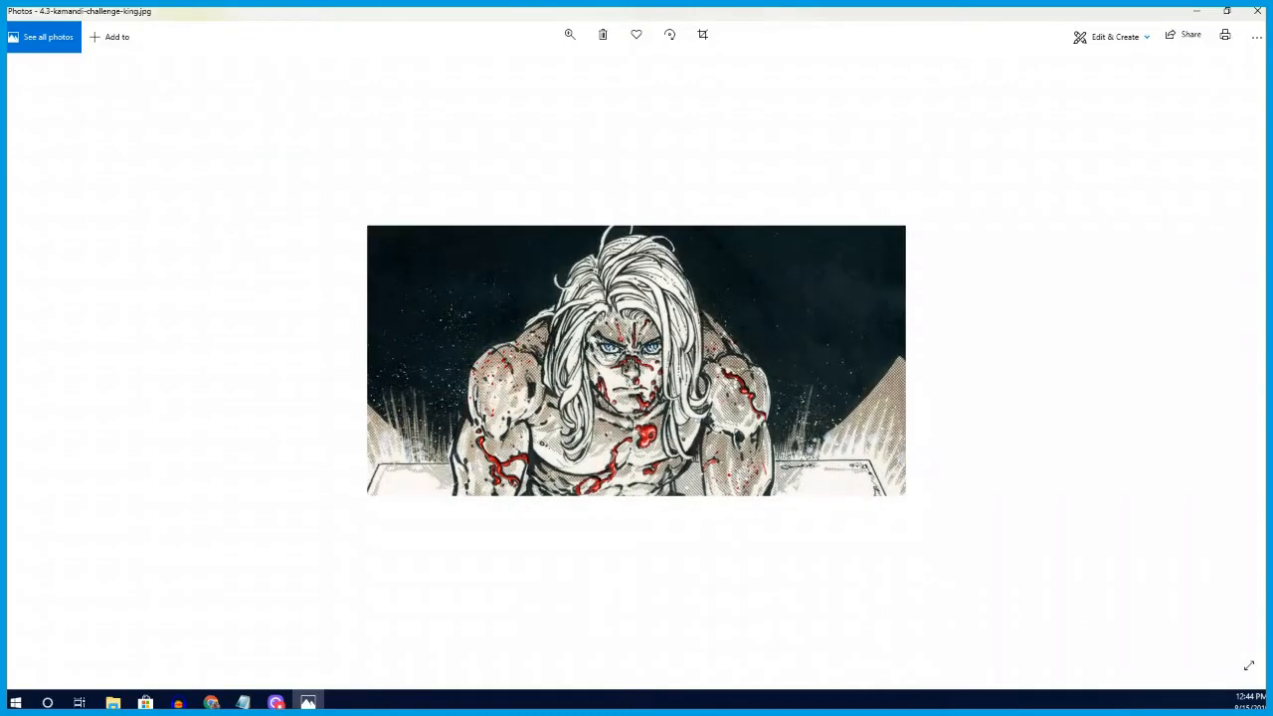
{"action": "left_click", "coordinate": [569, 35]}
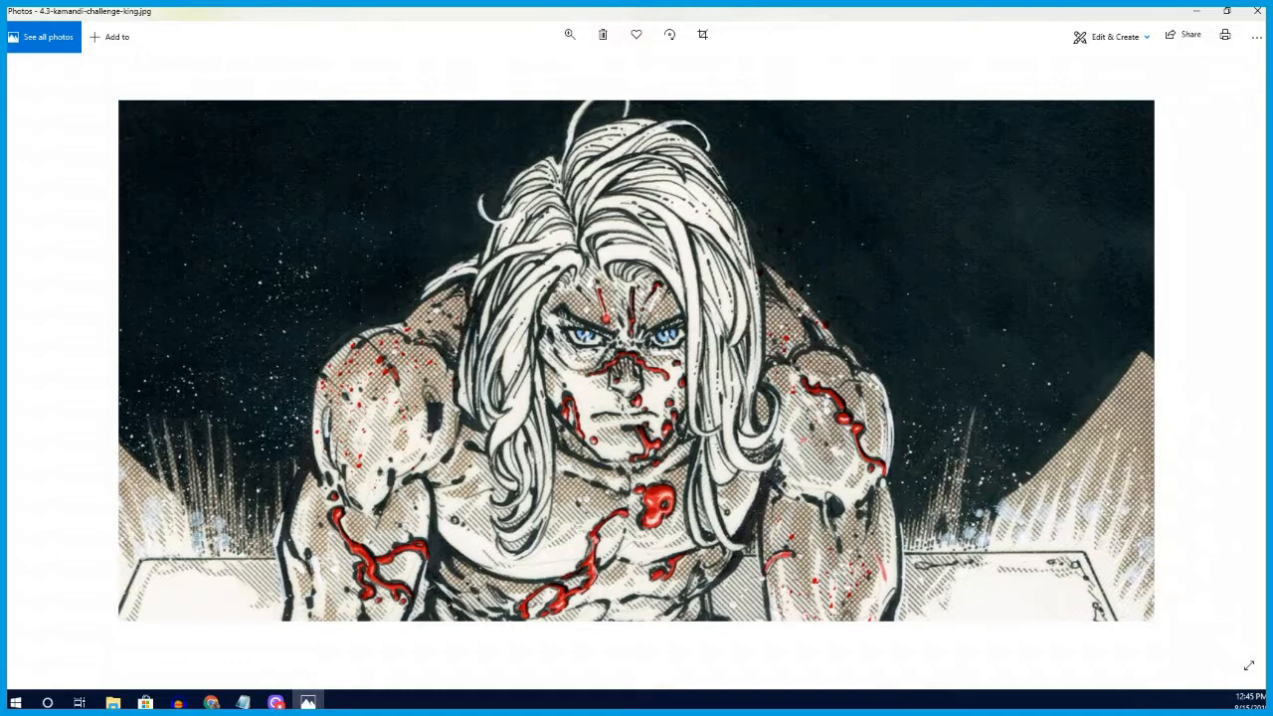
{"action": "mouse_move", "coordinate": [641, 326]}
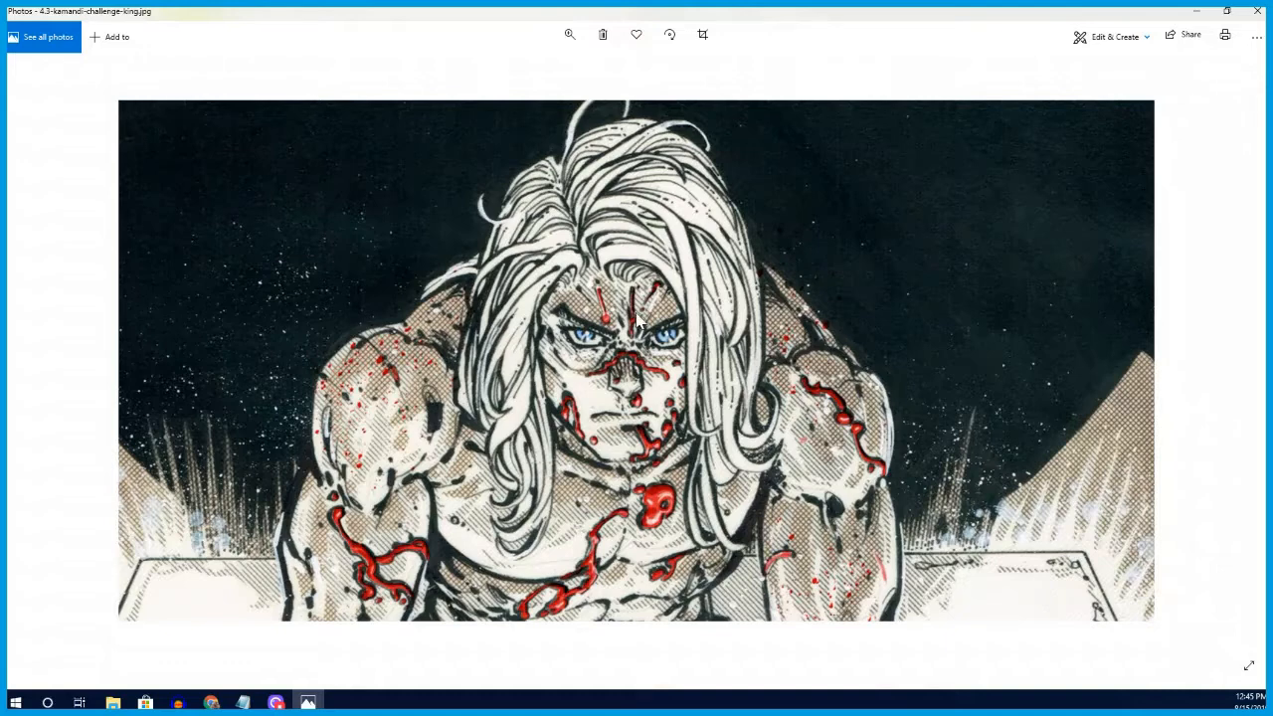
{"action": "mouse_move", "coordinate": [1226, 111]}
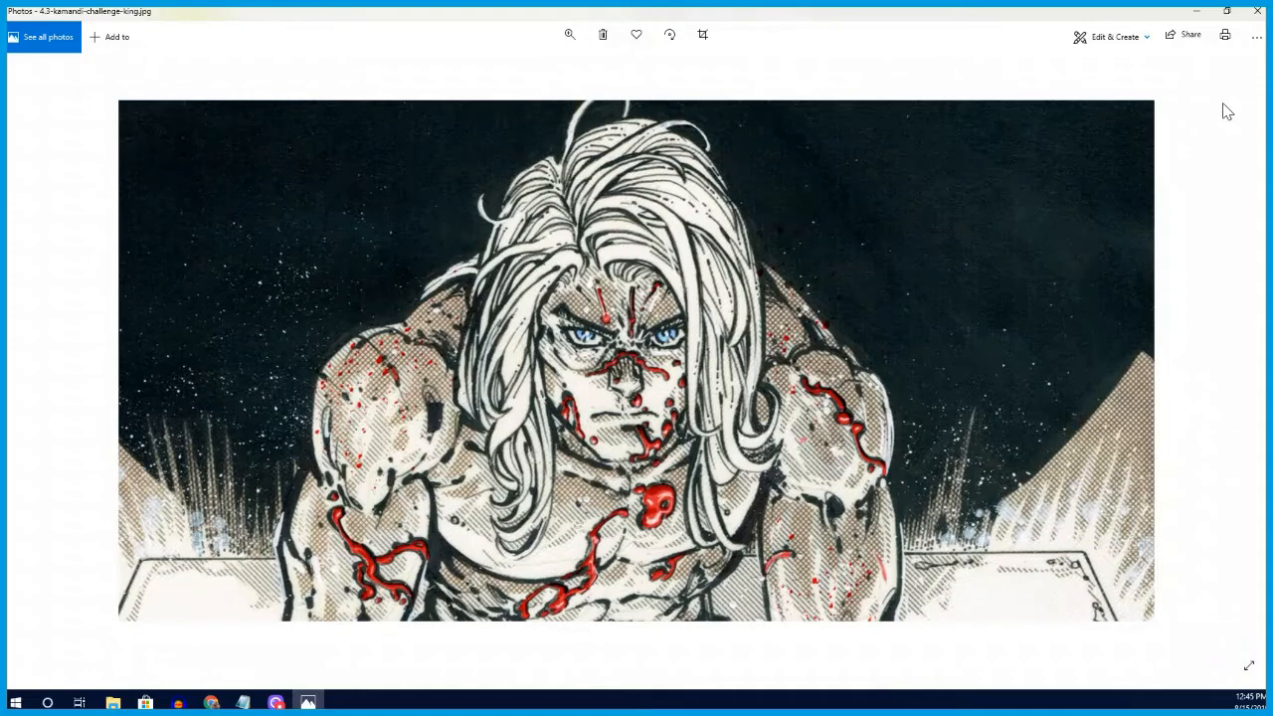
{"action": "left_click", "coordinate": [569, 36]}
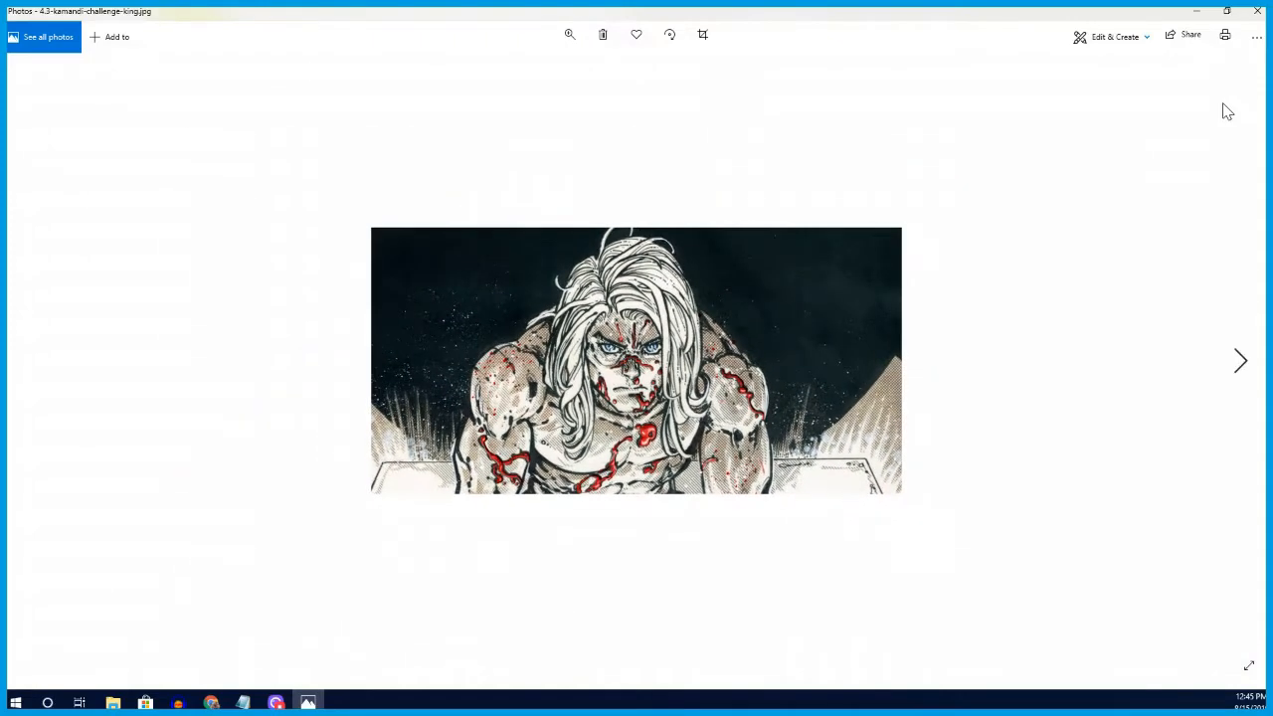
{"action": "left_click", "coordinate": [1242, 360]}
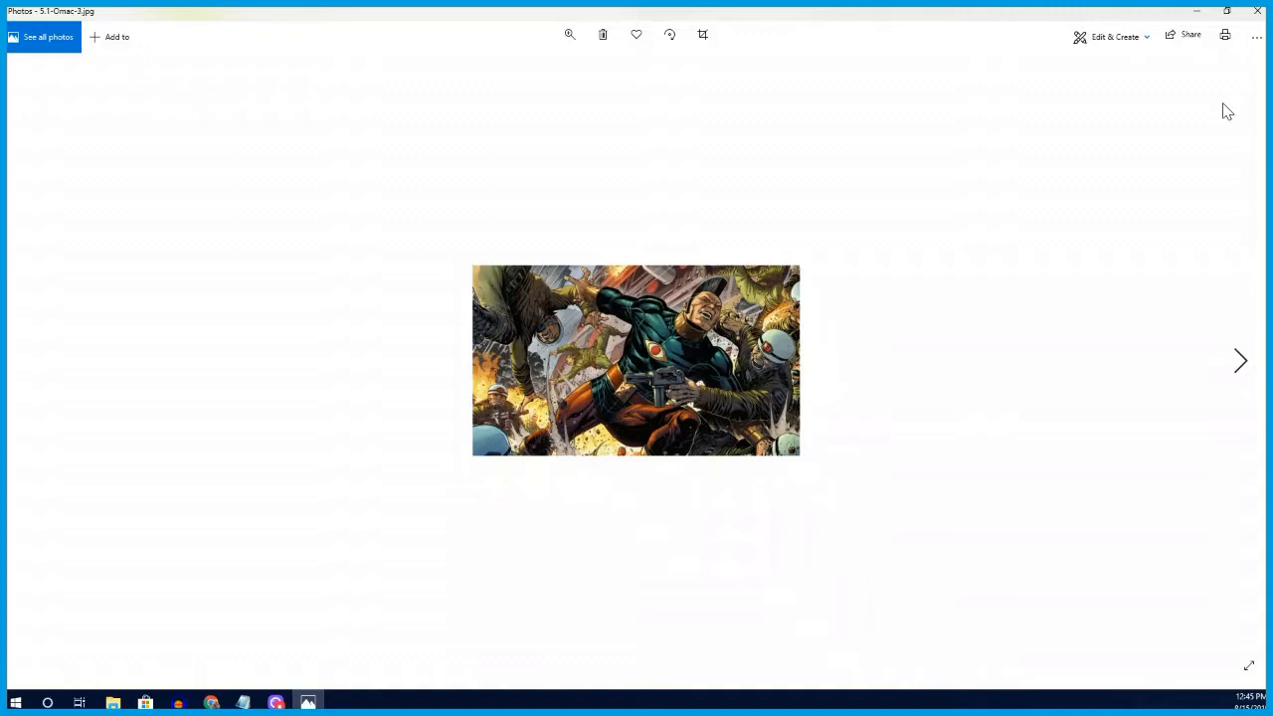
{"action": "left_click", "coordinate": [569, 36]}
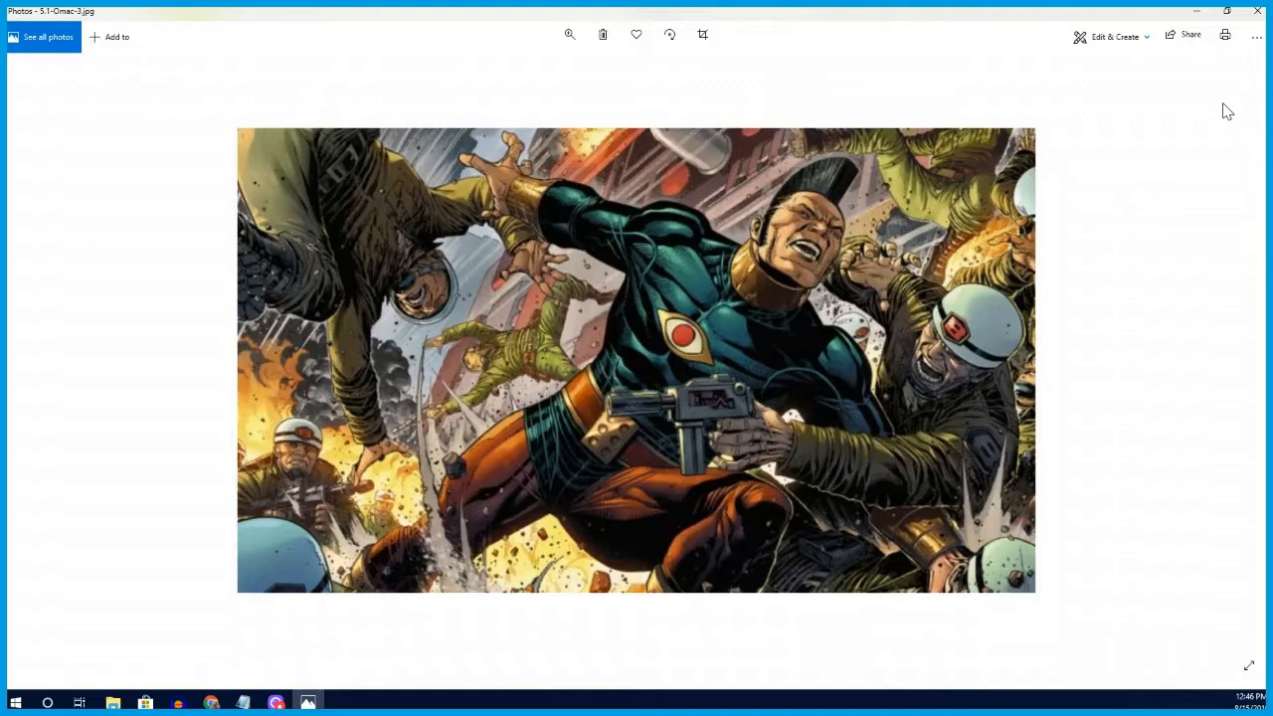
{"action": "left_click", "coordinate": [569, 34]}
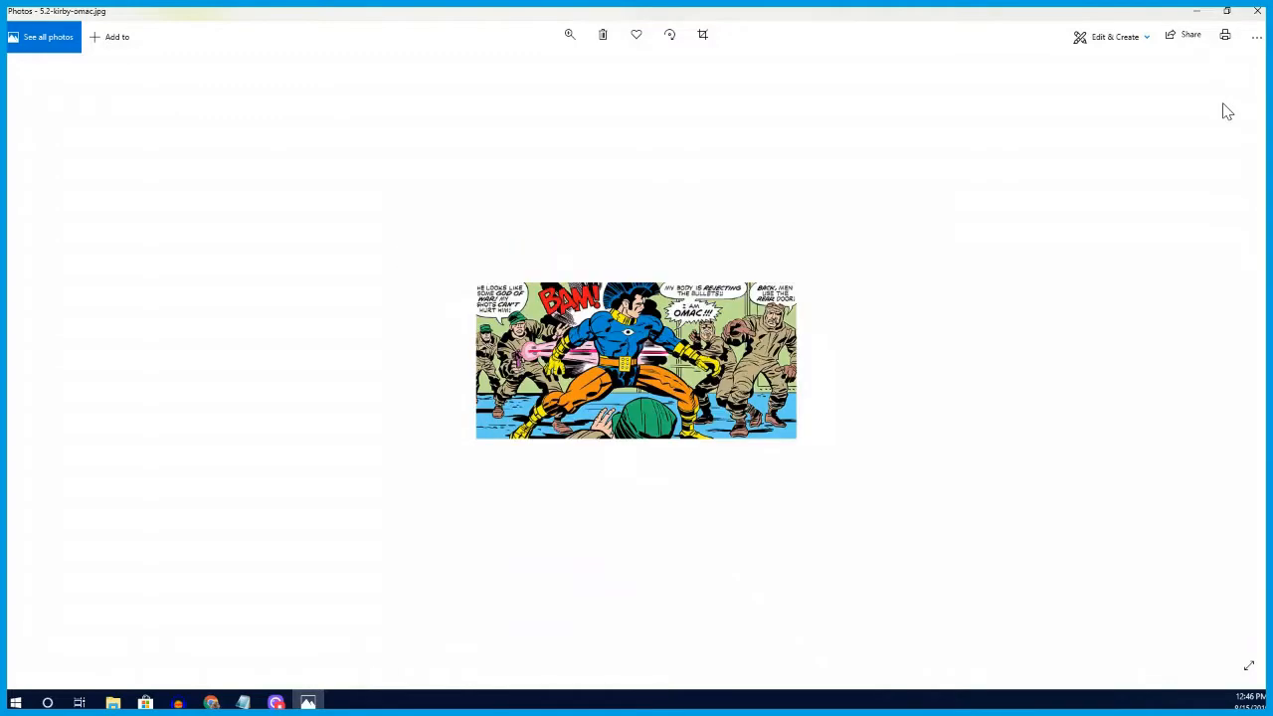
{"action": "left_click", "coordinate": [569, 36]}
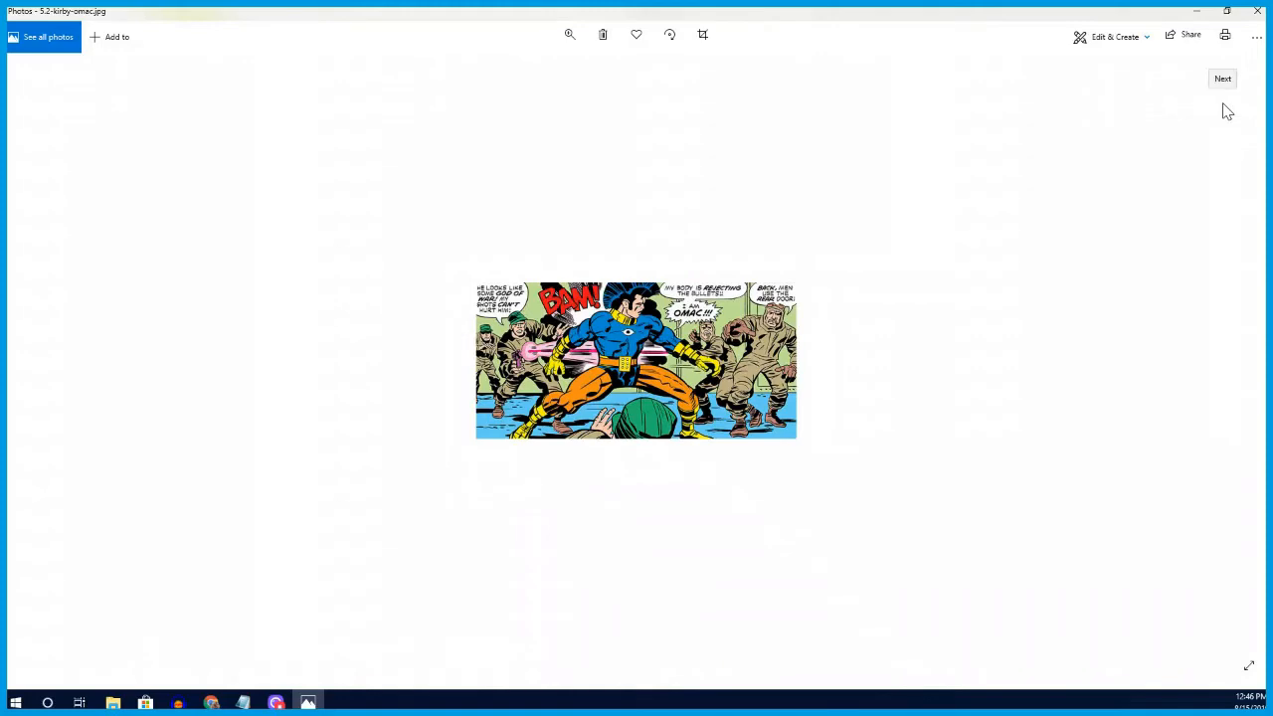
- Advance past the OMAC panel to the Introducing Tommy Tomorrow splash page
{"action": "left_click", "coordinate": [1222, 80]}
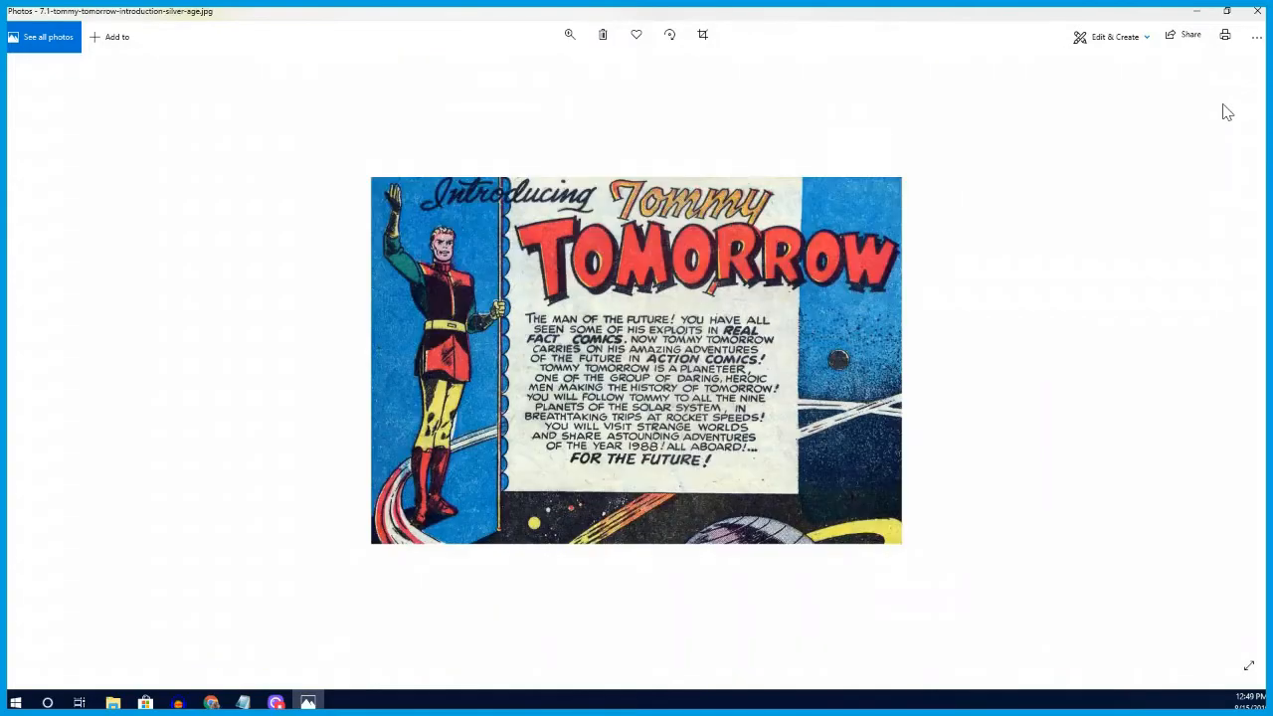
- View the last Tommy Tomorrow image and close Photos, leaving the folder beside the article
{"action": "left_click", "coordinate": [569, 36]}
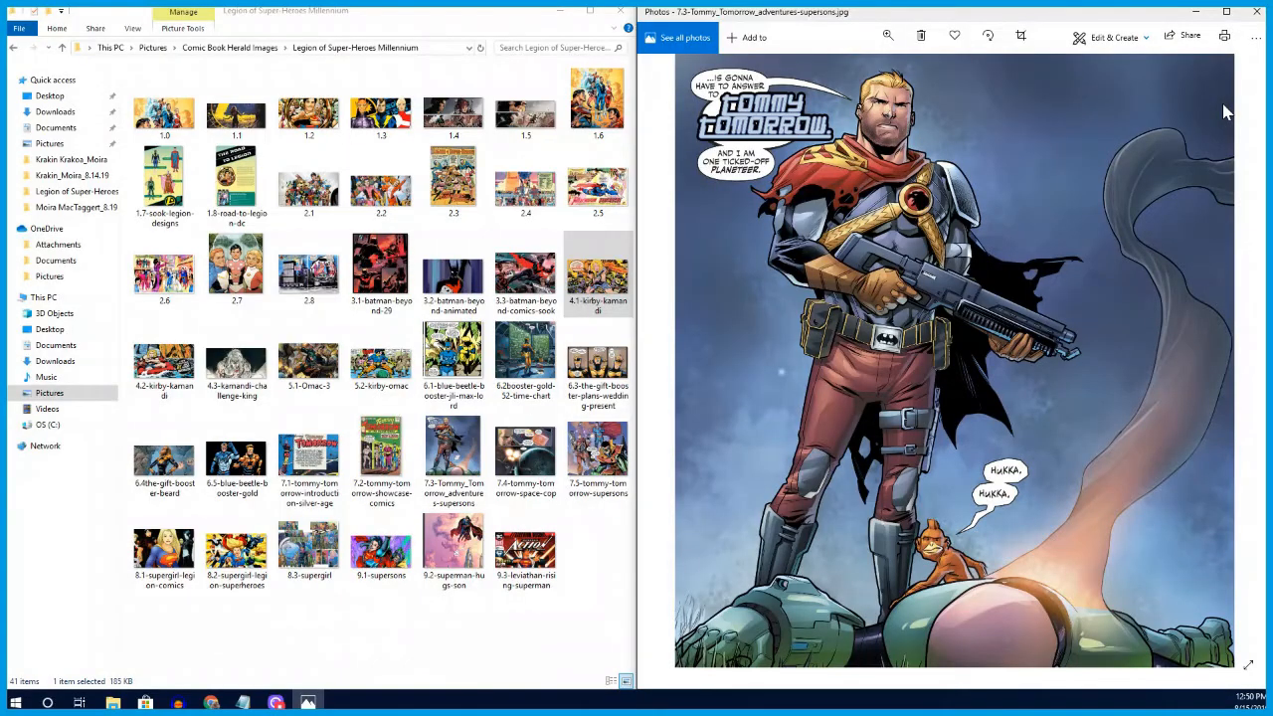
{"action": "left_click", "coordinate": [1257, 12]}
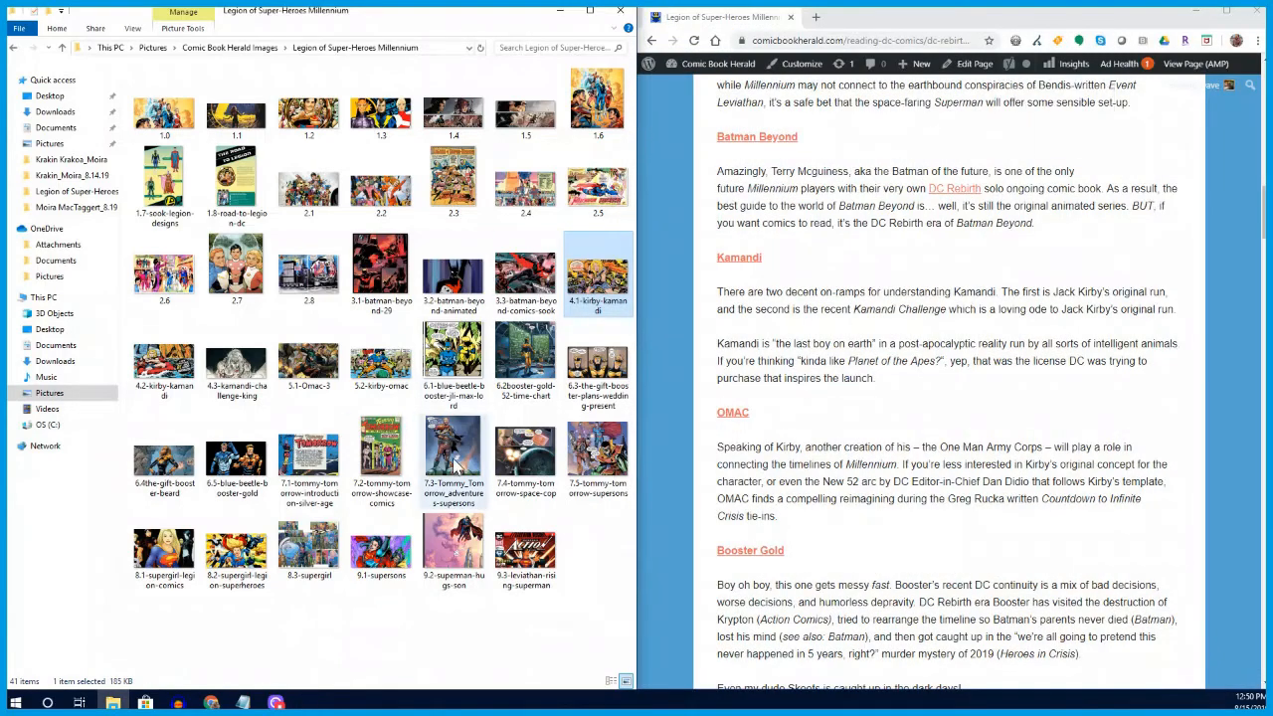
- Open 7.4-tommy-tomorrow-space-cop full screen in Photos and advance to the Superman-and-Robin panel
{"action": "left_click", "coordinate": [525, 454]}
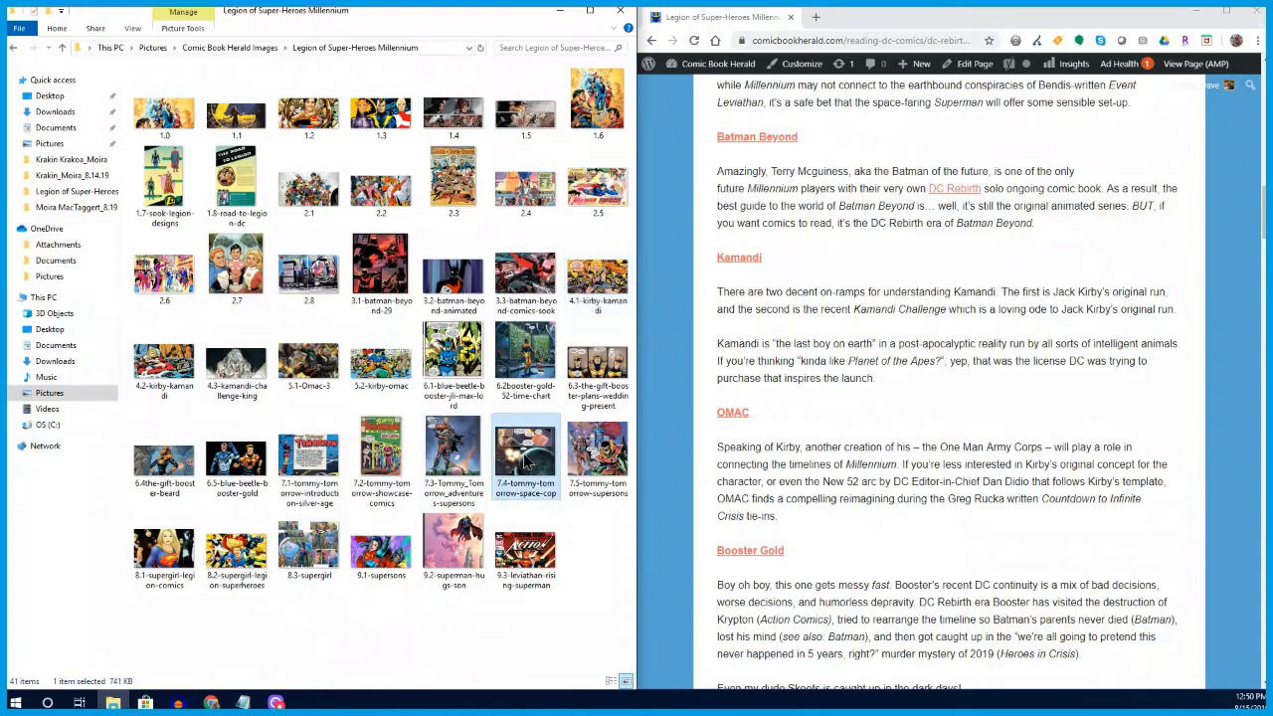
{"action": "double_click", "coordinate": [525, 448]}
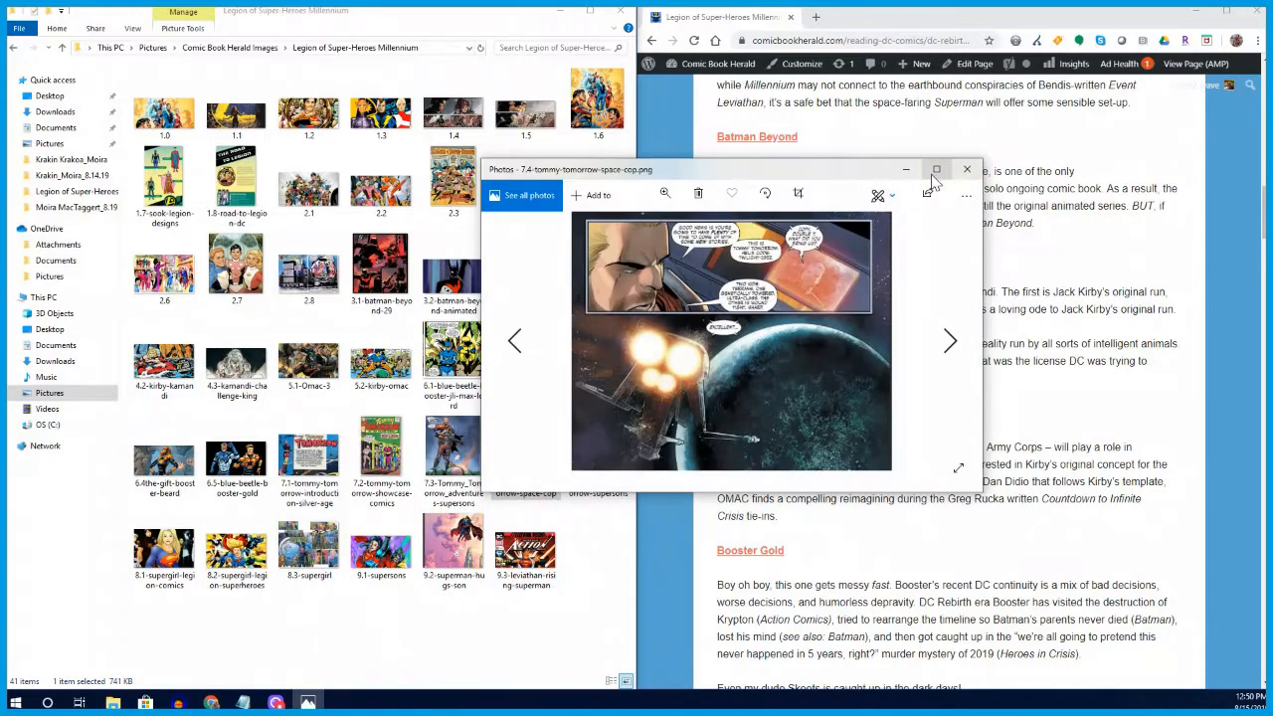
{"action": "left_click", "coordinate": [935, 169]}
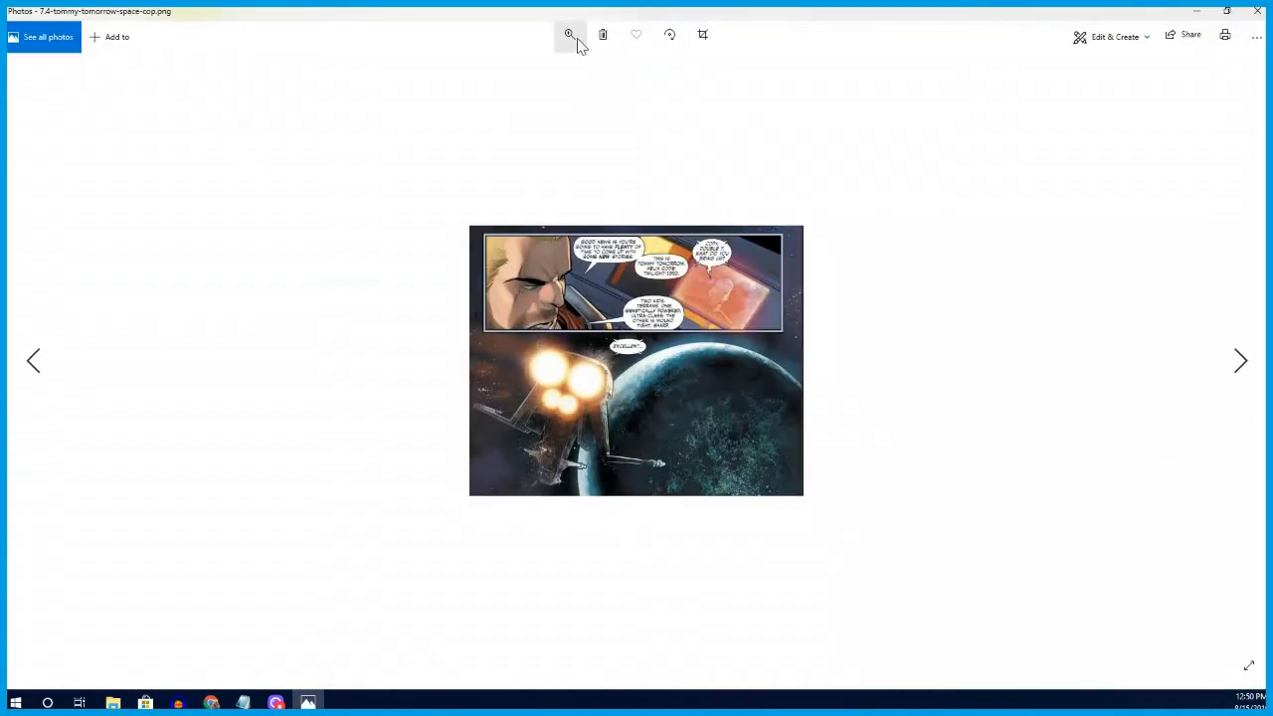
{"action": "left_click", "coordinate": [569, 36]}
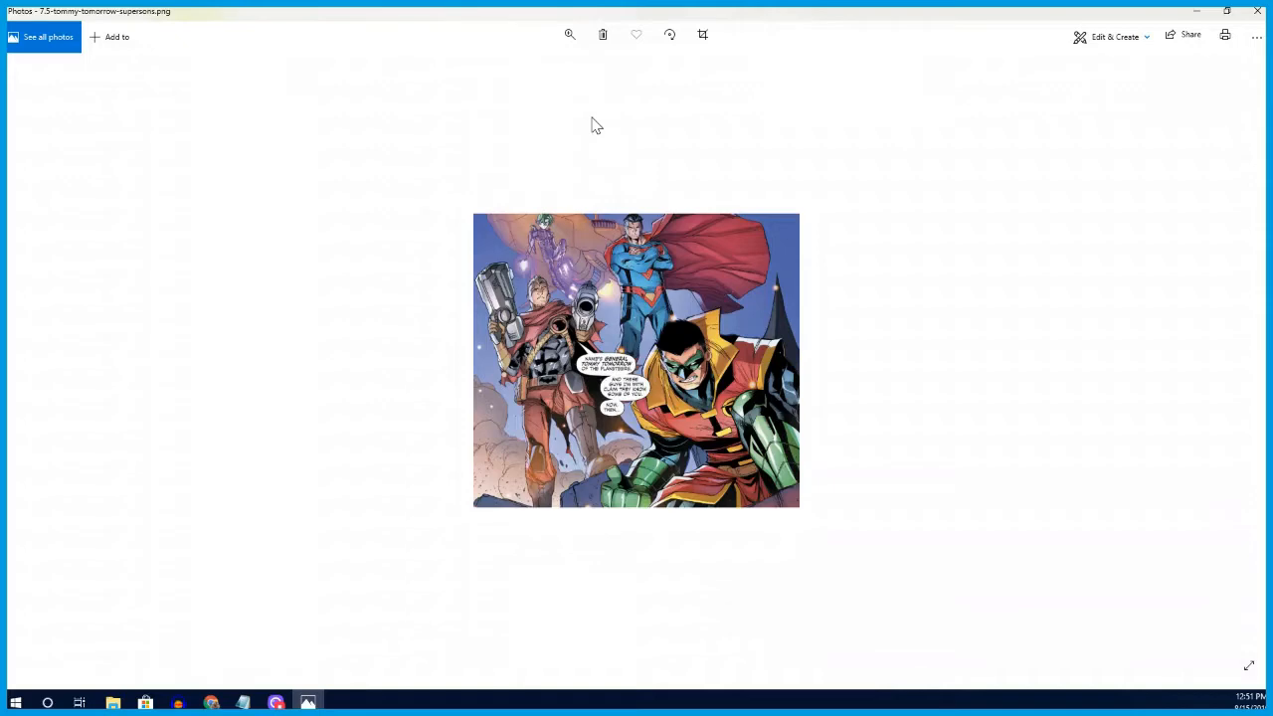
{"action": "mouse_move", "coordinate": [740, 235]}
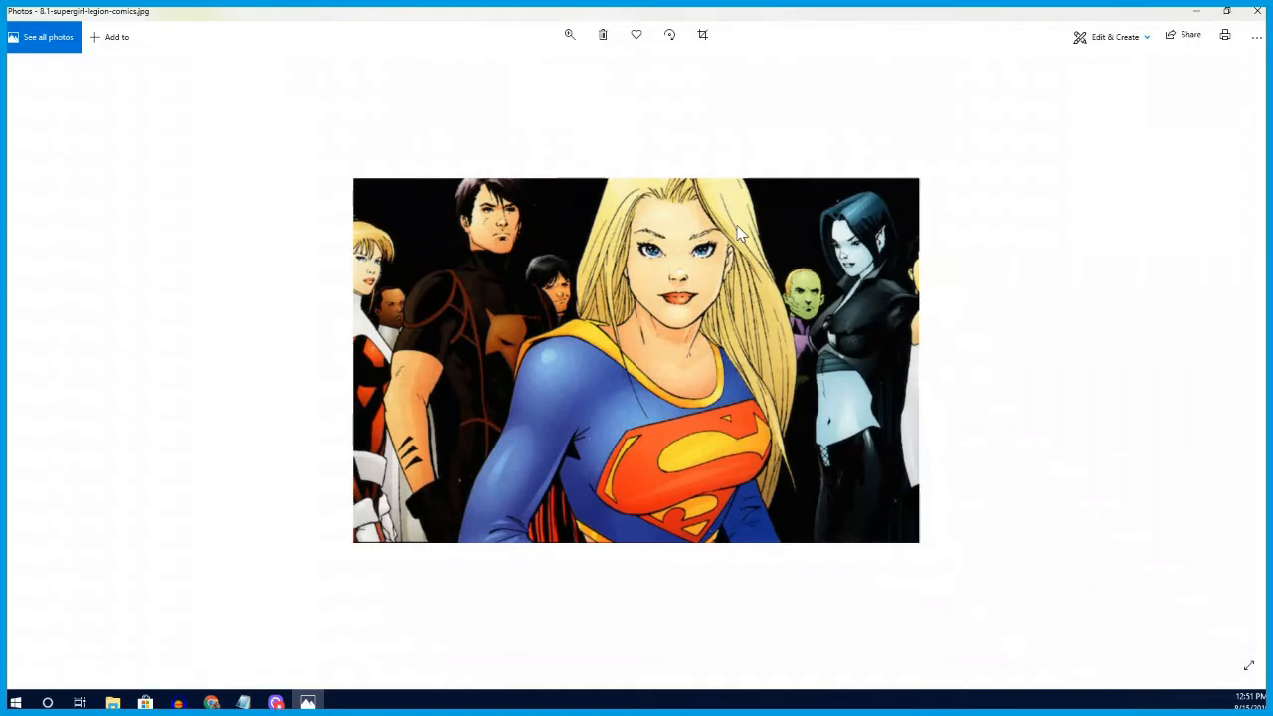
- Page past the Supergirl and Legion images to the Super Sons artwork of Superboy and Robin
{"action": "left_click", "coordinate": [569, 36]}
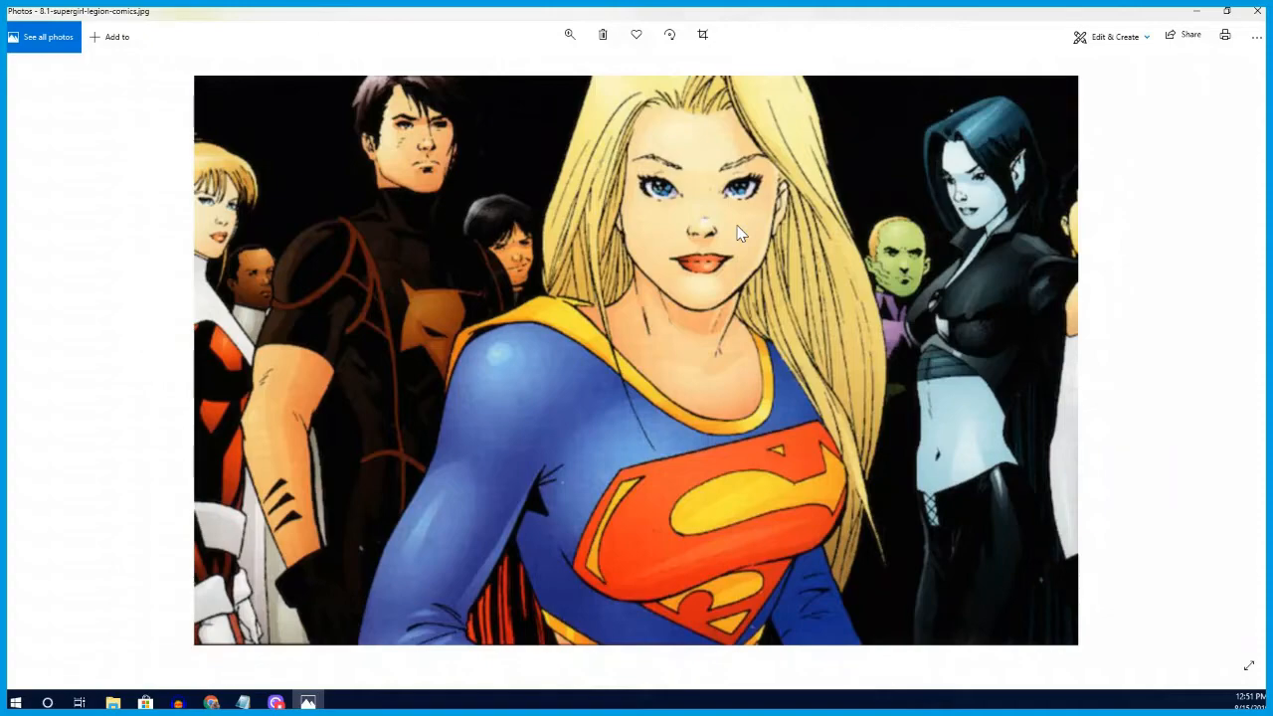
{"action": "left_click", "coordinate": [569, 36]}
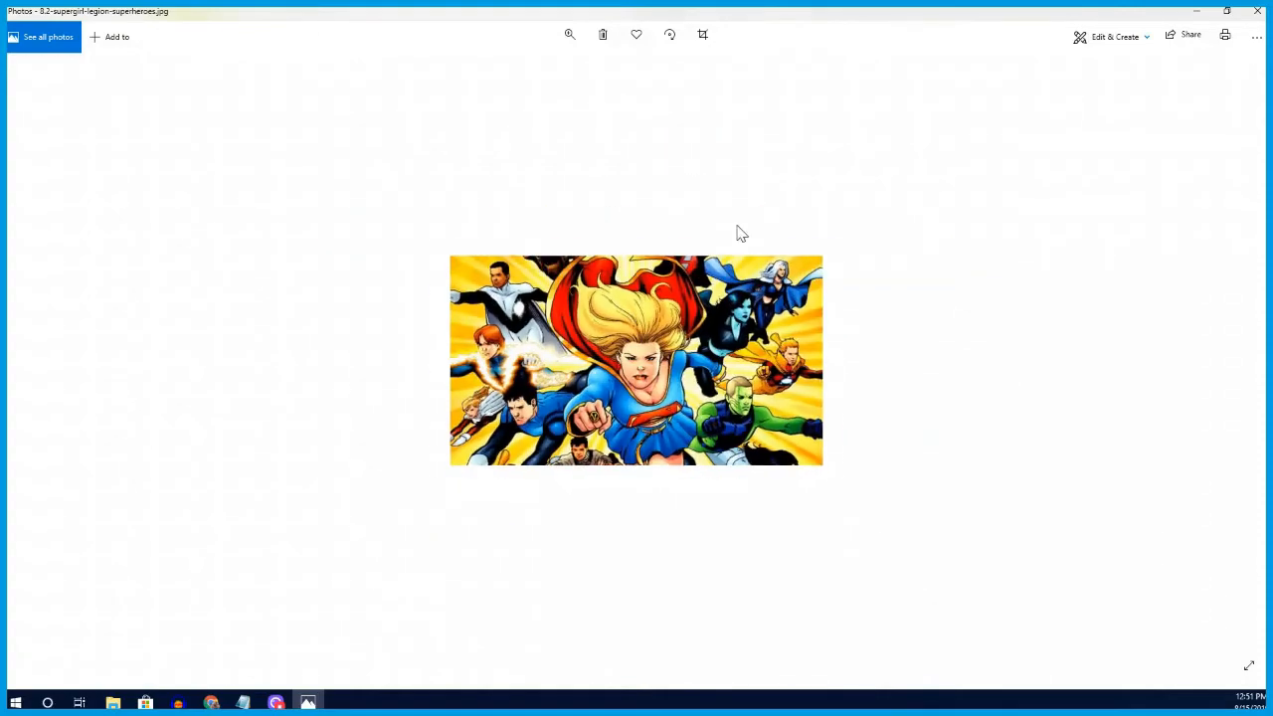
{"action": "left_click", "coordinate": [569, 36]}
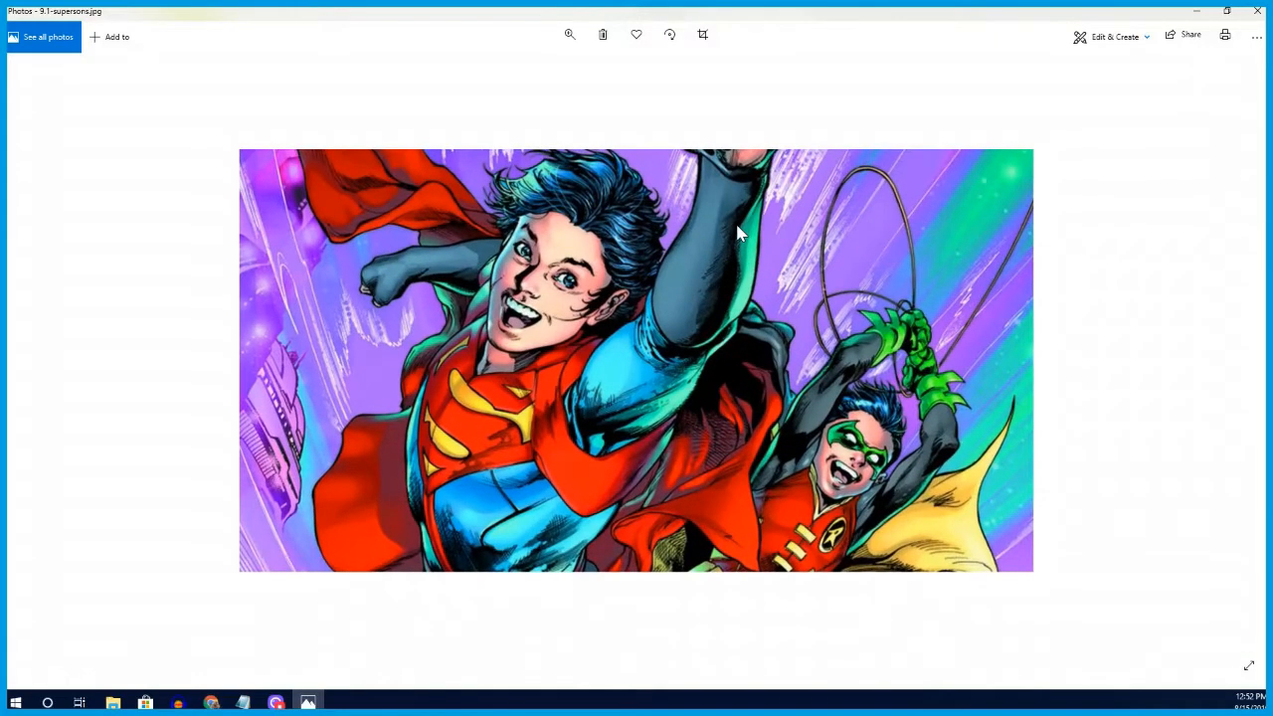
- Advance to the next image, the Action Comics 1007 Leviathan Rising cover
{"action": "left_click", "coordinate": [569, 33]}
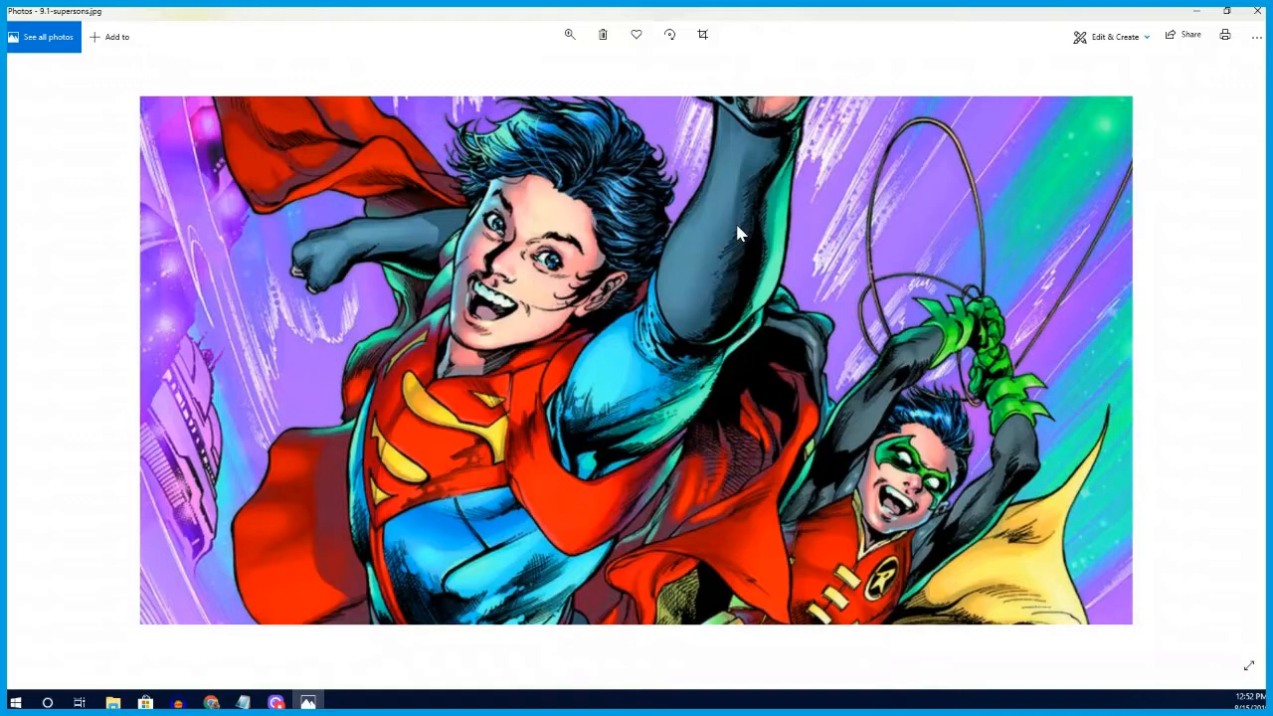
{"action": "mouse_move", "coordinate": [756, 151]}
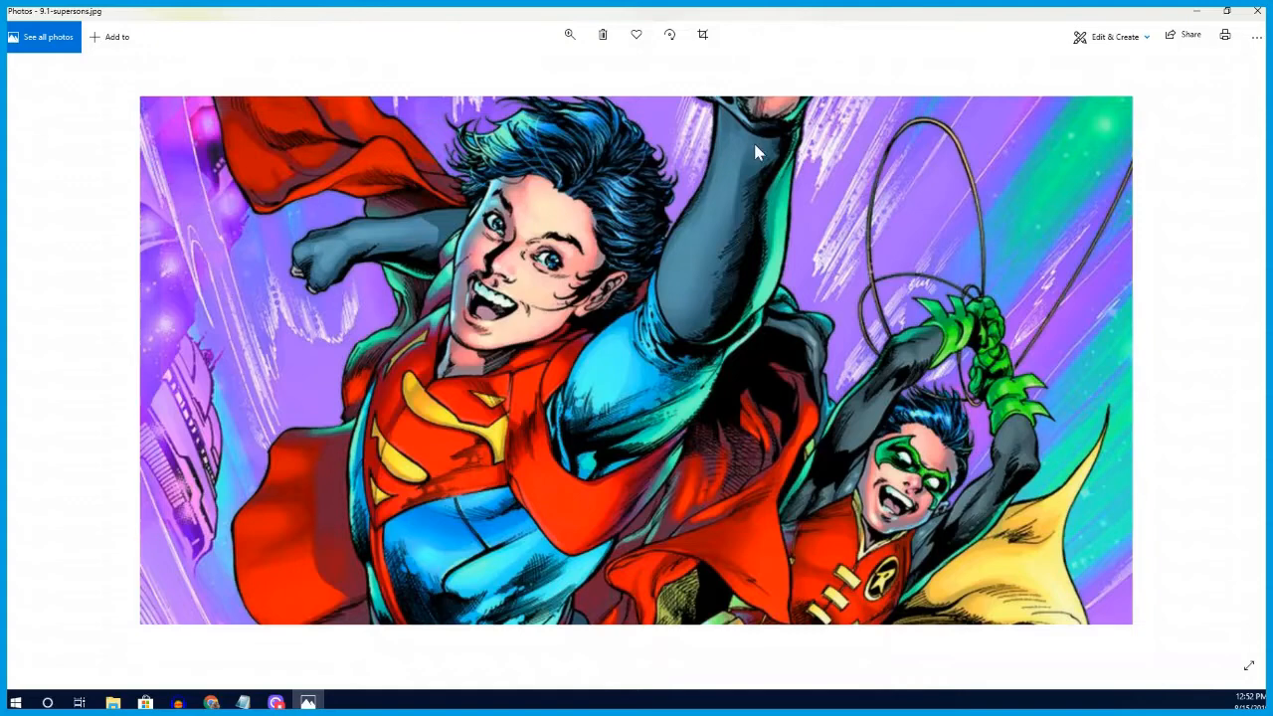
{"action": "mouse_move", "coordinate": [696, 214]}
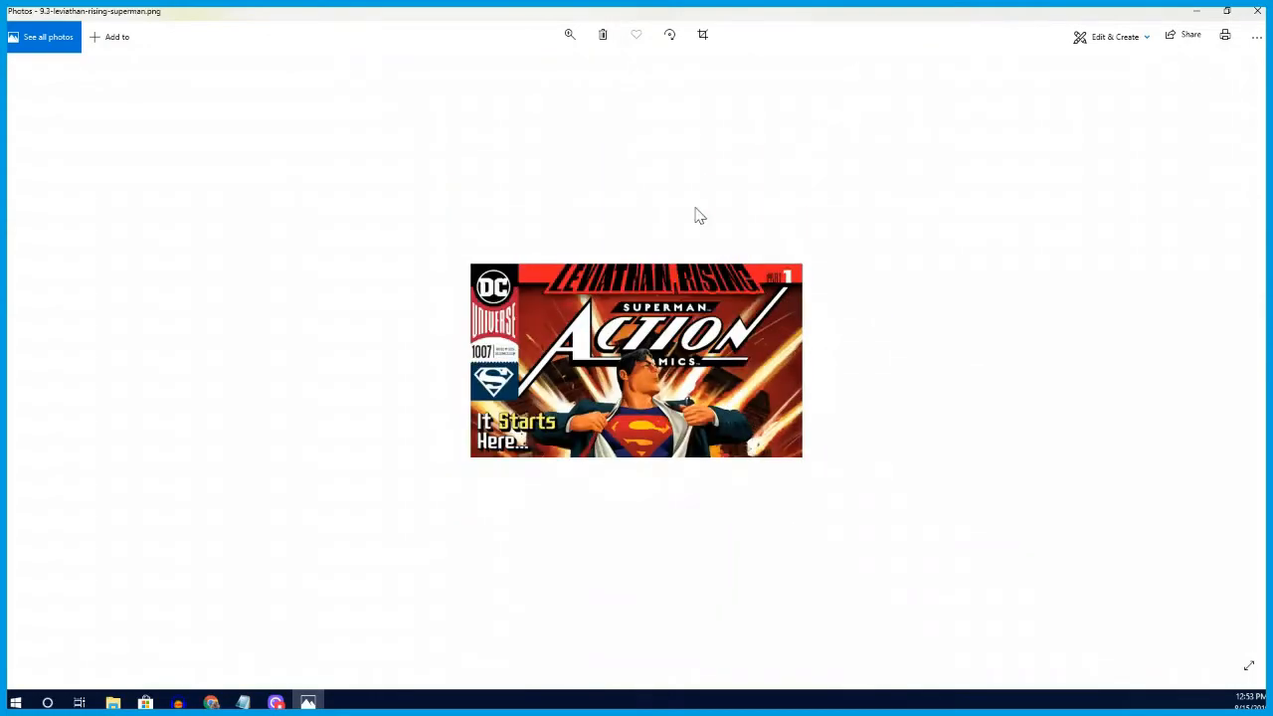
{"action": "left_click", "coordinate": [569, 36]}
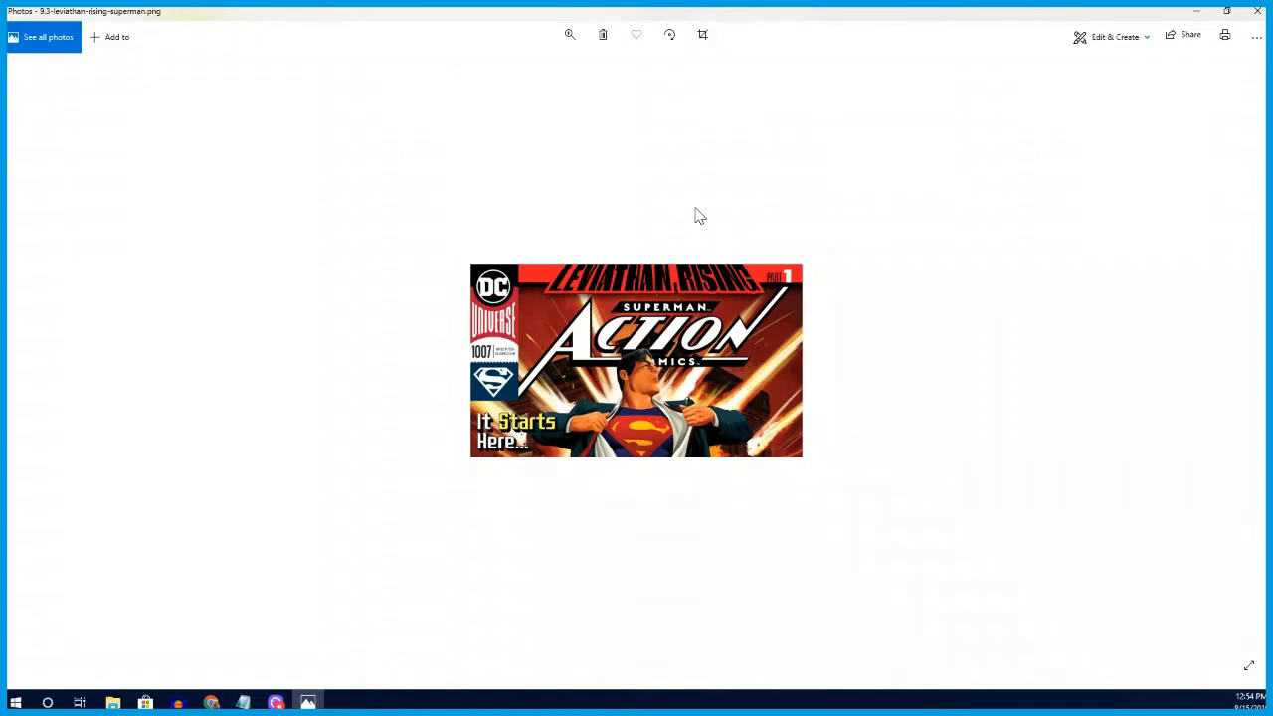
{"action": "mouse_move", "coordinate": [1106, 370]}
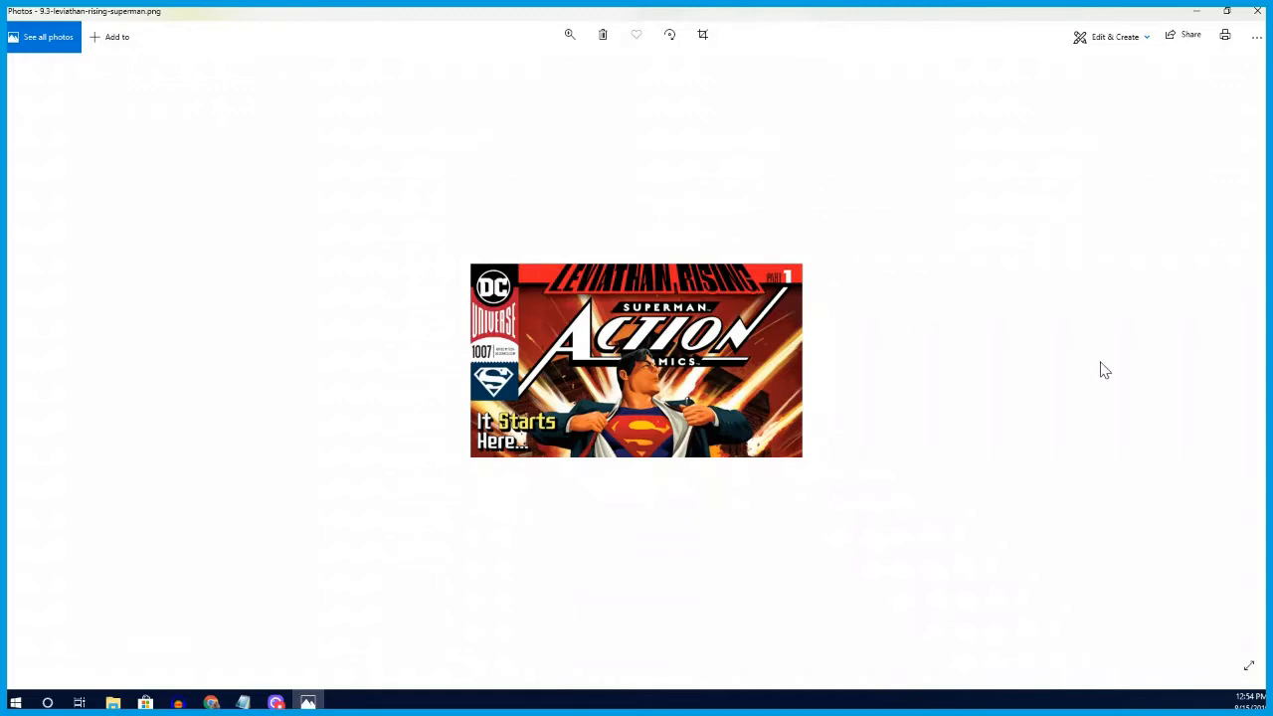
{"action": "mouse_move", "coordinate": [1165, 368]}
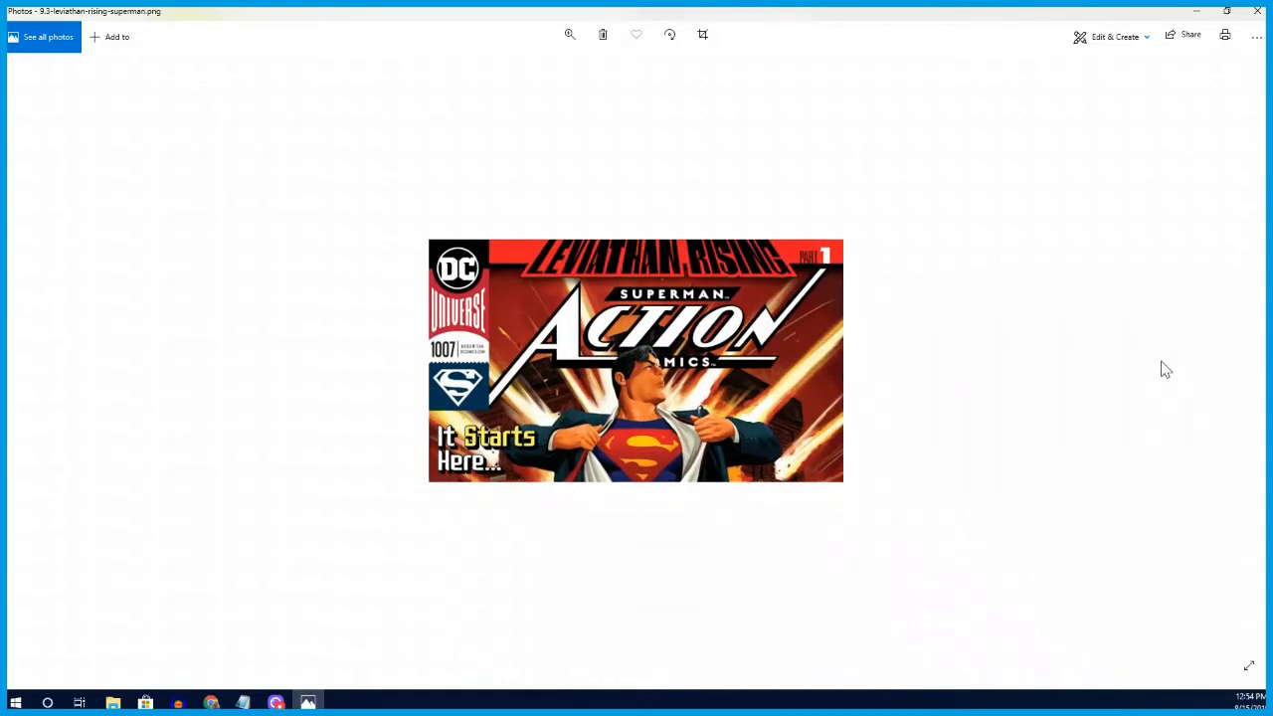
{"action": "mouse_move", "coordinate": [1257, 12]}
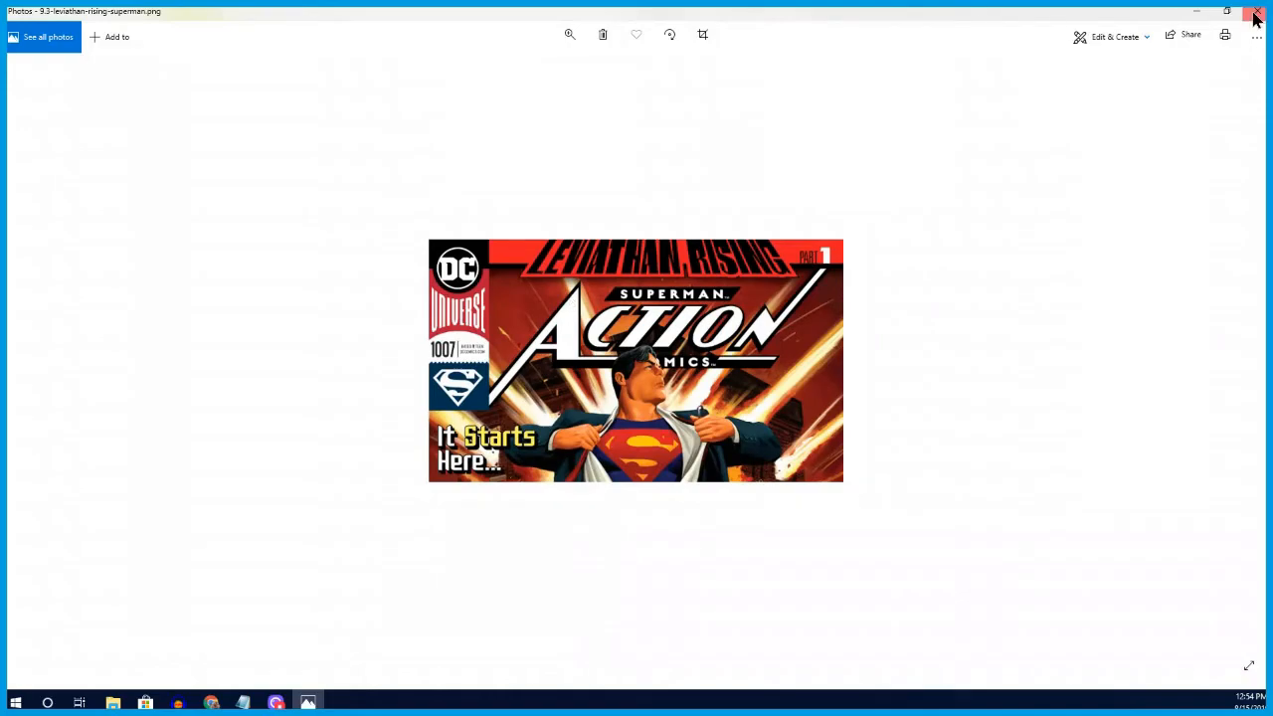
- Close the photo viewer and scroll the reading-order article down past the DC 1,000,000 theory paragraph
{"action": "left_click", "coordinate": [1256, 12]}
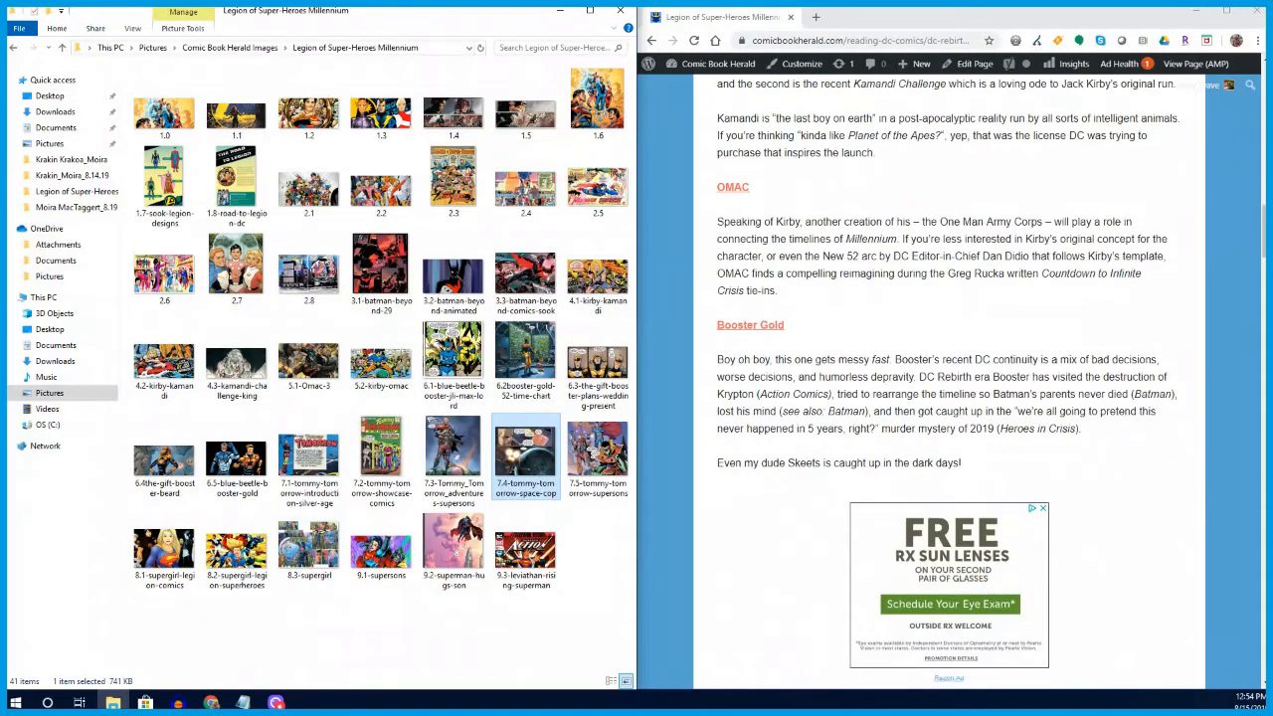
{"action": "scroll", "scroll_direction": "down", "scroll_amount": 3}
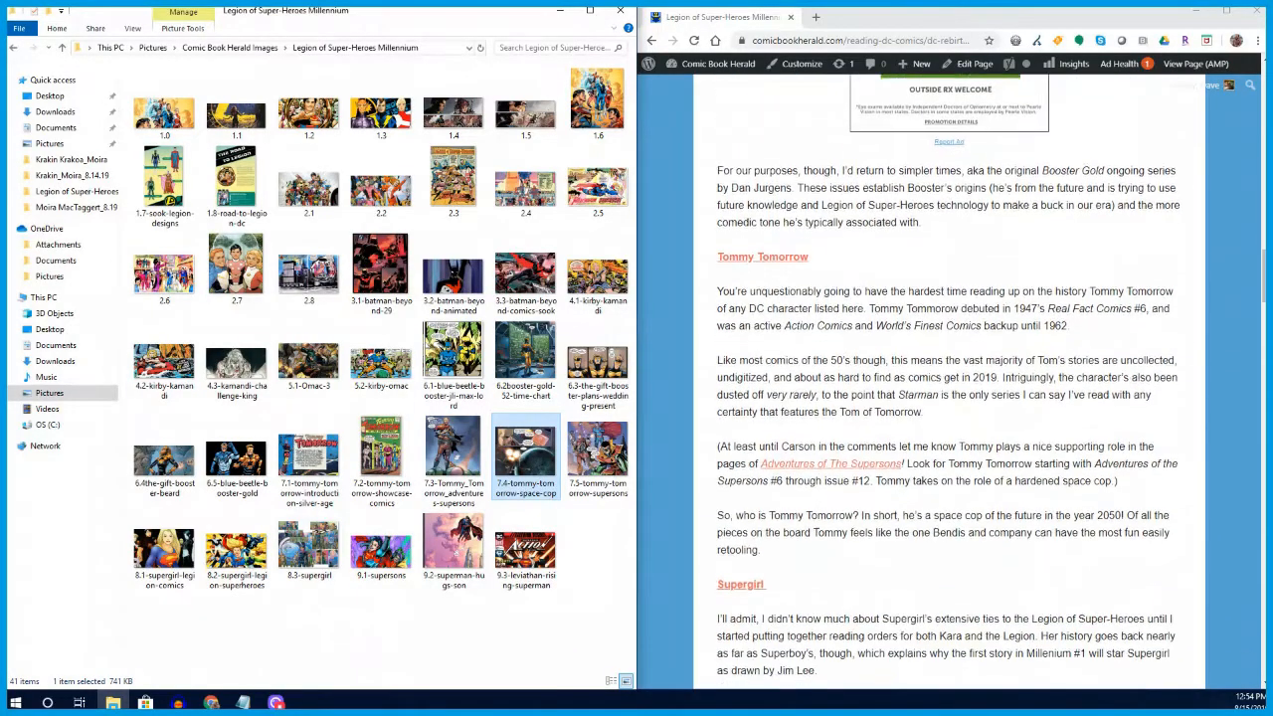
{"action": "scroll", "scroll_direction": "down", "scroll_amount": 3}
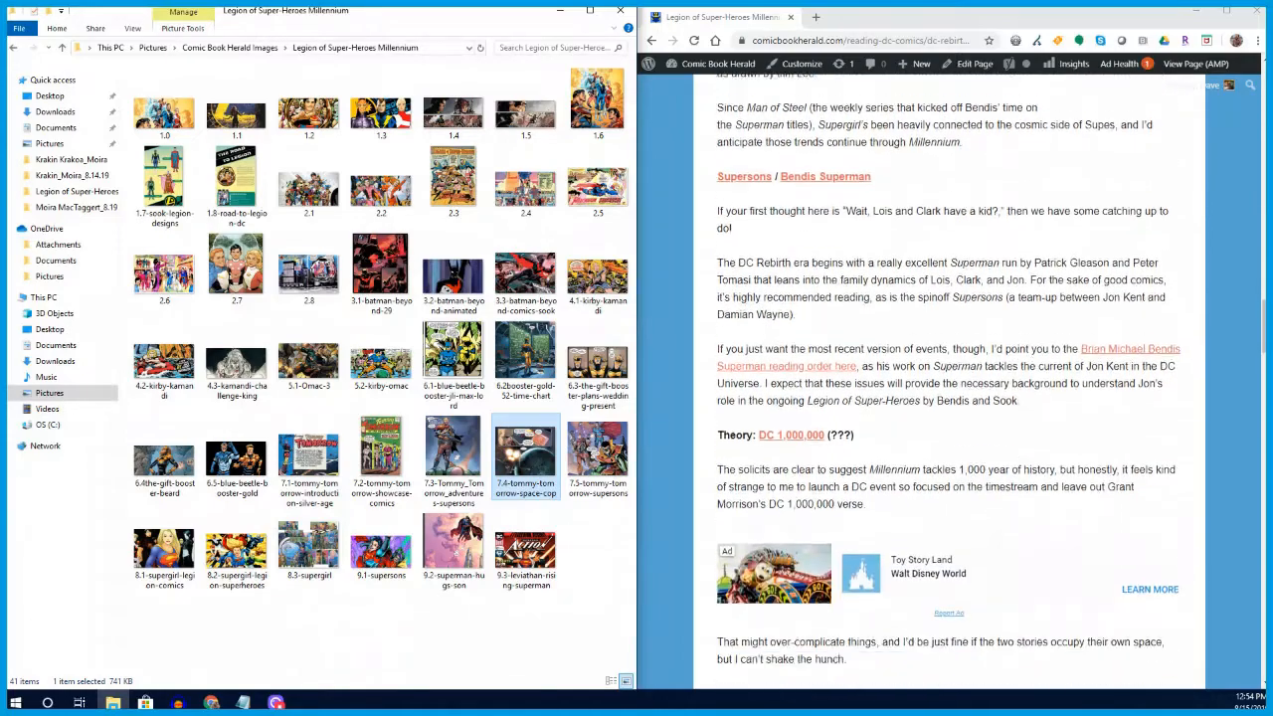
{"action": "scroll", "scroll_direction": "down", "scroll_amount": 3}
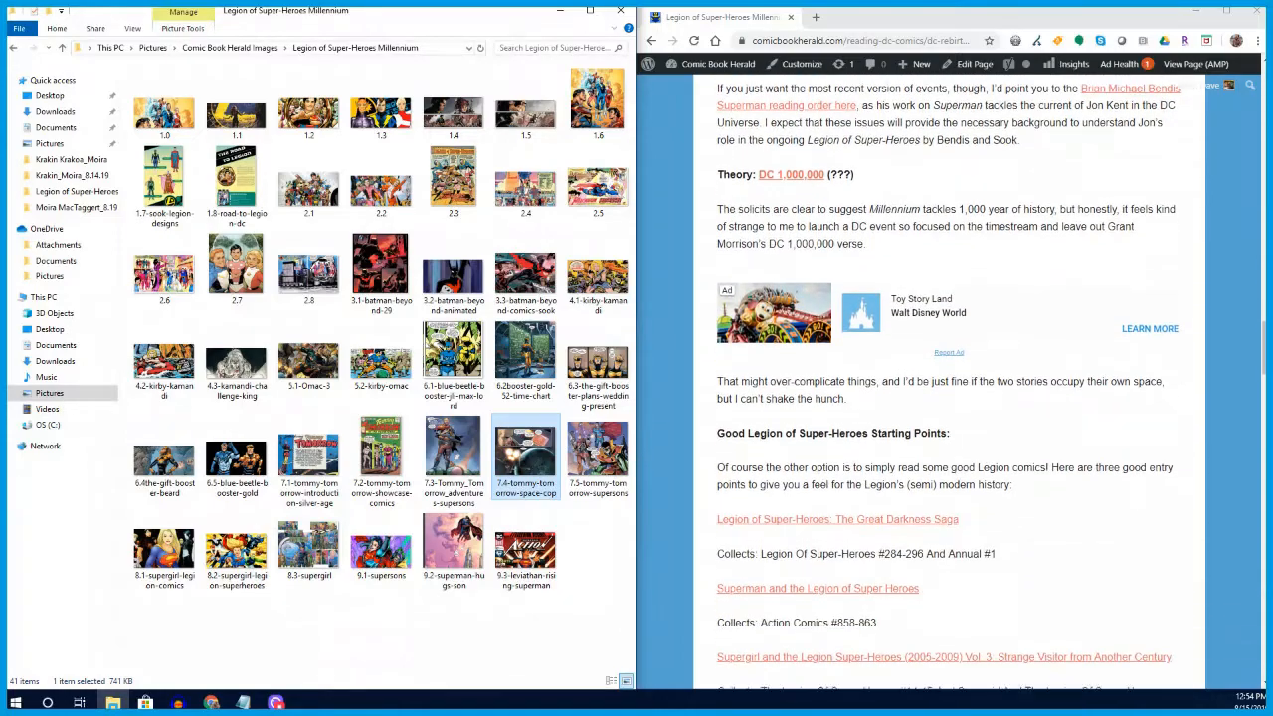
{"action": "scroll", "scroll_direction": "down", "scroll_amount": 3}
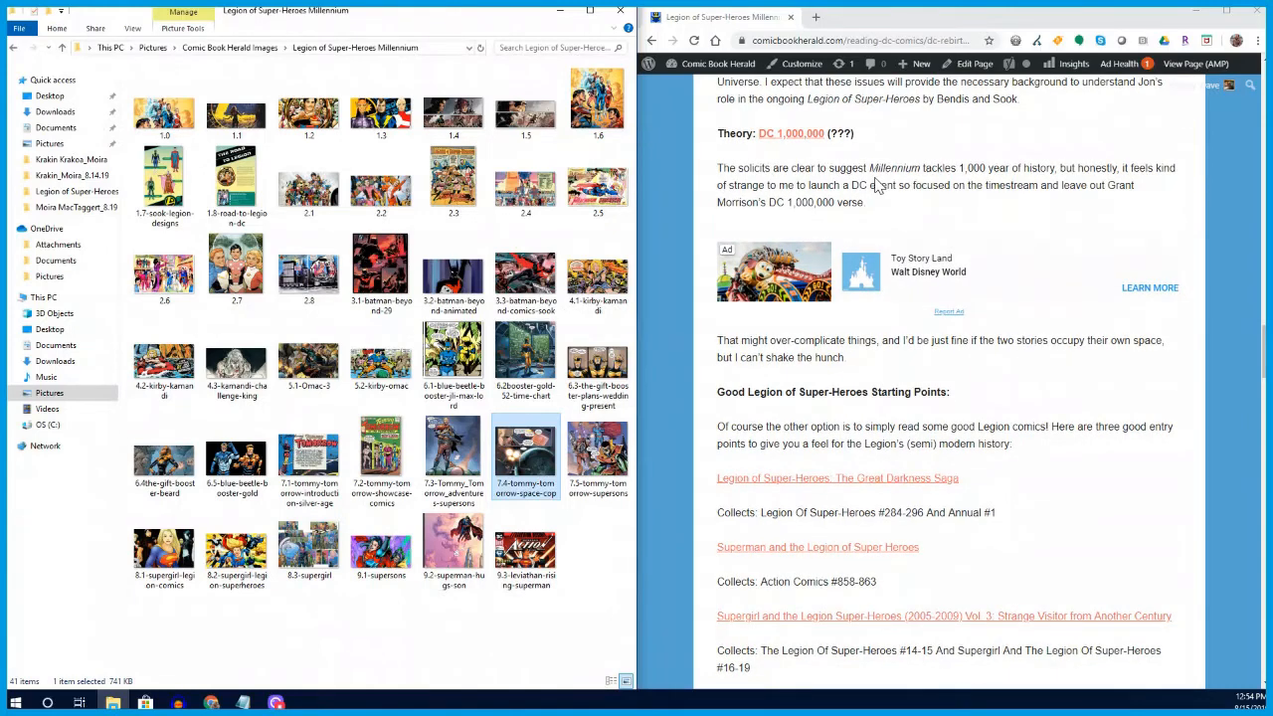
{"action": "mouse_move", "coordinate": [874, 203]}
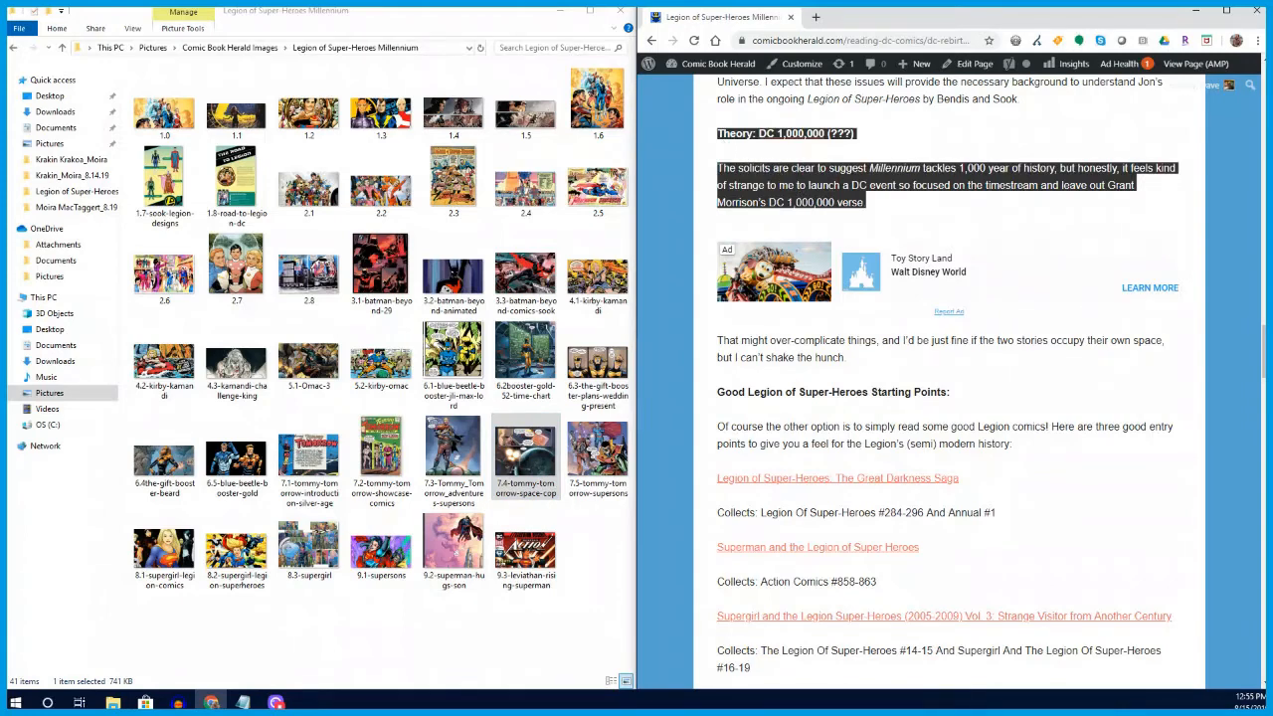
{"action": "mouse_move", "coordinate": [806, 163]}
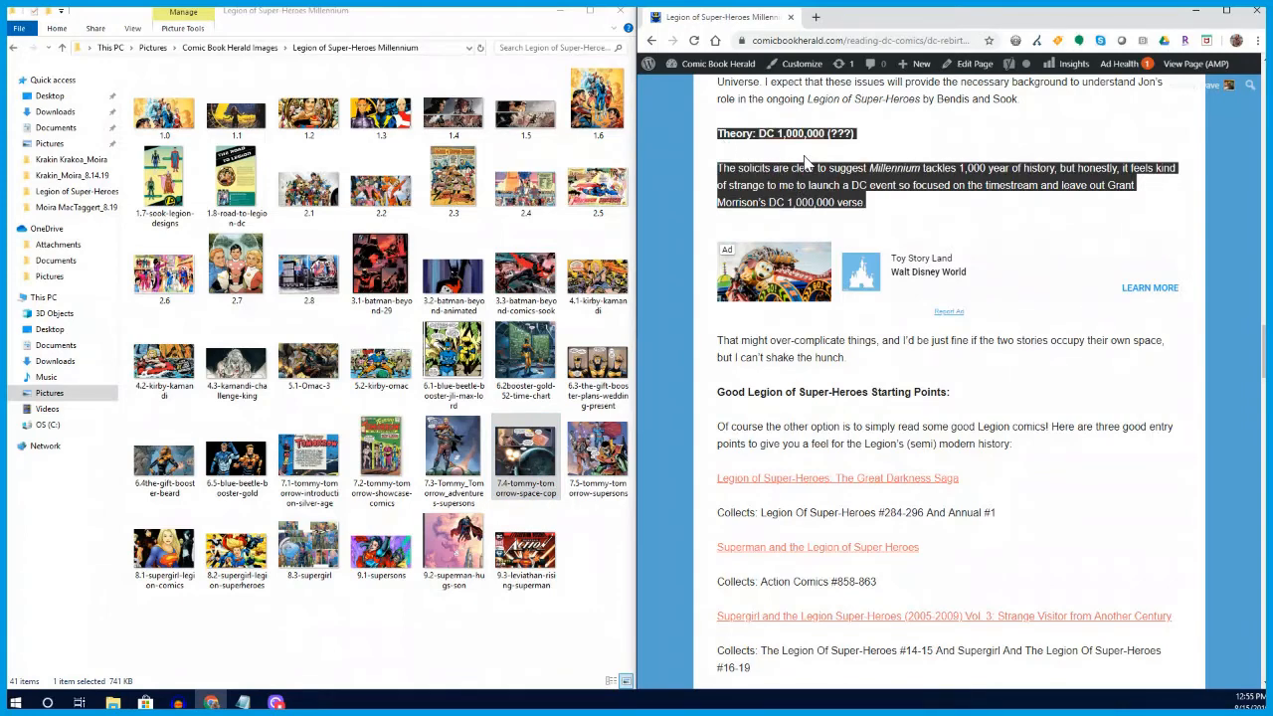
{"action": "mouse_move", "coordinate": [814, 187]}
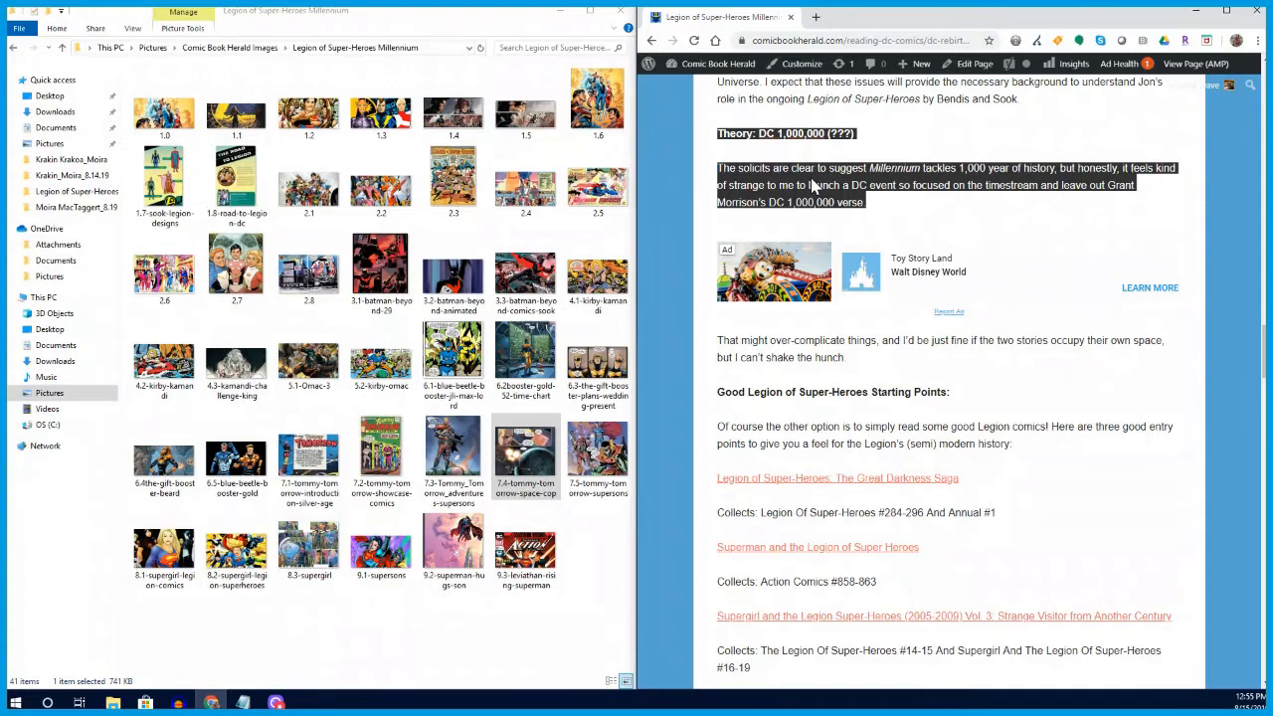
{"action": "mouse_move", "coordinate": [846, 312]}
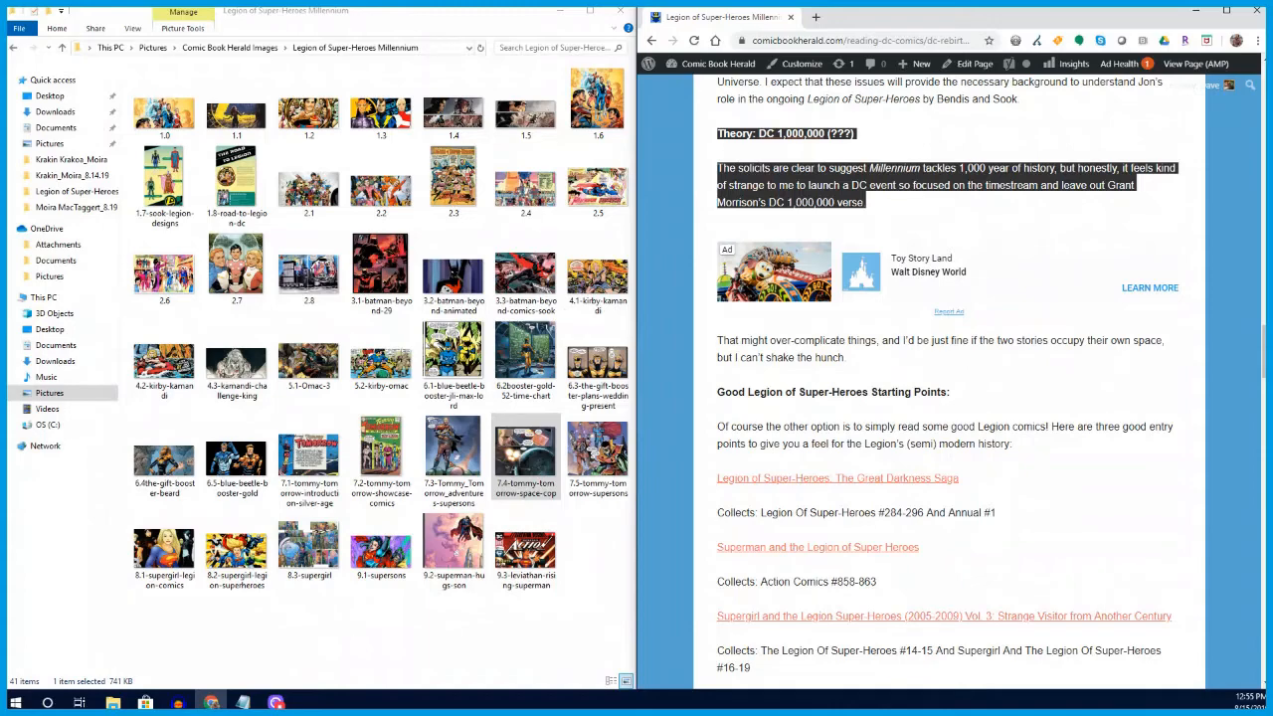
- Scroll so the three Good Legion of Super-Heroes Starting Points recommendations are fully visible
{"action": "scroll", "scroll_direction": "down", "scroll_amount": 3}
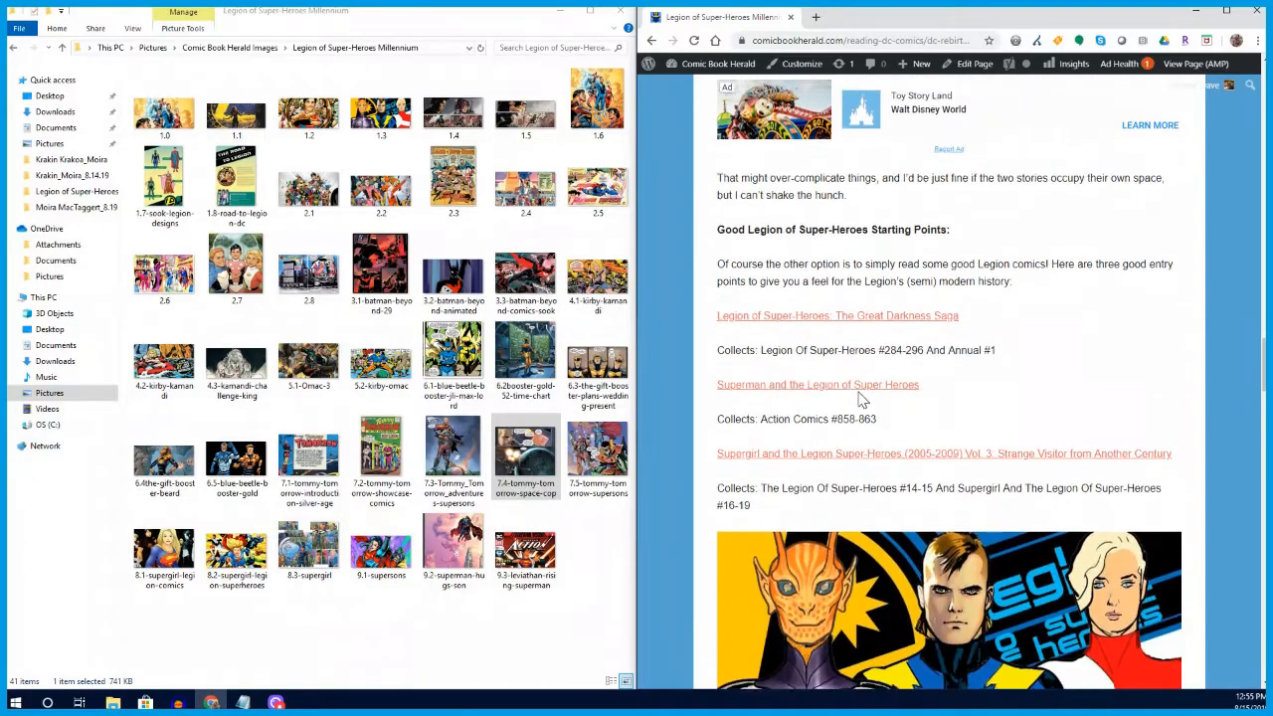
{"action": "scroll", "scroll_direction": "down", "scroll_amount": 3}
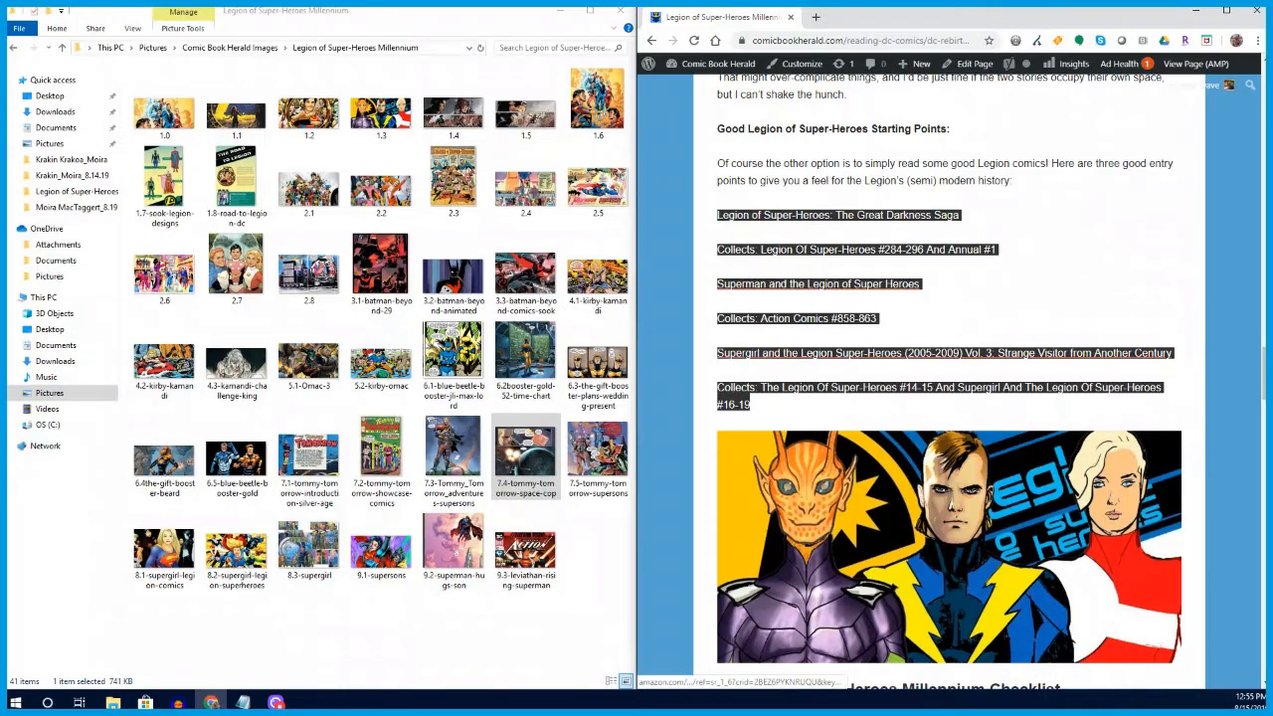
{"action": "mouse_move", "coordinate": [828, 183]}
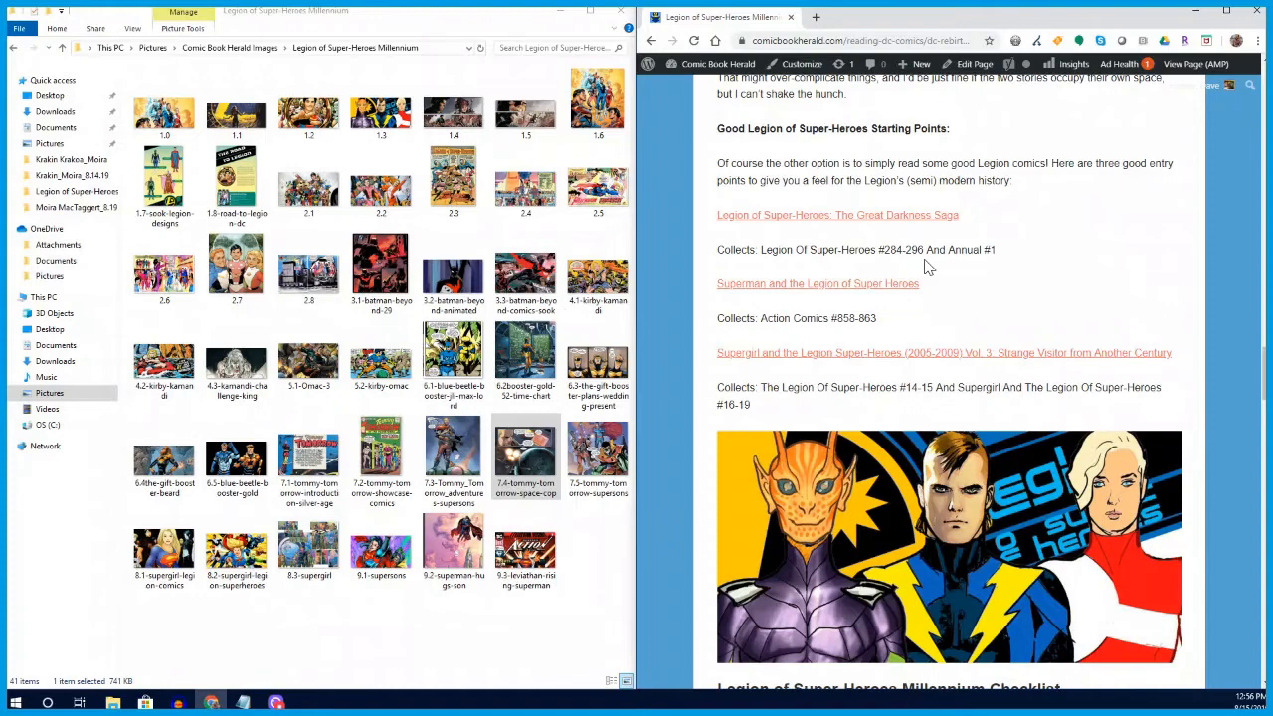
{"action": "mouse_move", "coordinate": [892, 326]}
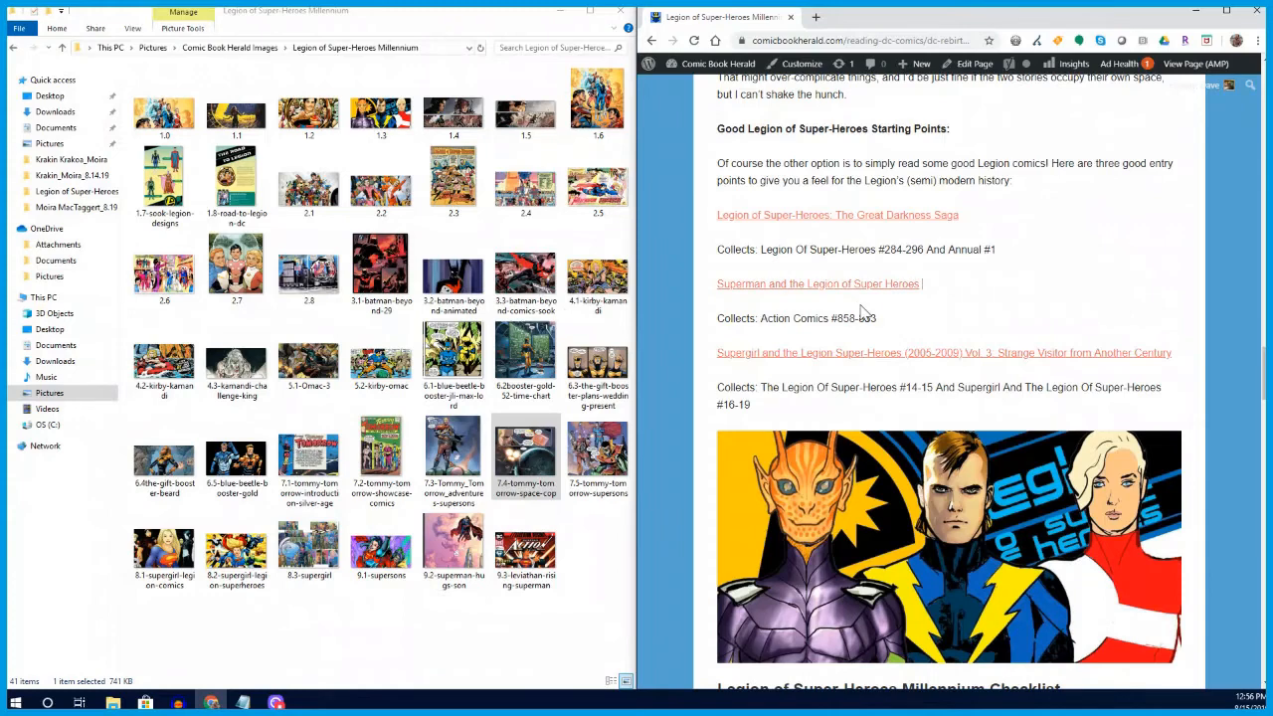
{"action": "mouse_move", "coordinate": [905, 326]}
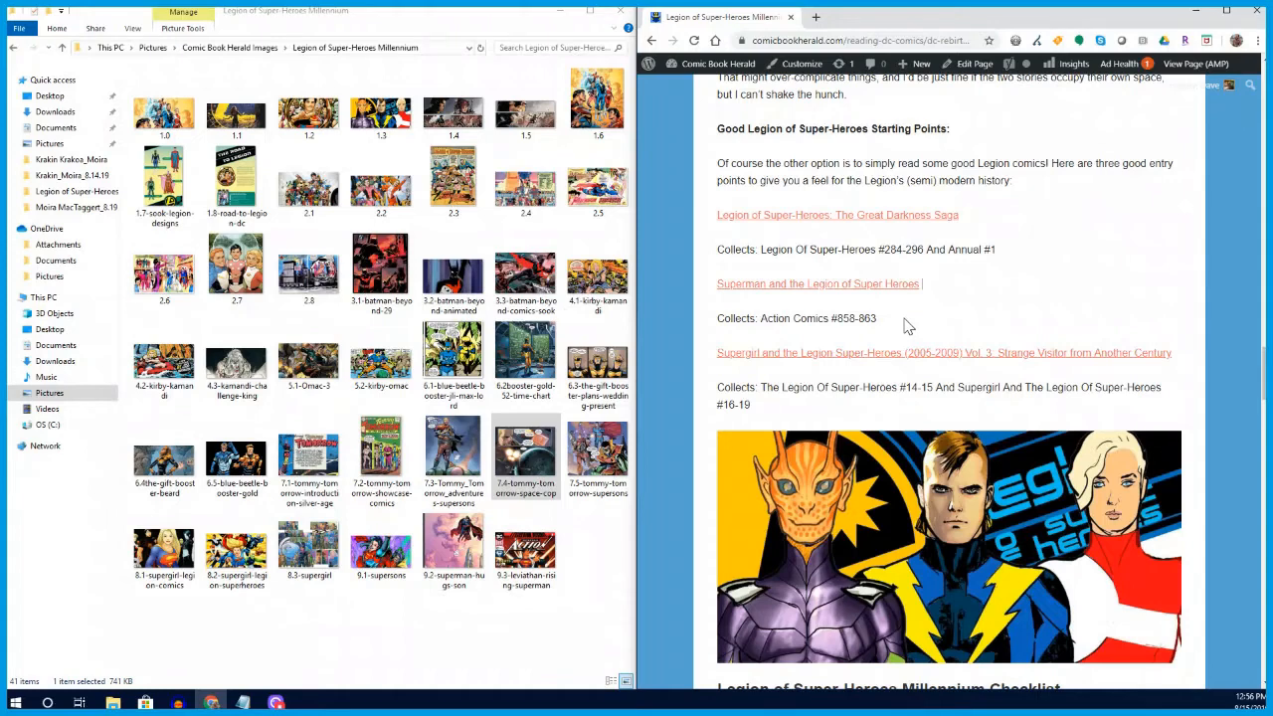
{"action": "mouse_move", "coordinate": [860, 378]}
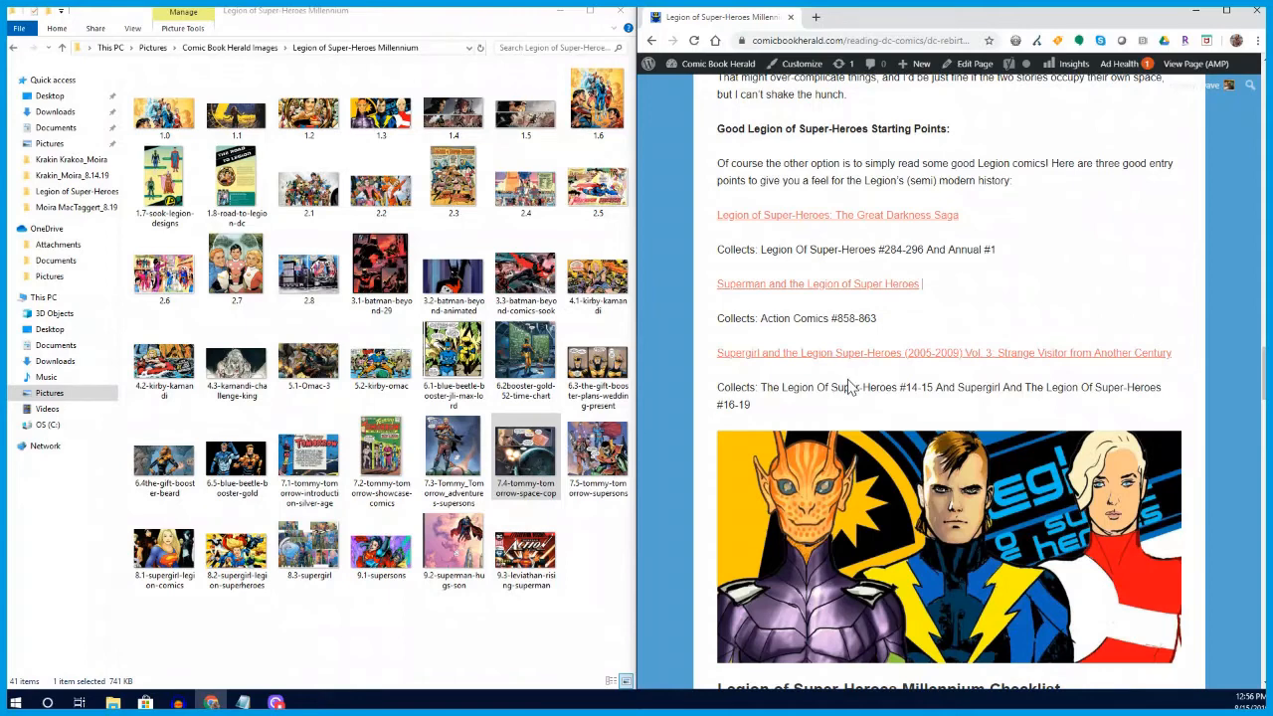
- Scroll through the Millennium Checklist to its last entry, Superman Vol. 3: The Unity Saga, above the comments
{"action": "scroll", "scroll_direction": "down", "scroll_amount": 3}
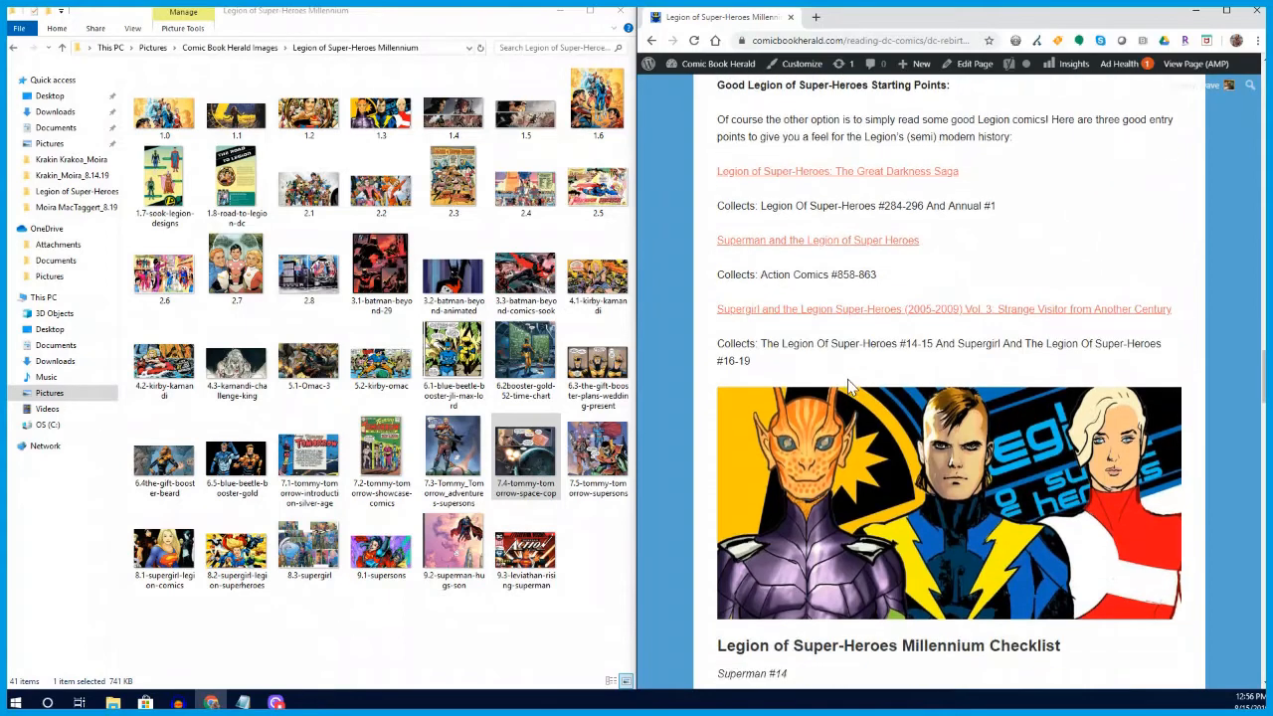
{"action": "scroll", "scroll_direction": "down", "scroll_amount": 3}
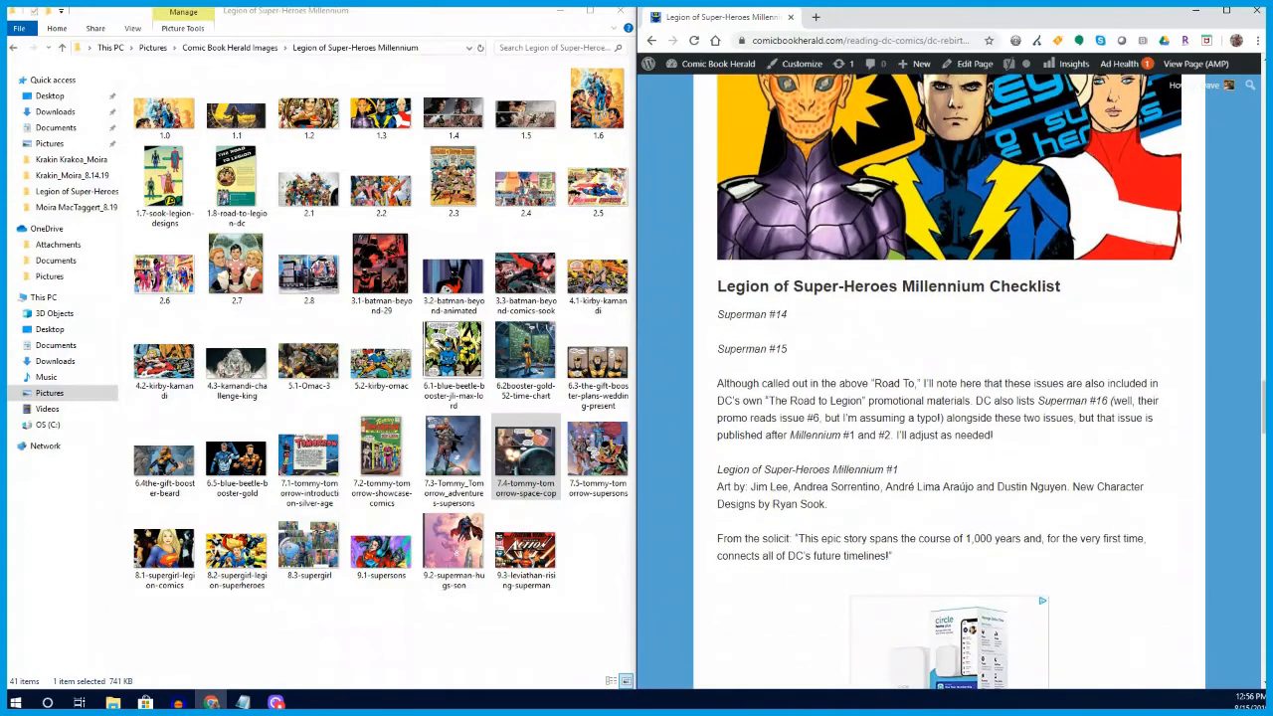
{"action": "scroll", "scroll_direction": "down", "scroll_amount": 3}
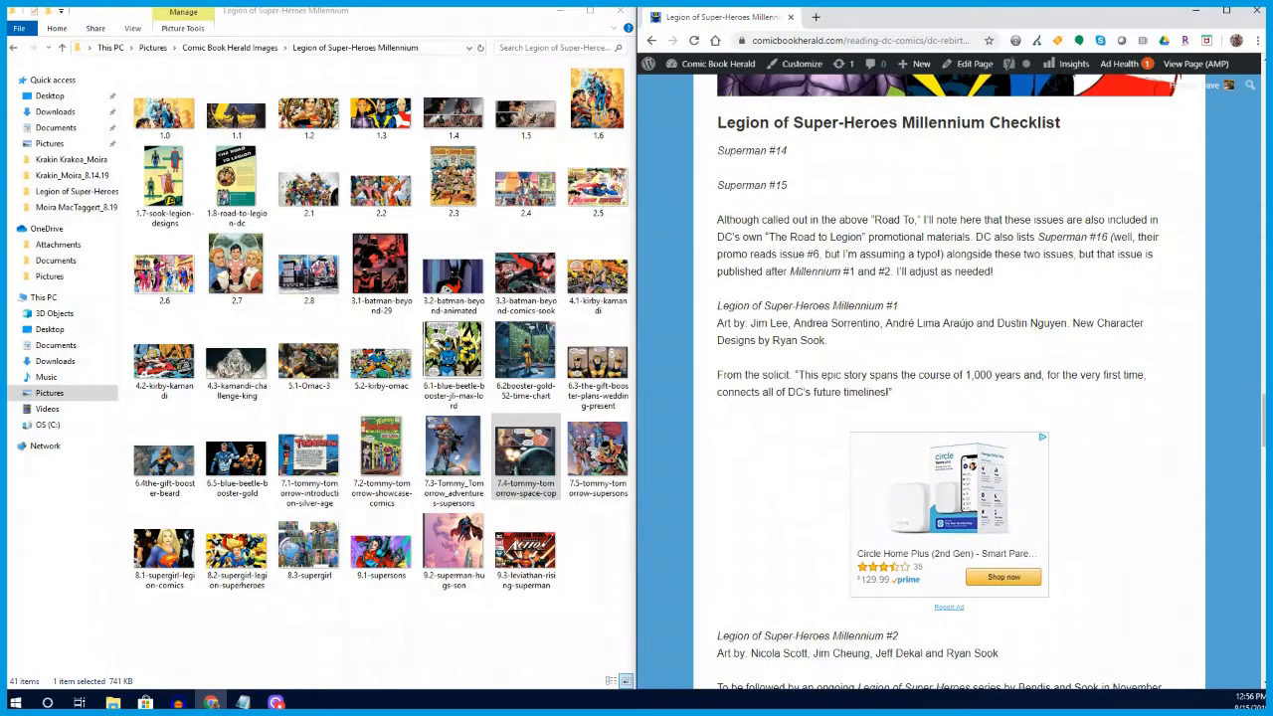
{"action": "scroll", "scroll_direction": "down", "scroll_amount": 3}
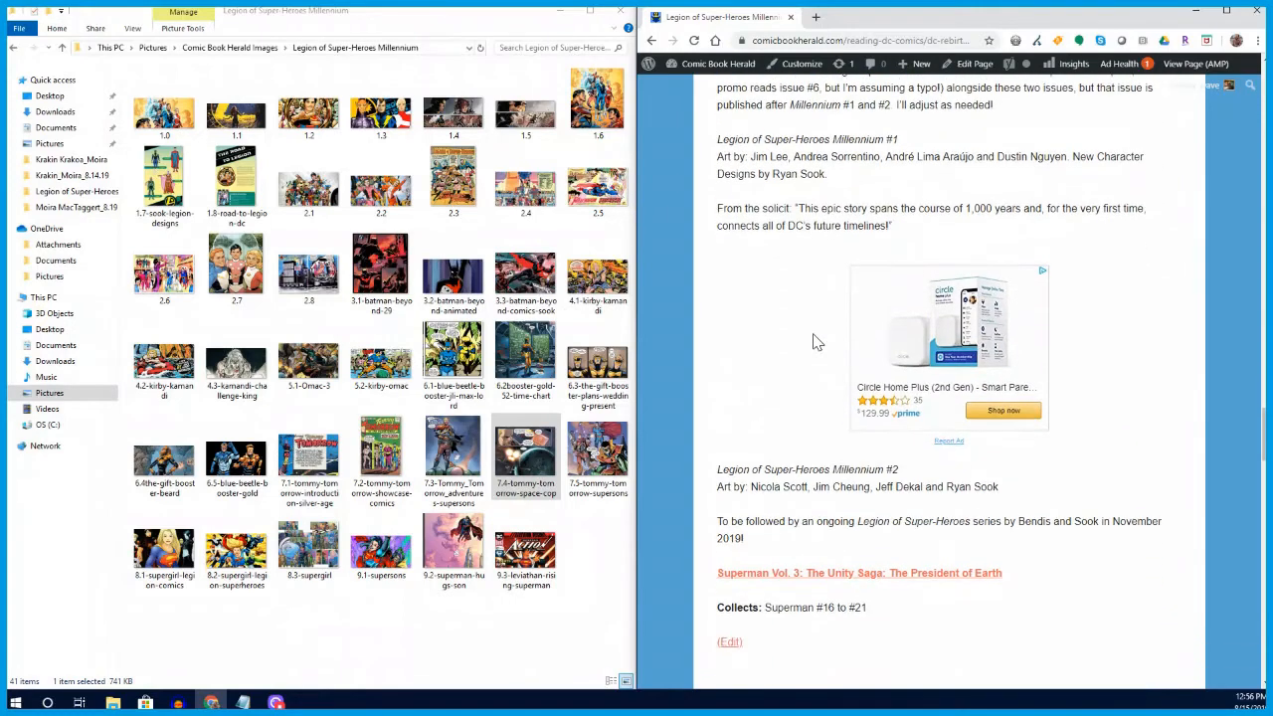
{"action": "scroll", "scroll_direction": "down", "scroll_amount": 3}
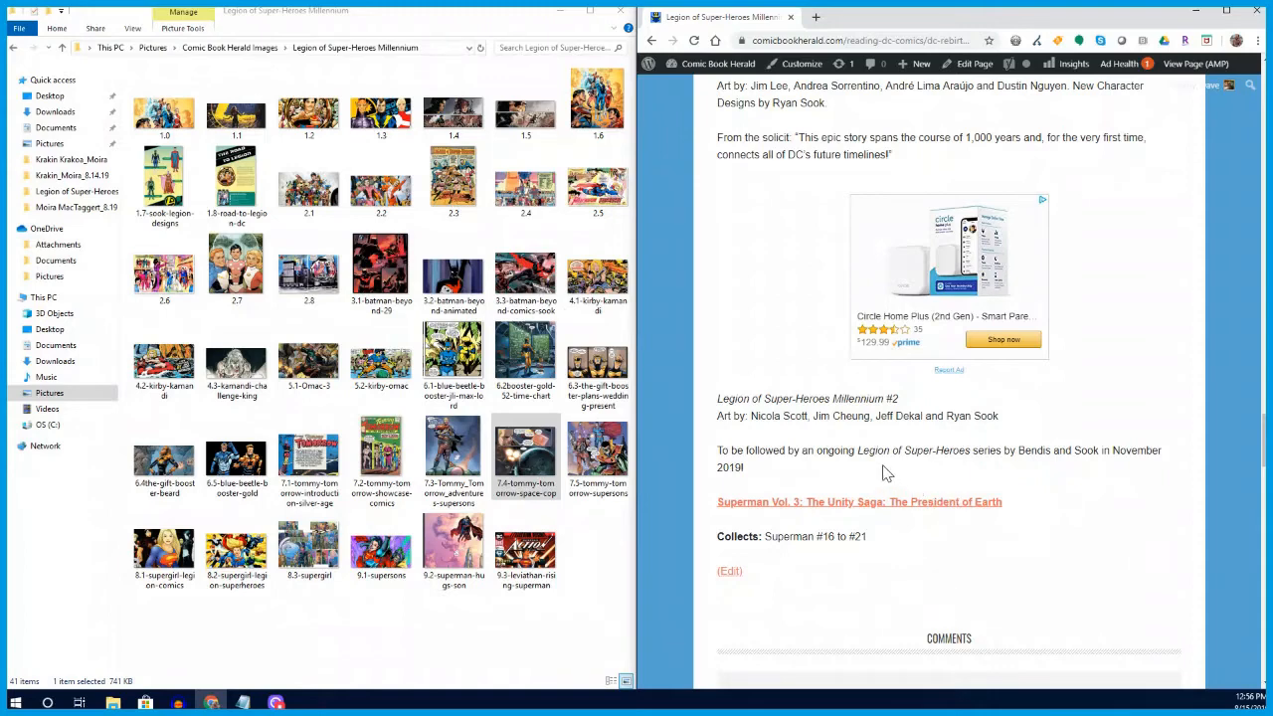
{"action": "mouse_move", "coordinate": [844, 536]}
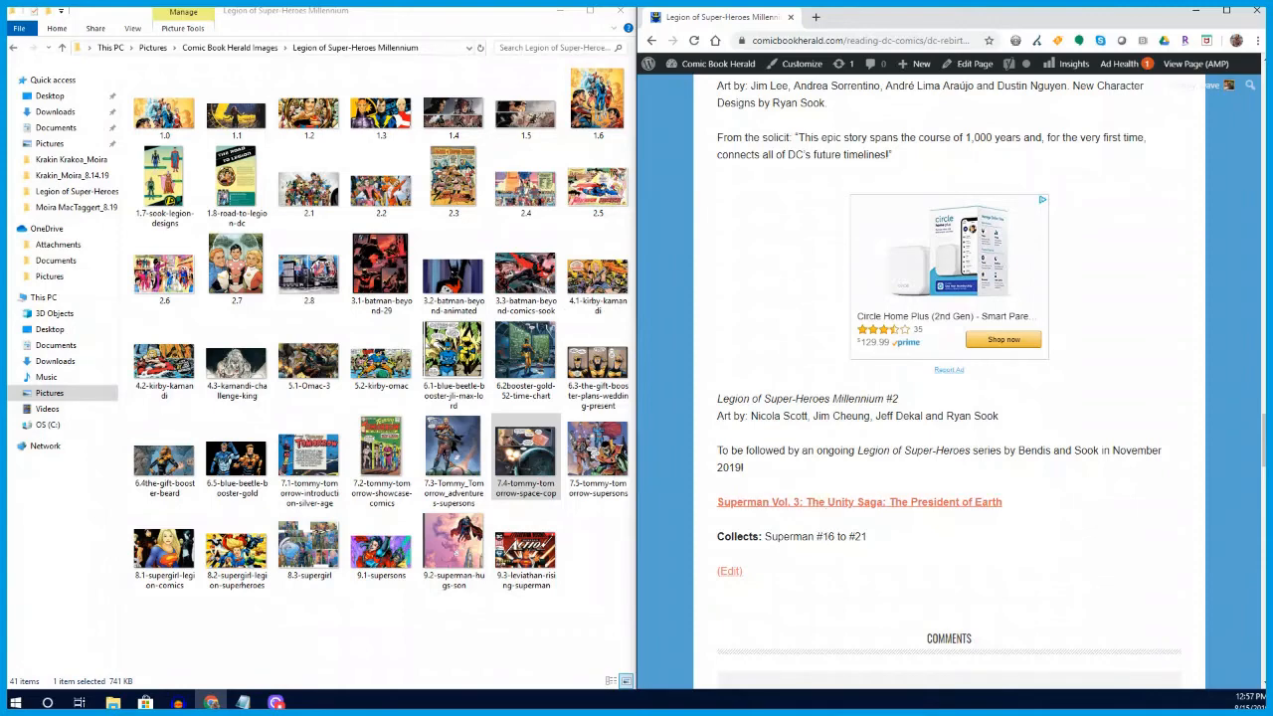
{"action": "mouse_move", "coordinate": [886, 545]}
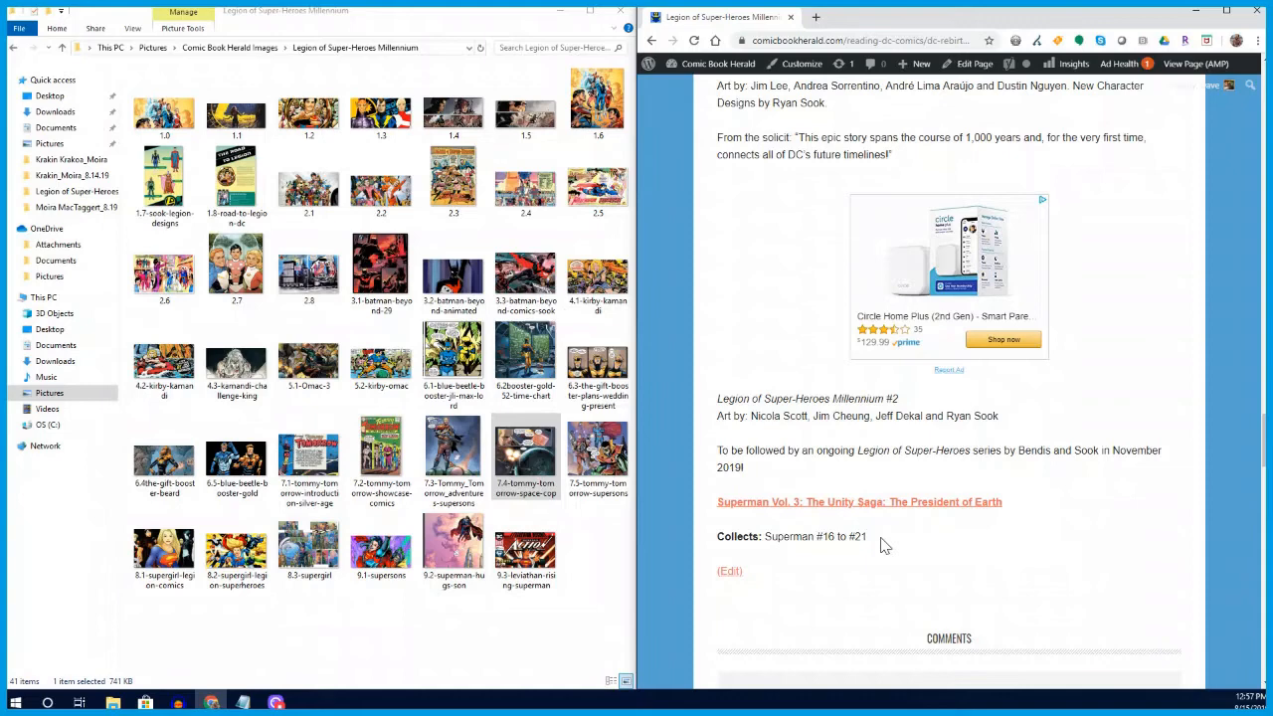
{"action": "mouse_move", "coordinate": [497, 641]}
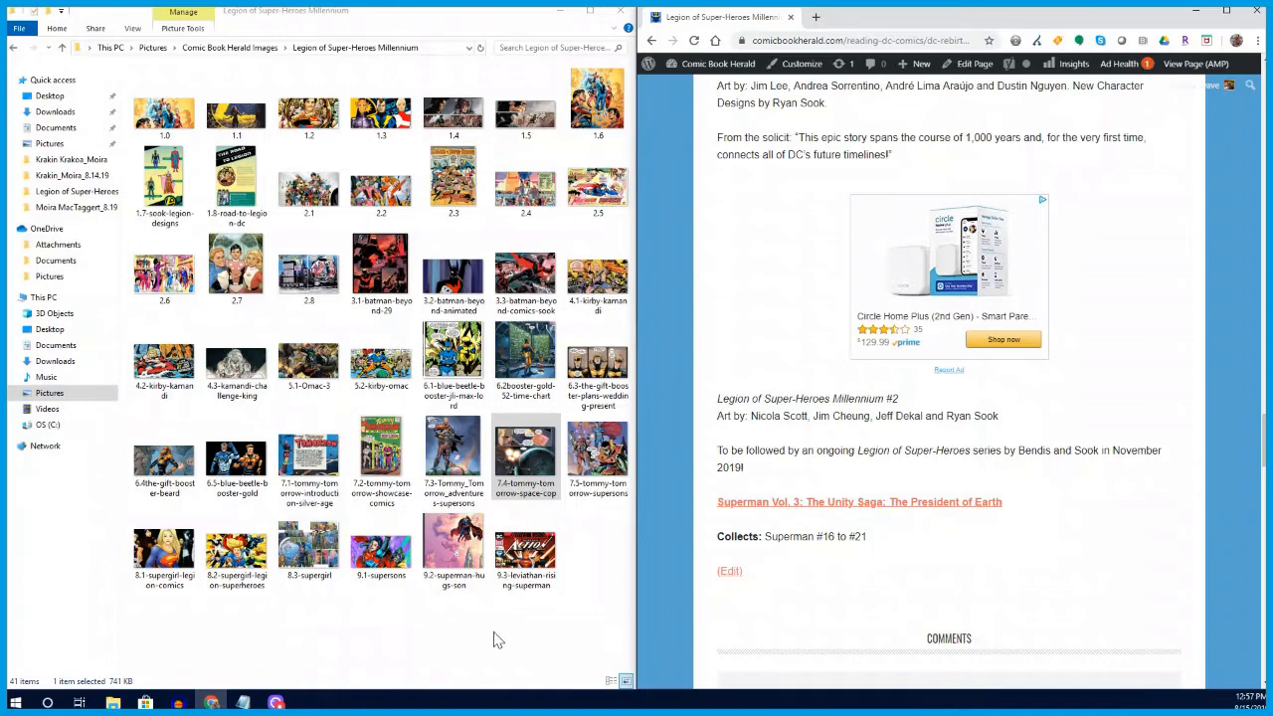